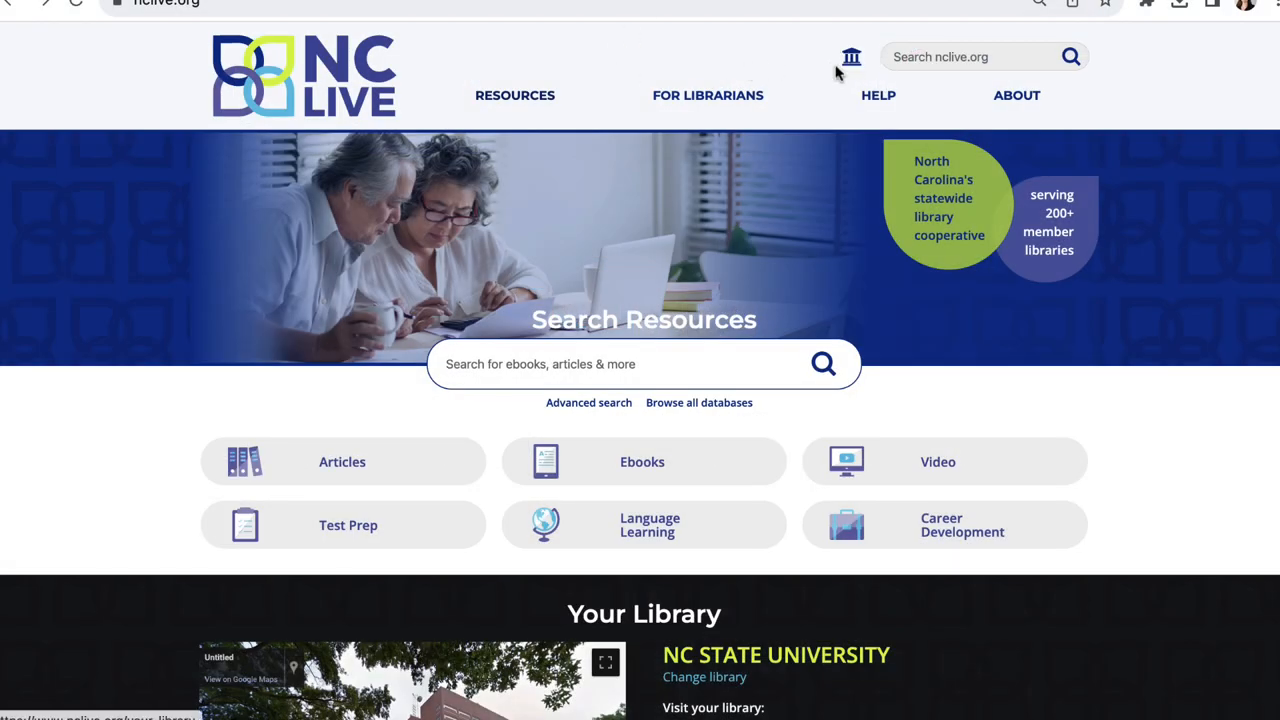
Browse all NC LIVE databases and jump to the D section listing Data-Axle.
click(516, 96)
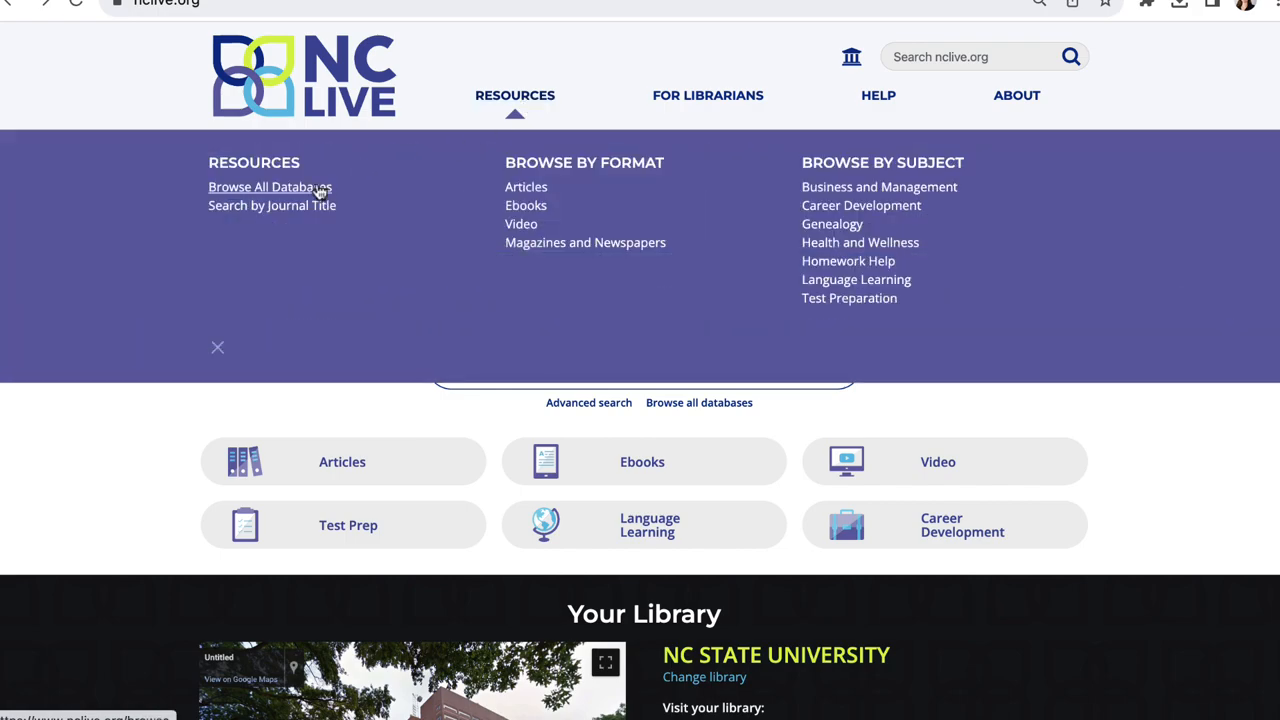
click(268, 188)
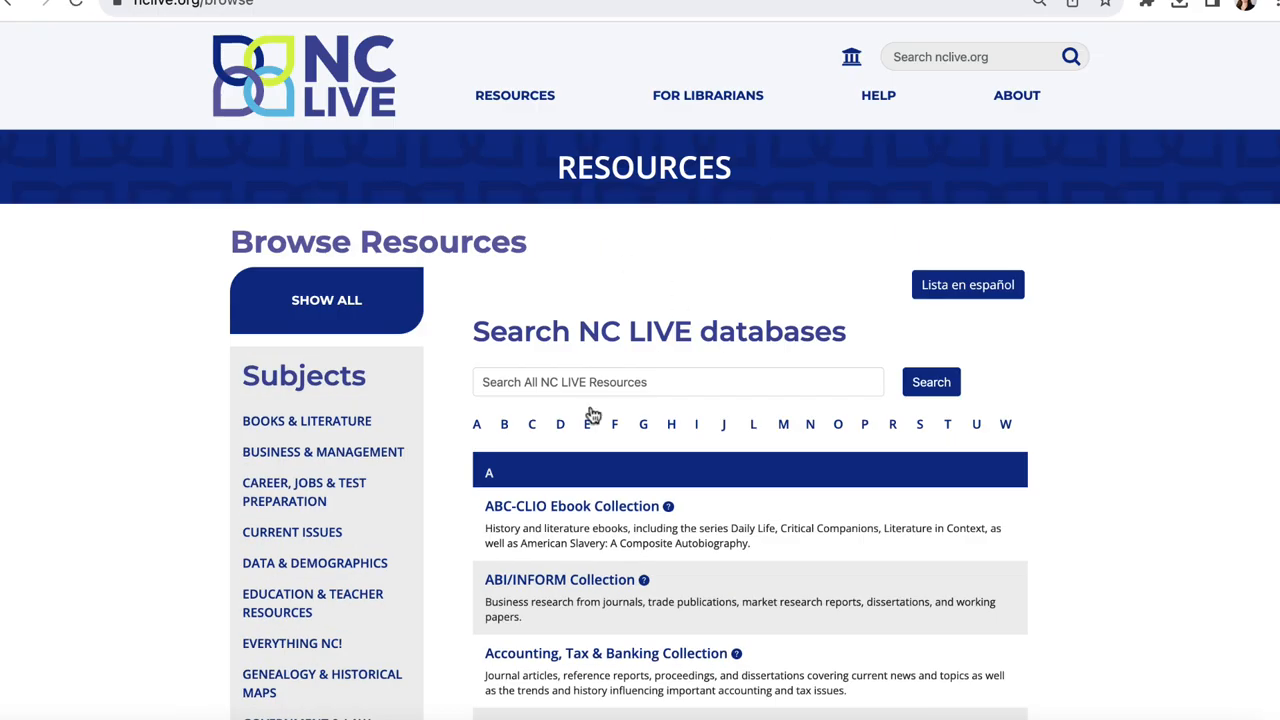
click(560, 424)
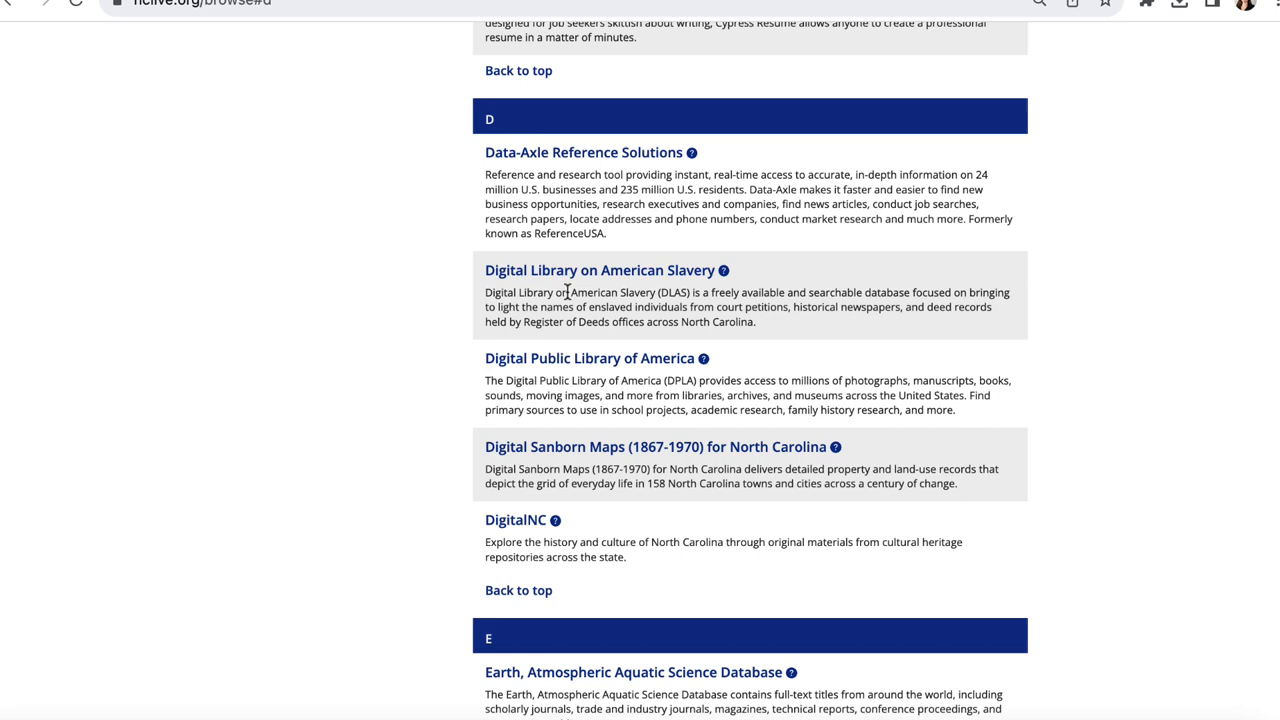
mouse_move(584, 152)
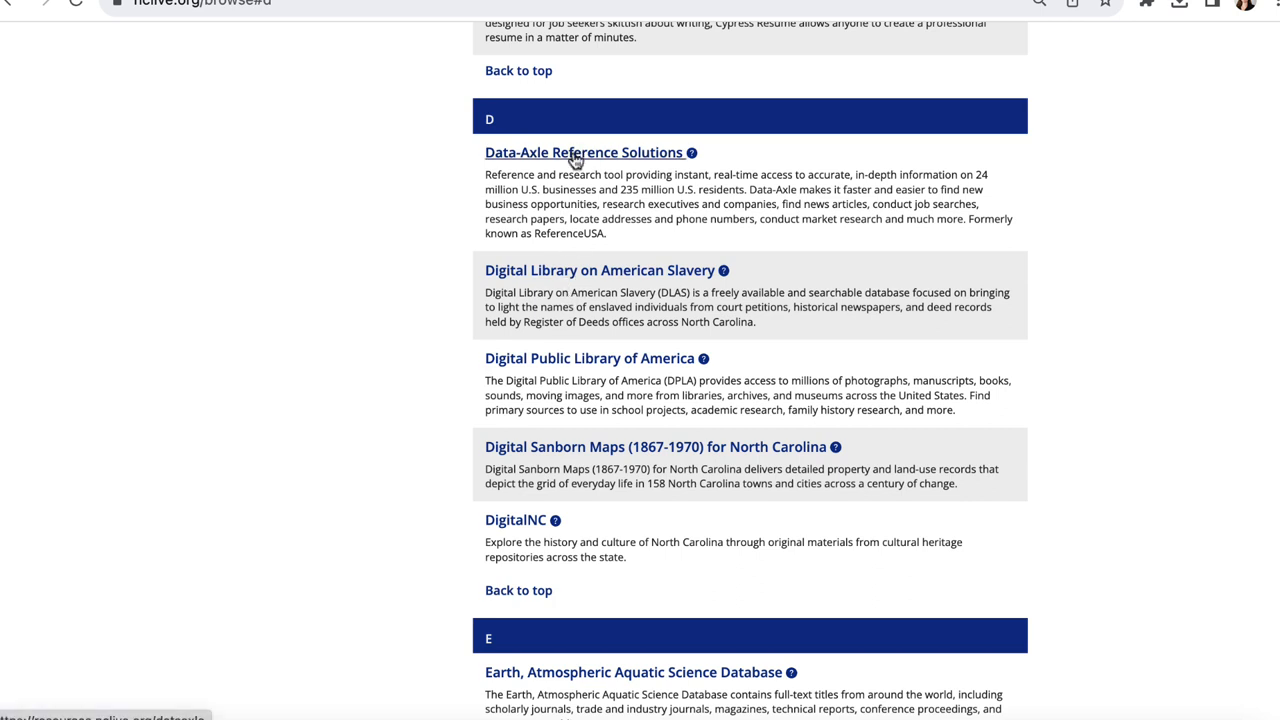
Enter Data Axle Reference Solutions, glance at the Register Now form, and return to Available Databases.
click(584, 152)
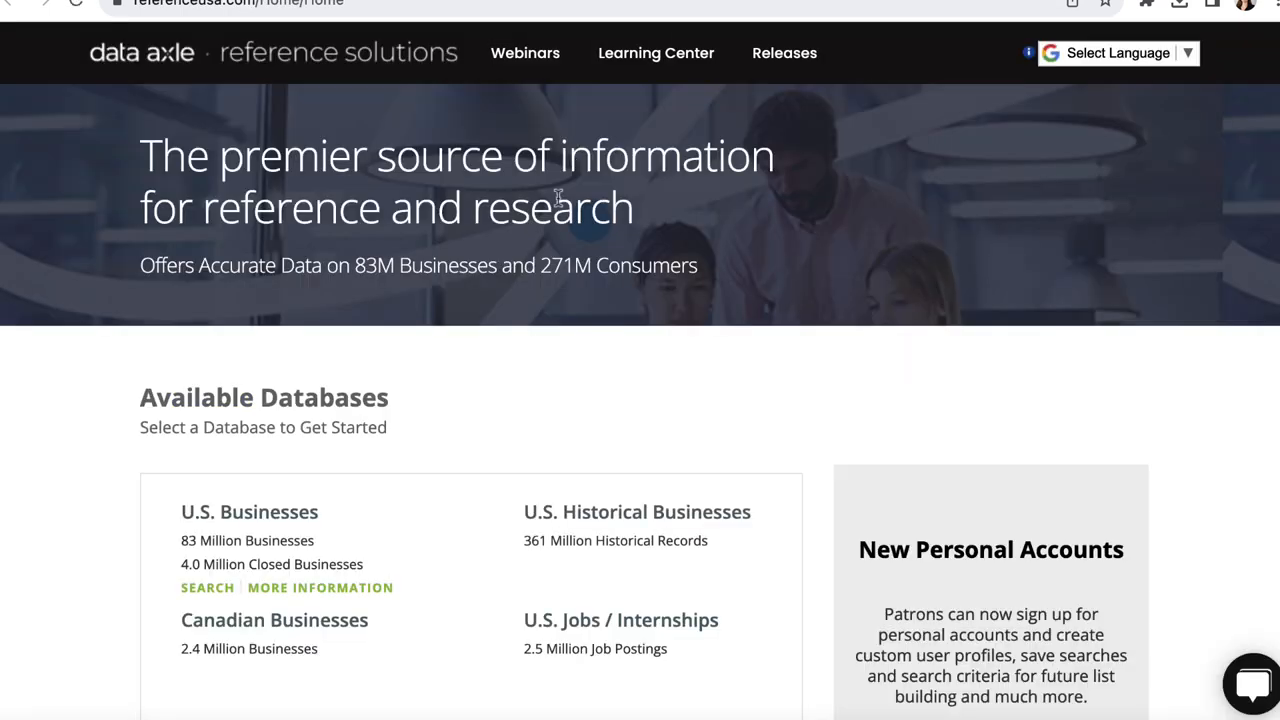
scroll(down, 3)
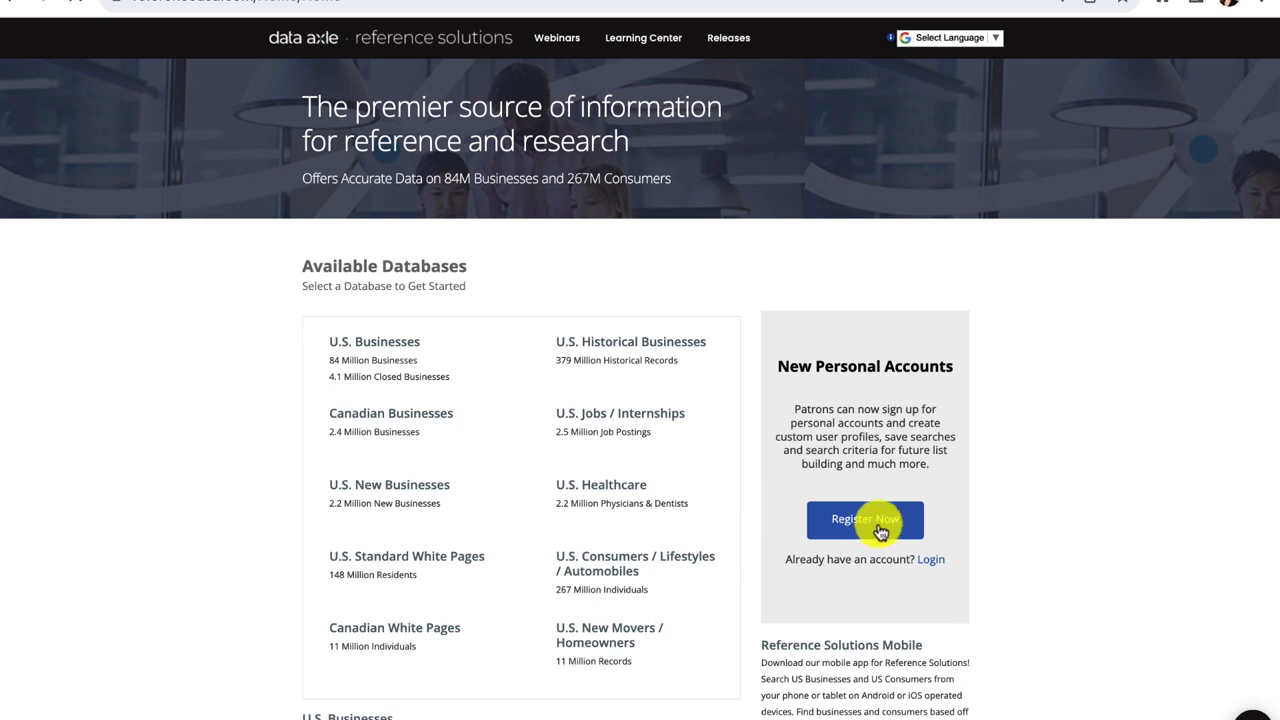
click(864, 520)
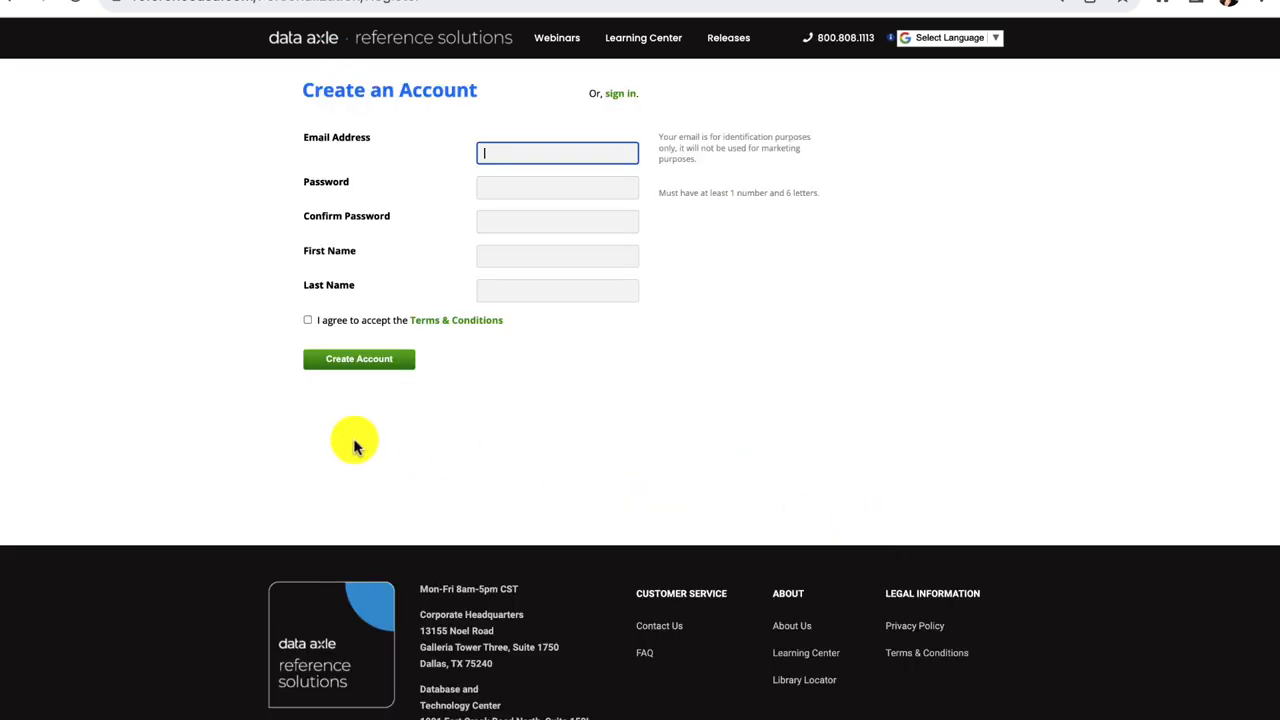
mouse_move(72, 32)
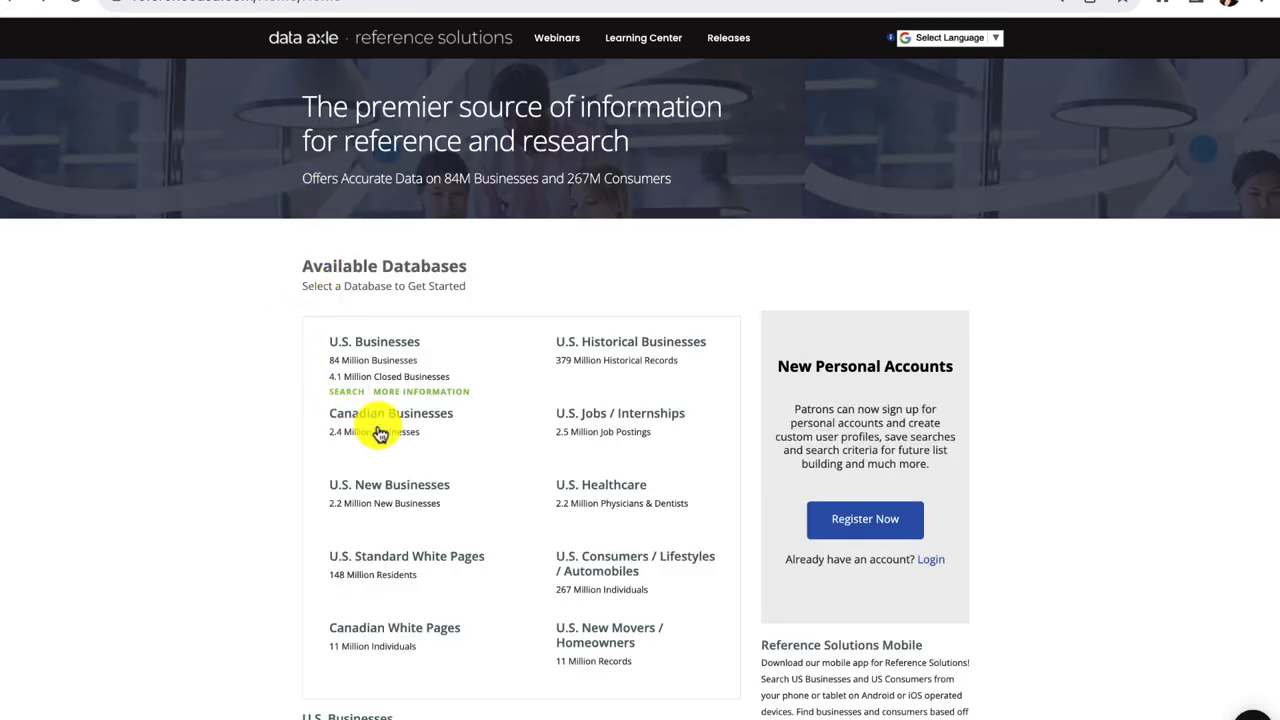
scroll(down, 3)
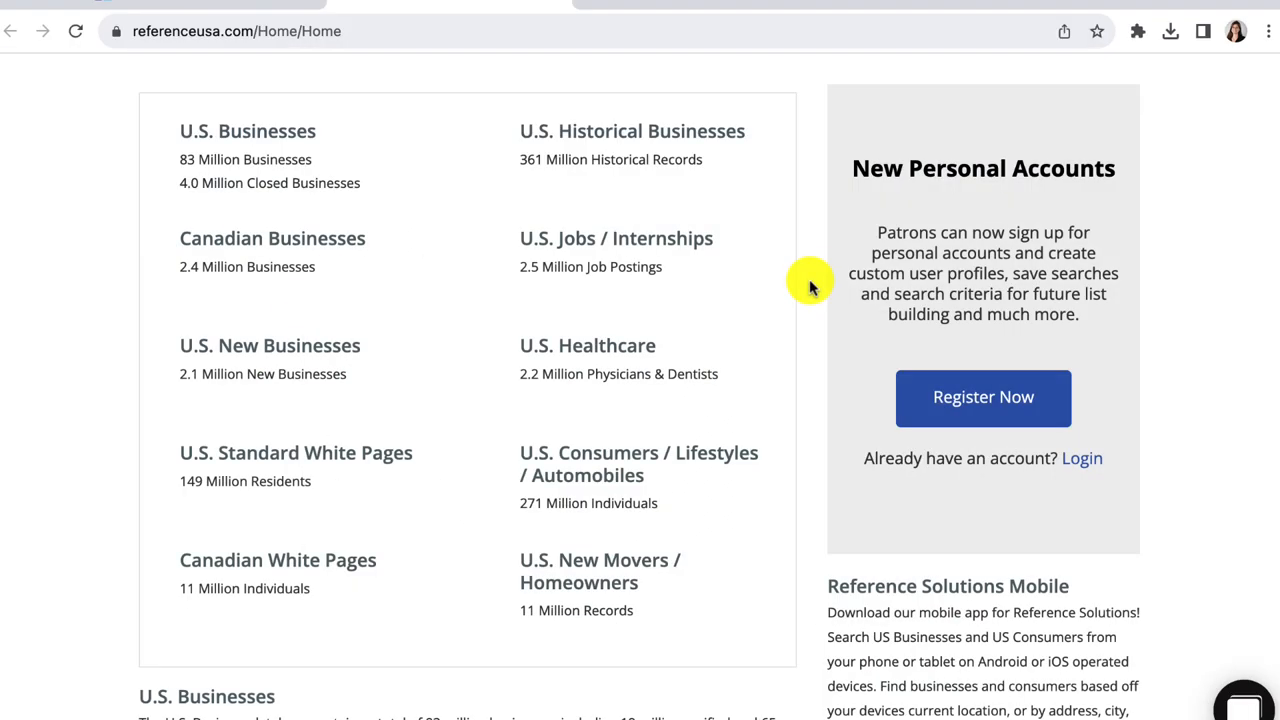
mouse_move(310, 184)
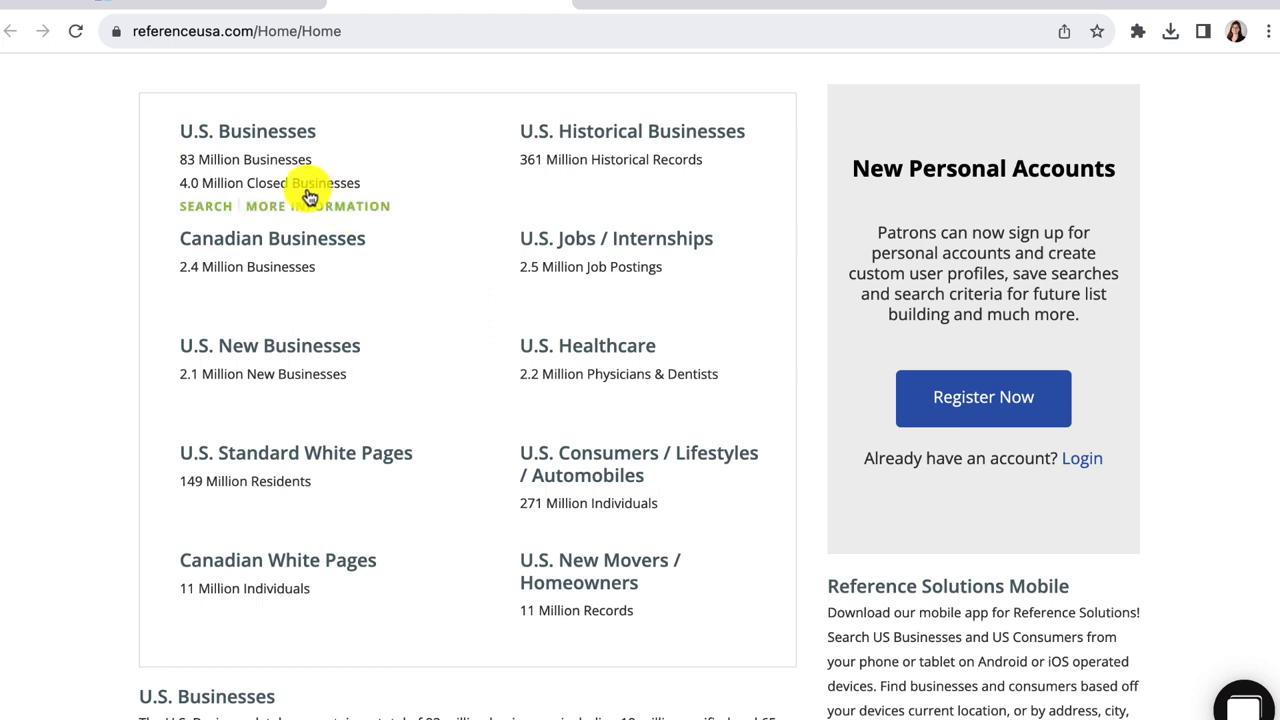
mouse_move(184, 186)
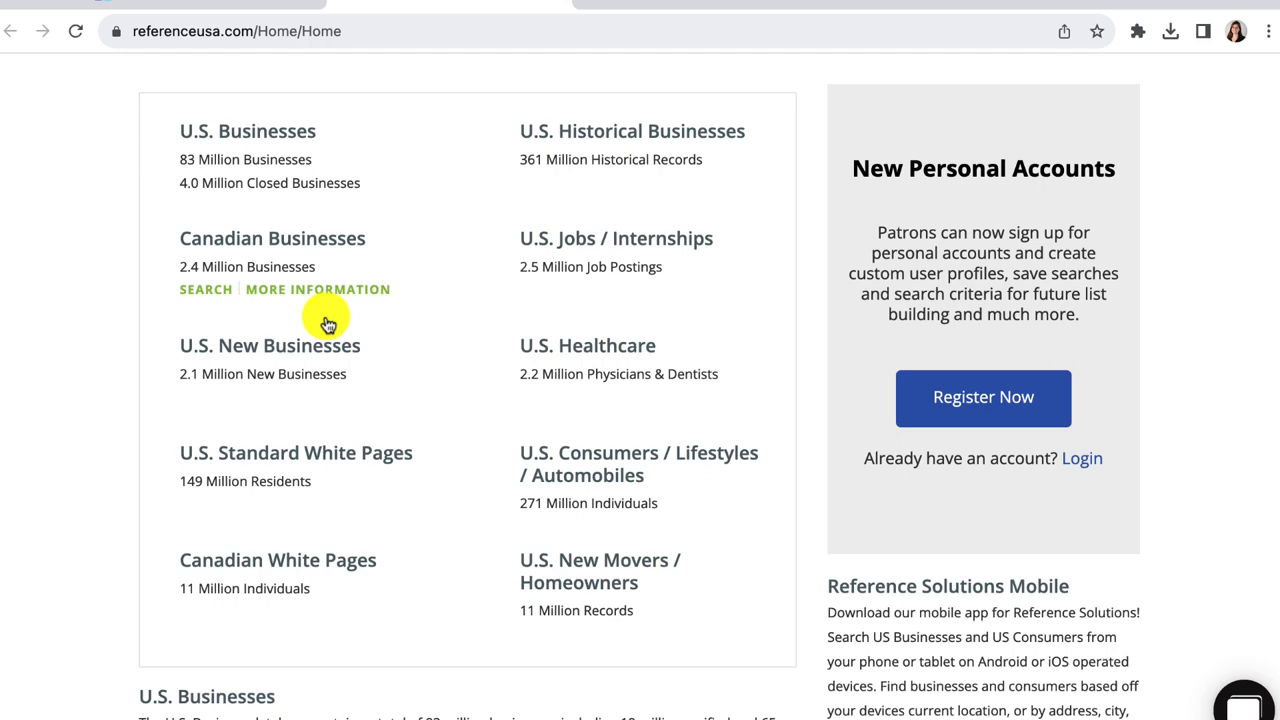
scroll(down, 3)
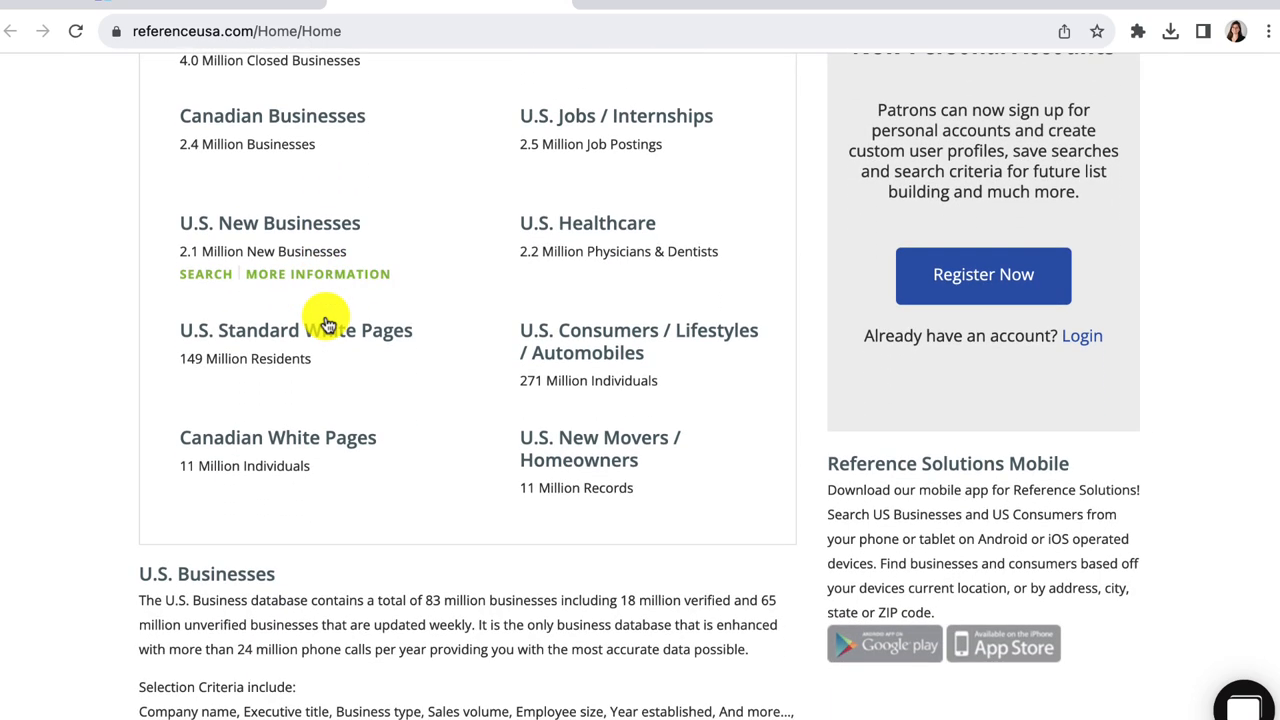
scroll(down, 3)
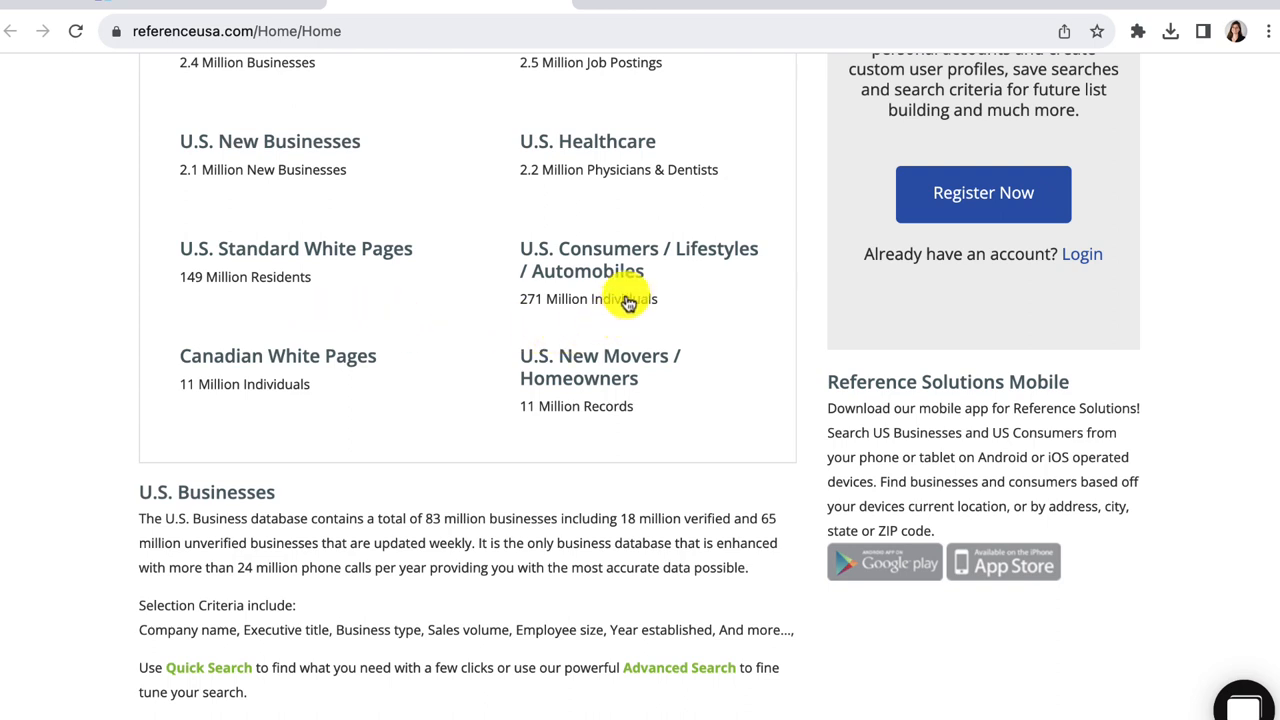
mouse_move(556, 318)
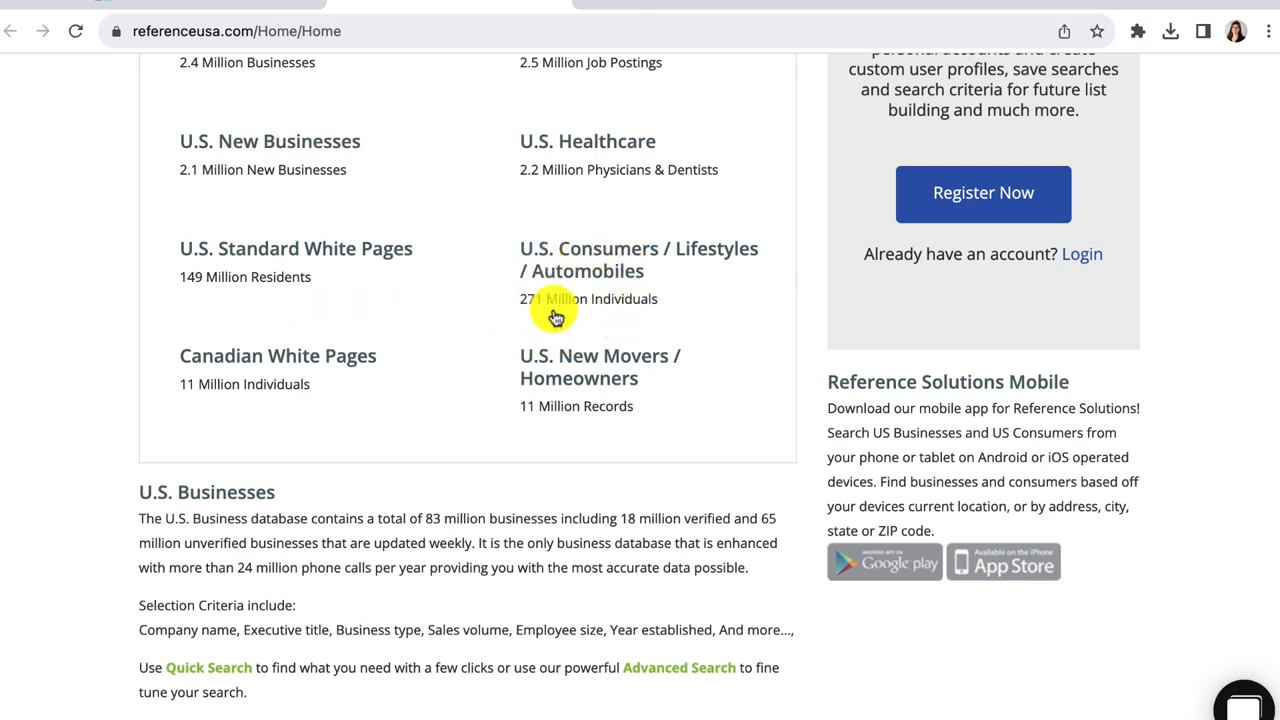
mouse_move(610, 312)
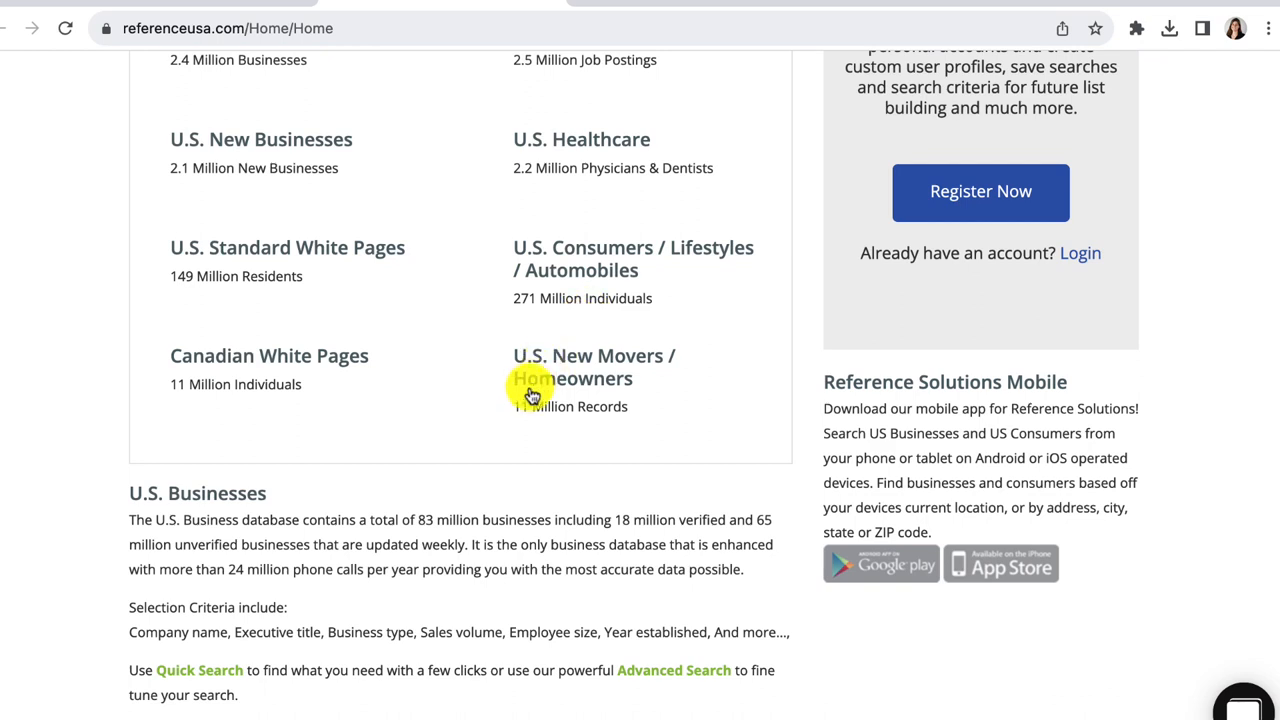
mouse_move(588, 378)
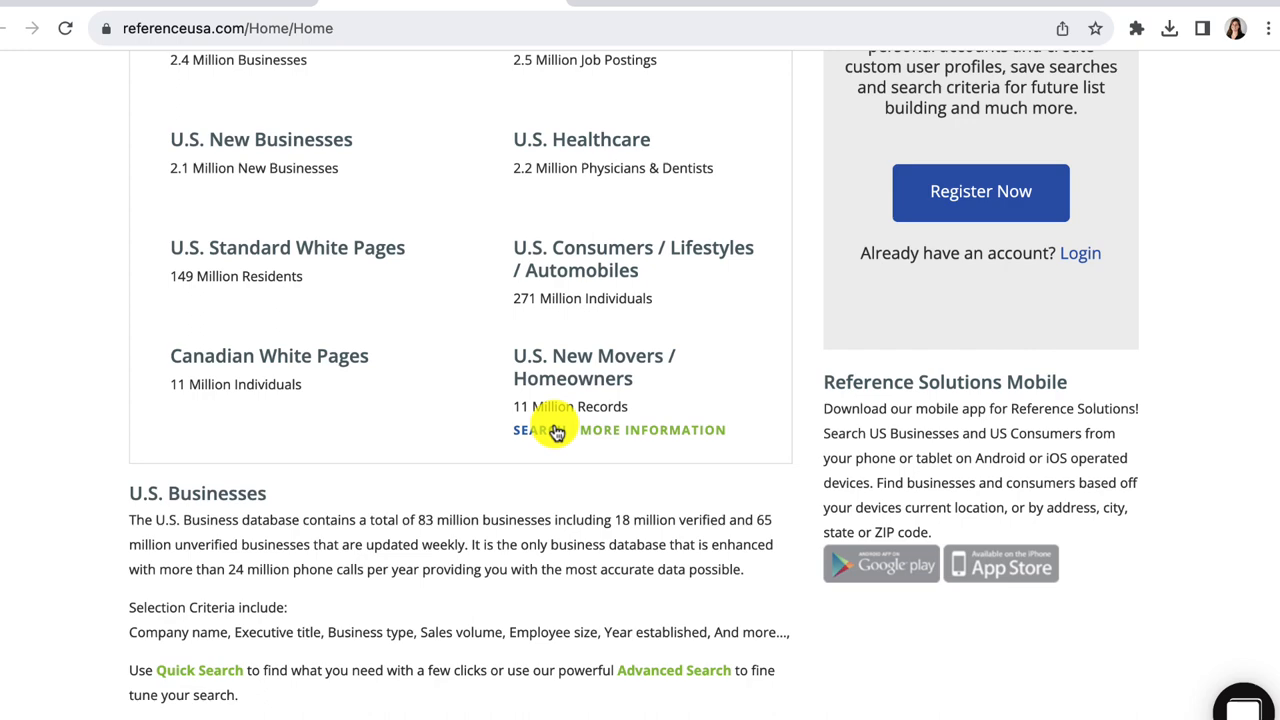
scroll(up, 3)
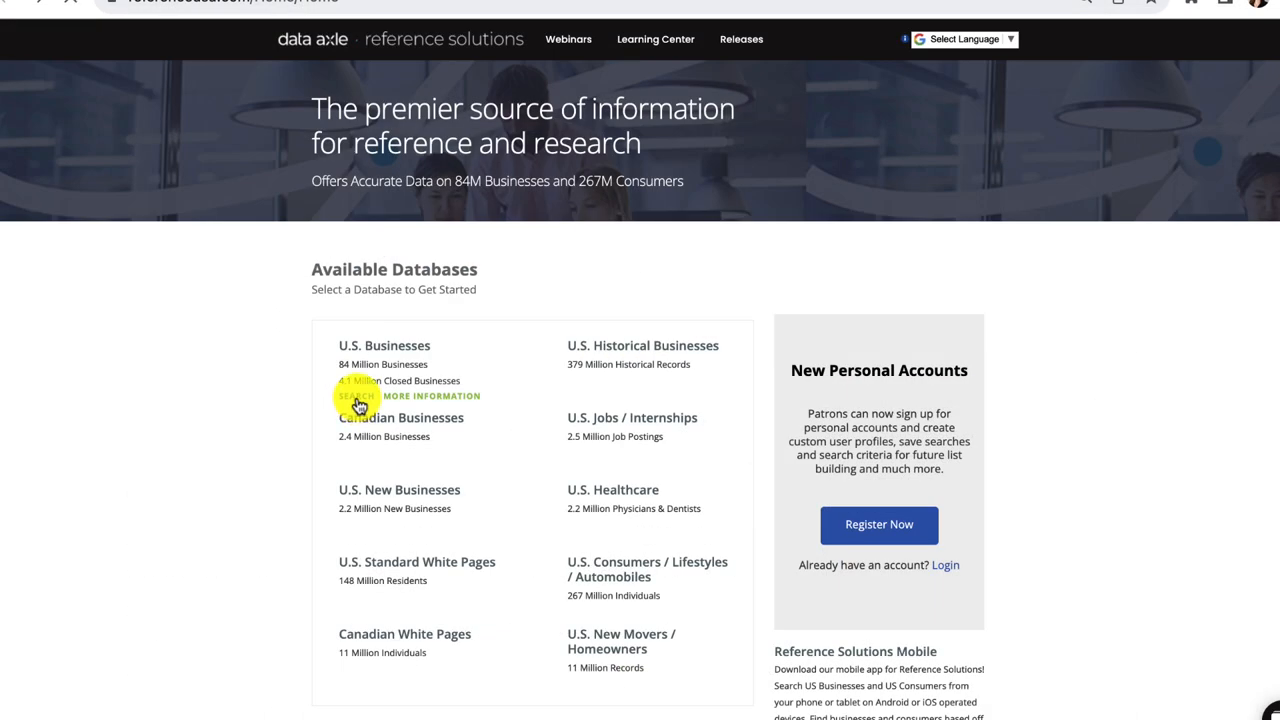
Start a U.S. Businesses search, try Arby's as the company name, then move to Advanced Search.
click(356, 396)
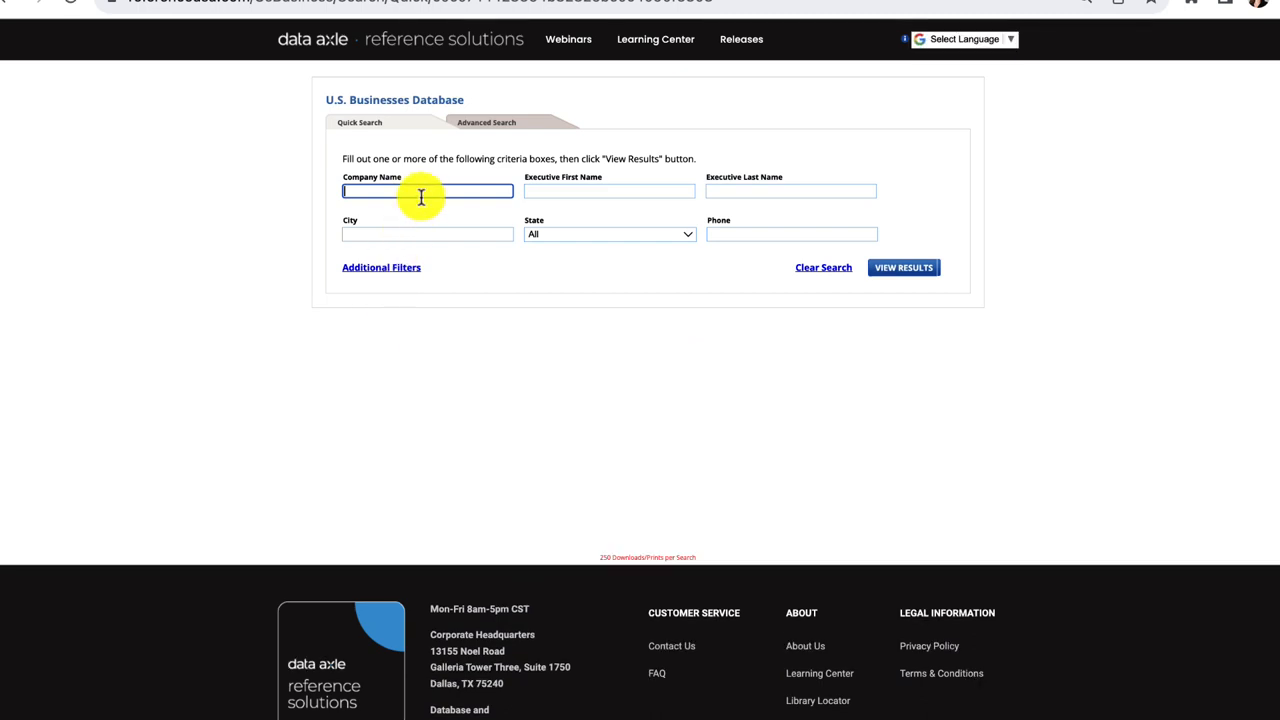
text(Arb)
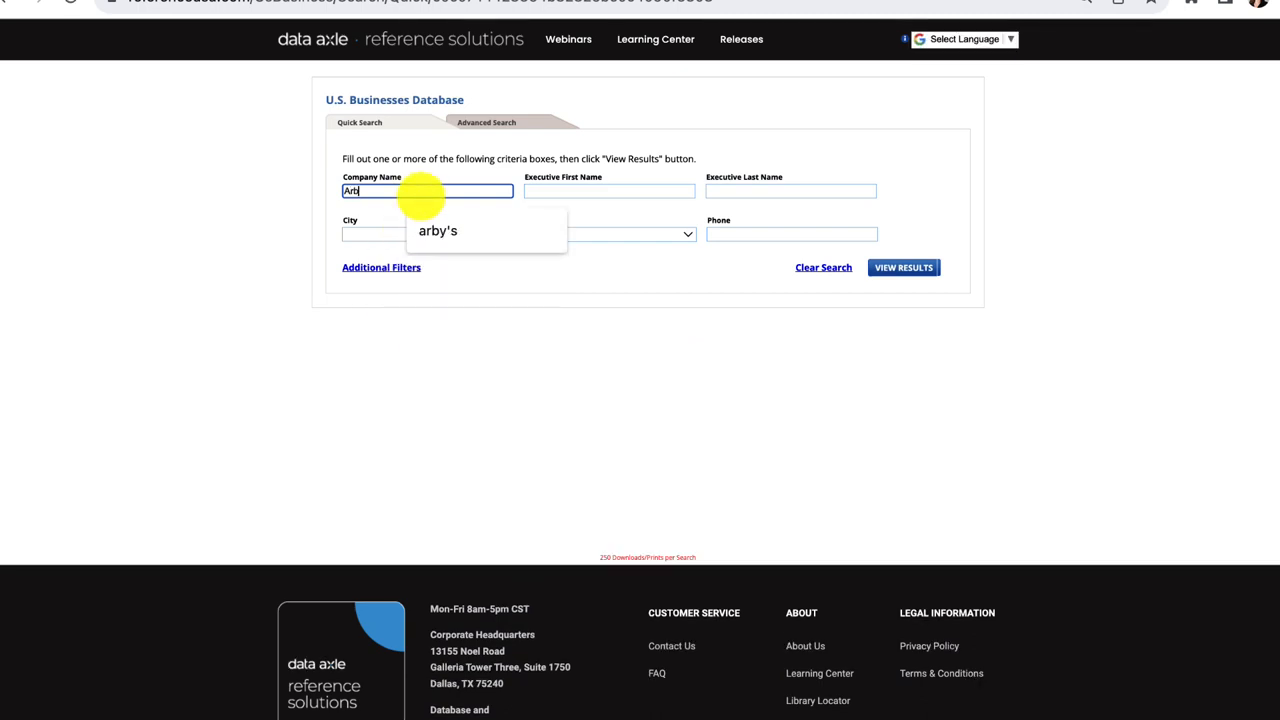
click(436, 230)
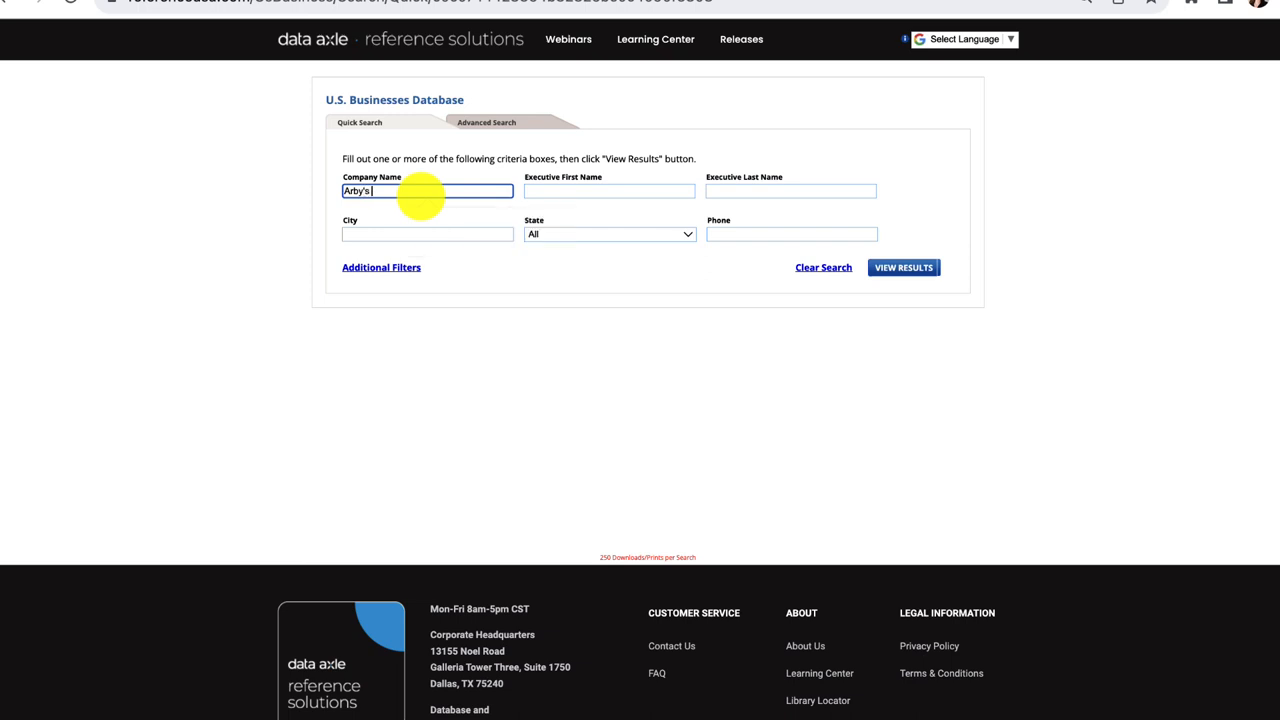
mouse_move(472, 184)
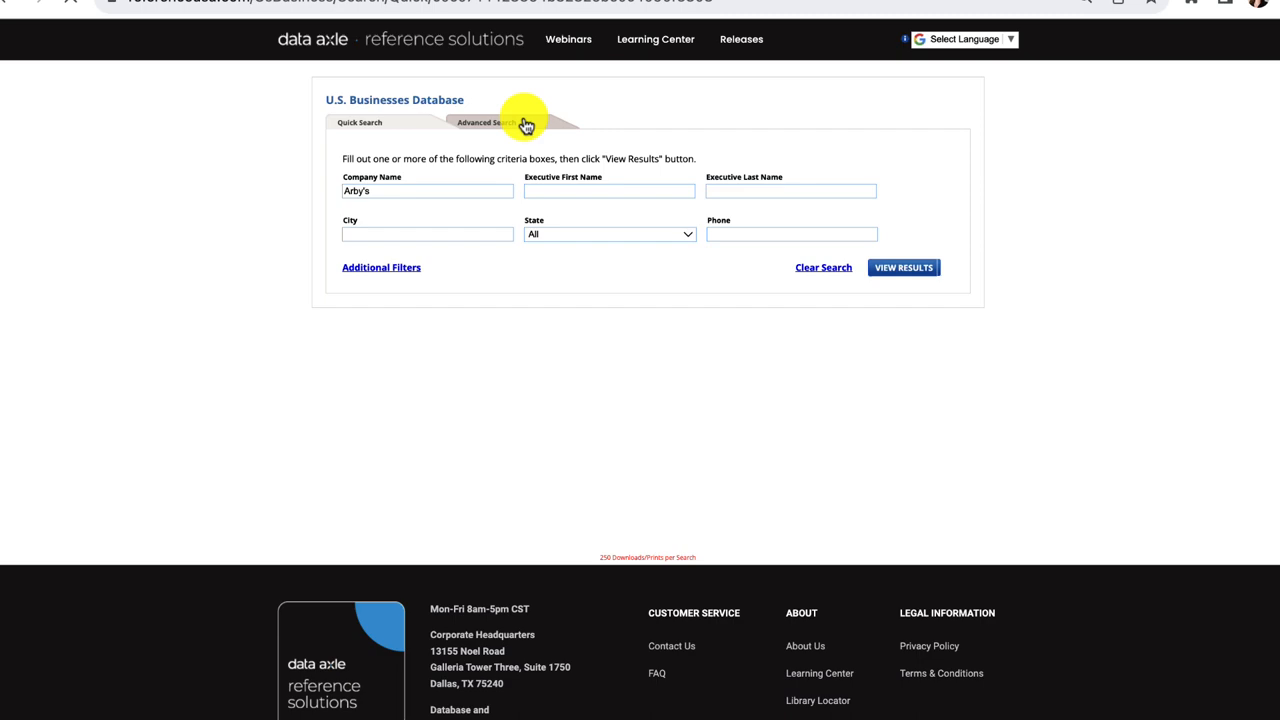
click(486, 122)
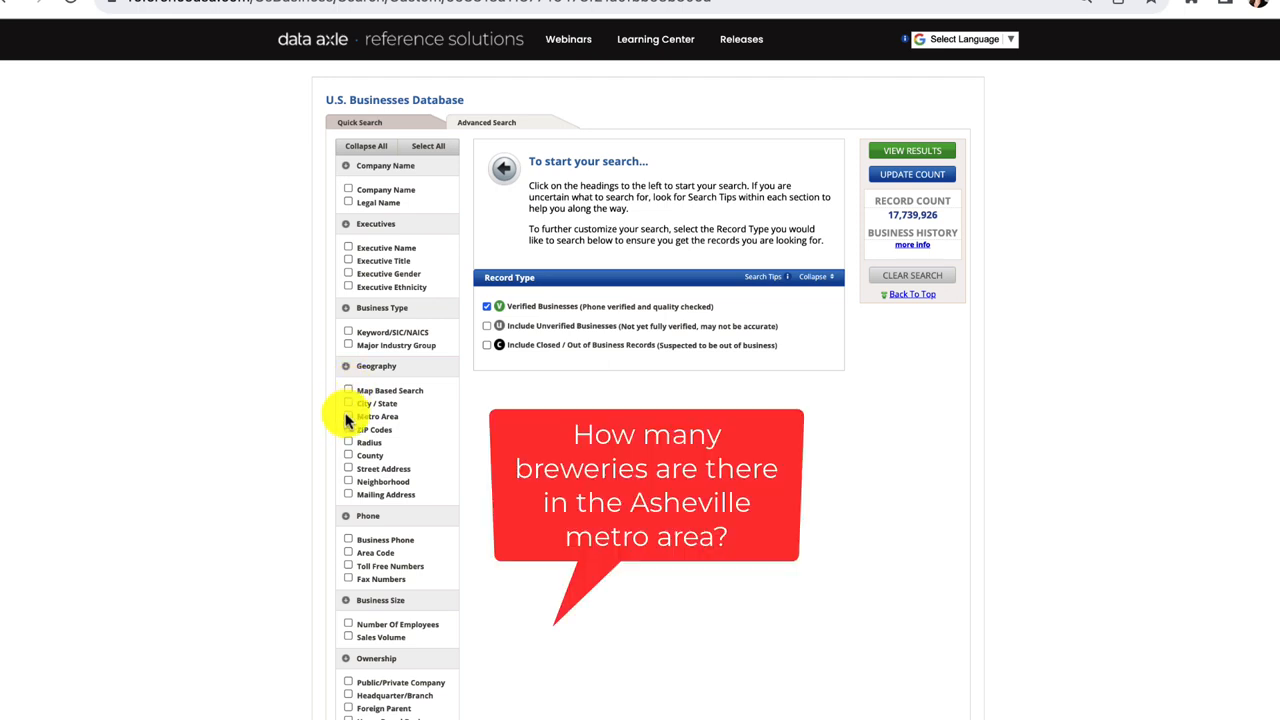
Add a Metro Area geography filter with North Carolina as the state.
click(378, 416)
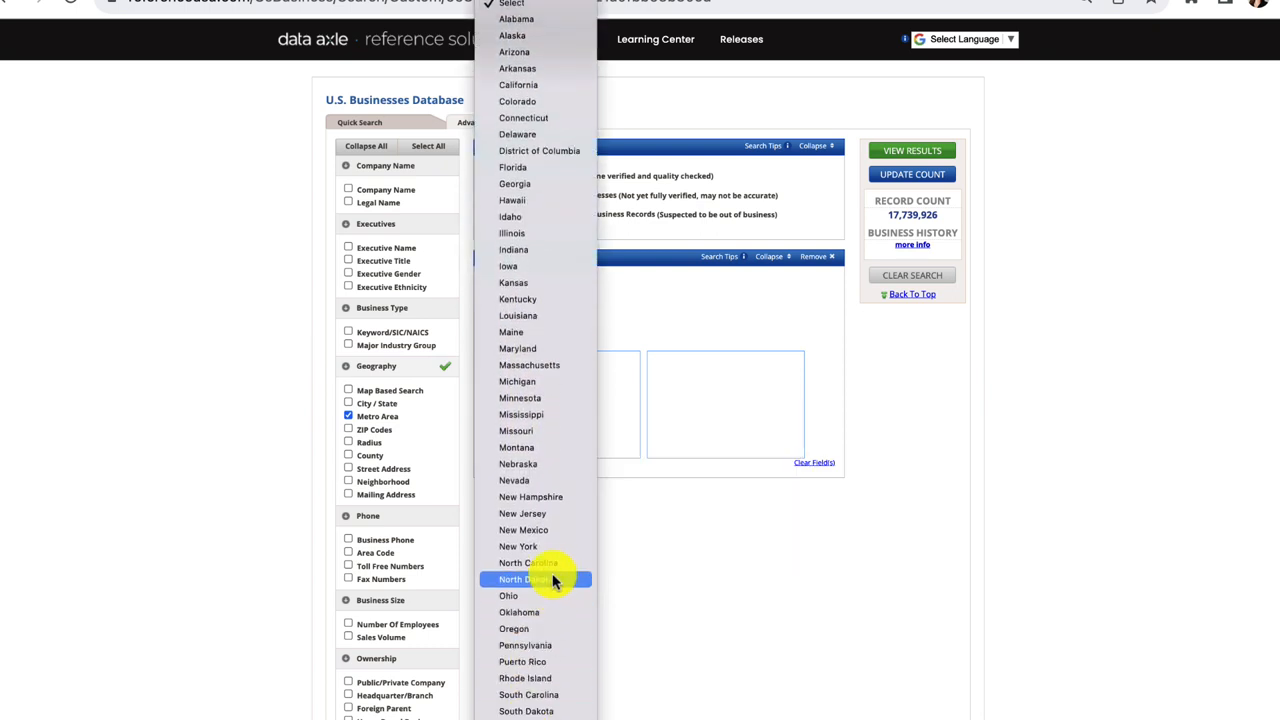
click(528, 562)
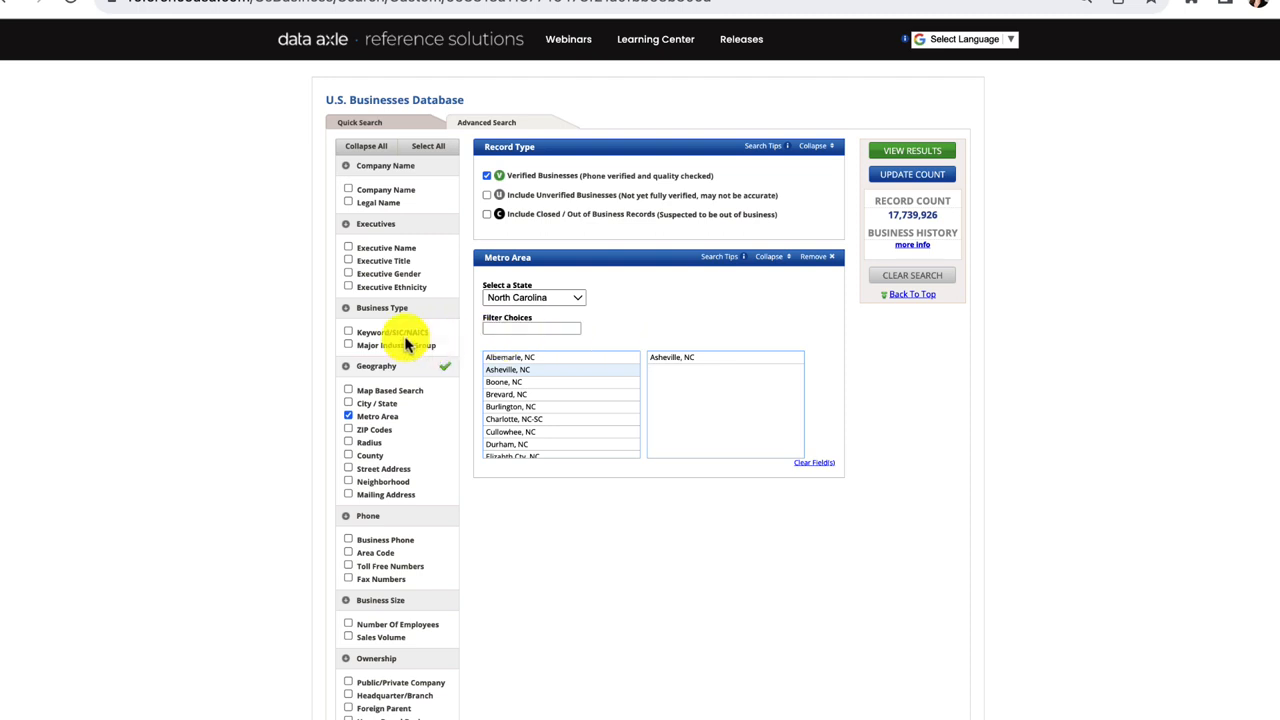
Select SIC 208201 Brewers (MFRS) via keyword 'brewers' and update the count to 75.
click(348, 332)
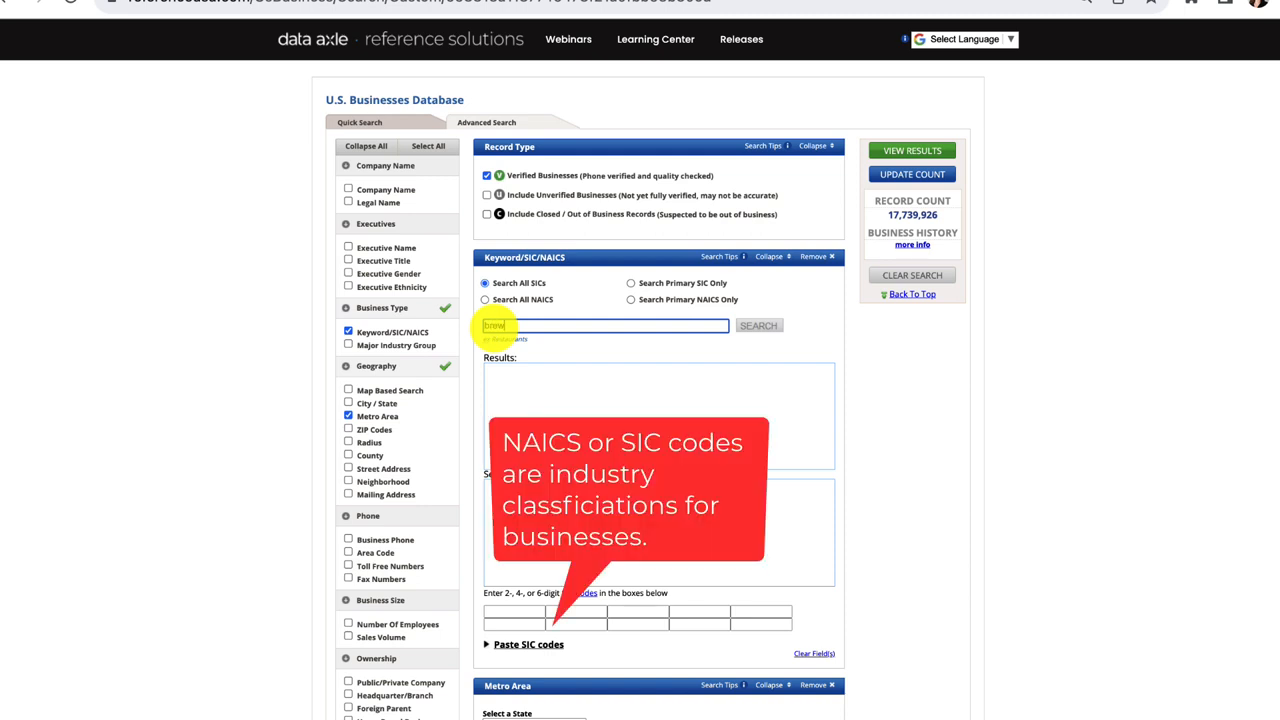
text(brewers)
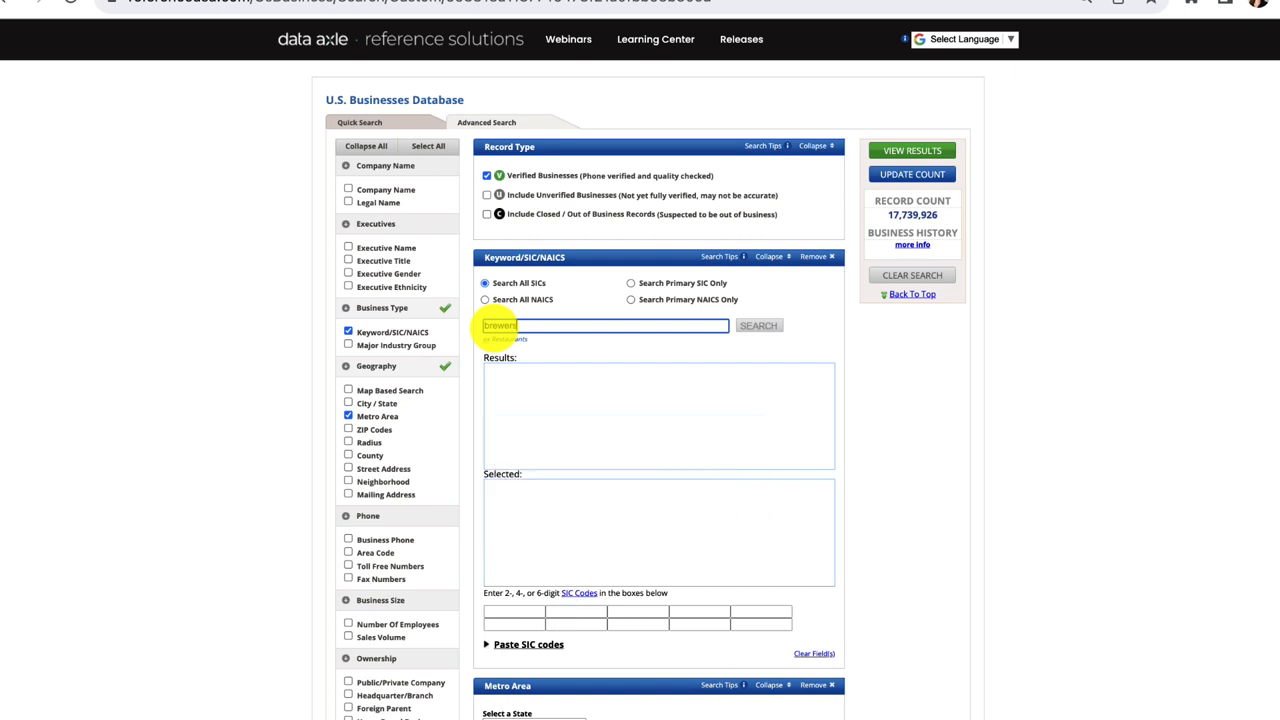
text(brewers)
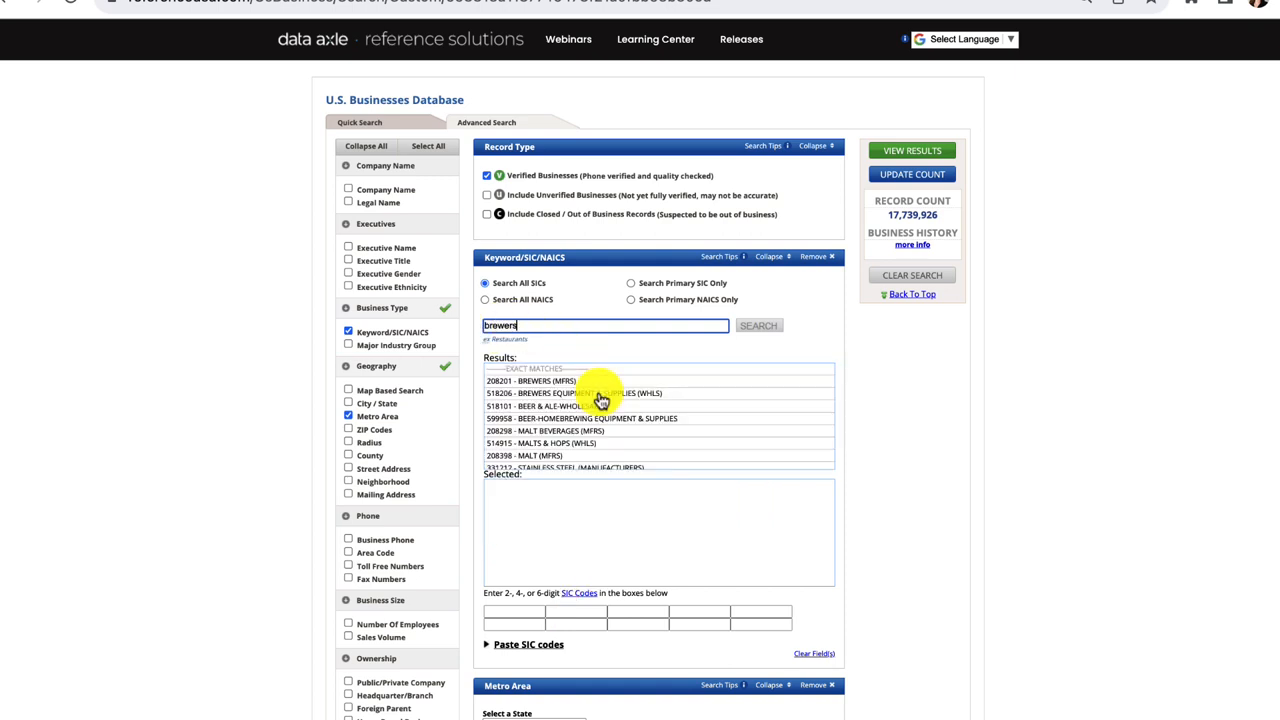
click(532, 380)
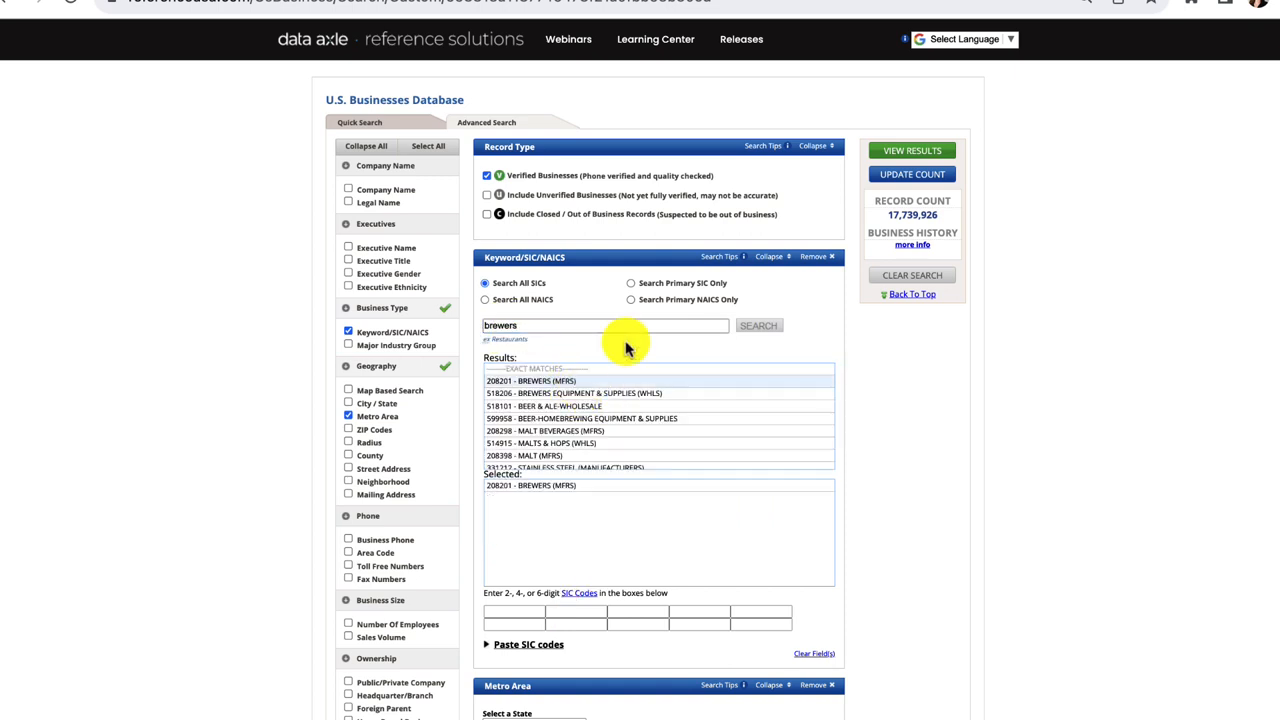
click(912, 174)
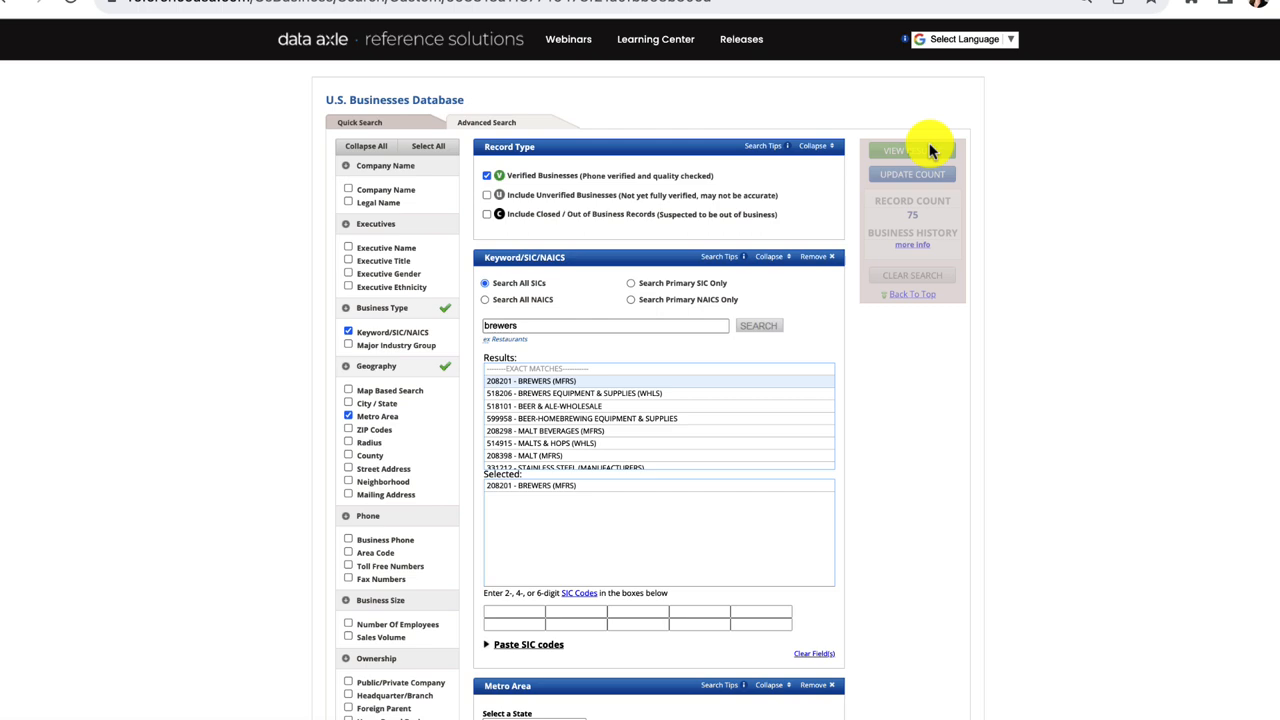
View the 75 matching Asheville-area brewery businesses as a results list.
click(896, 150)
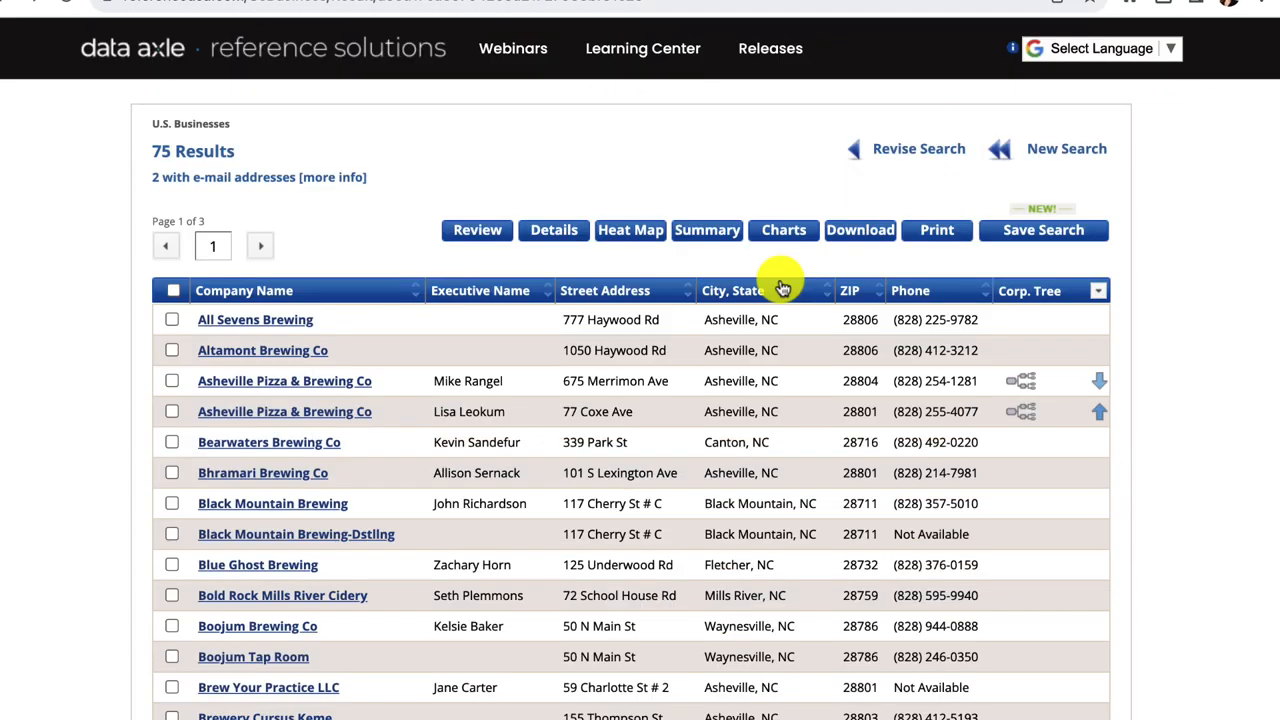
mouse_move(708, 230)
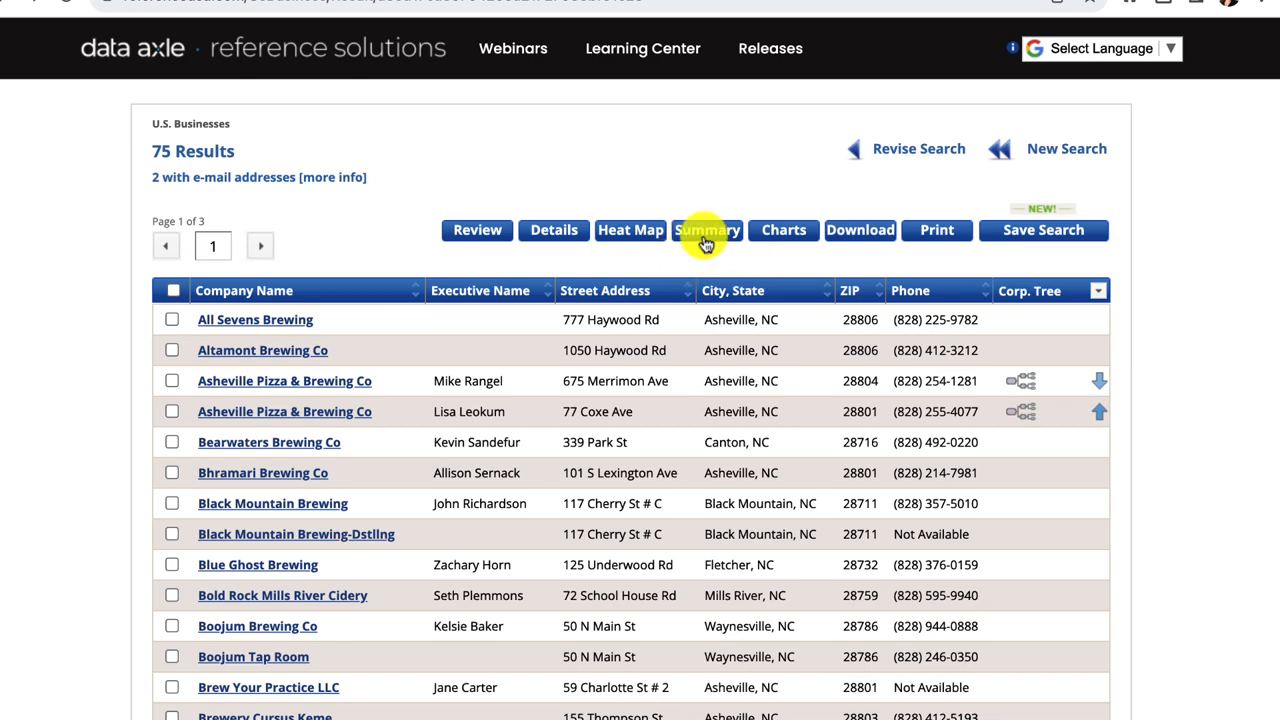
mouse_move(704, 230)
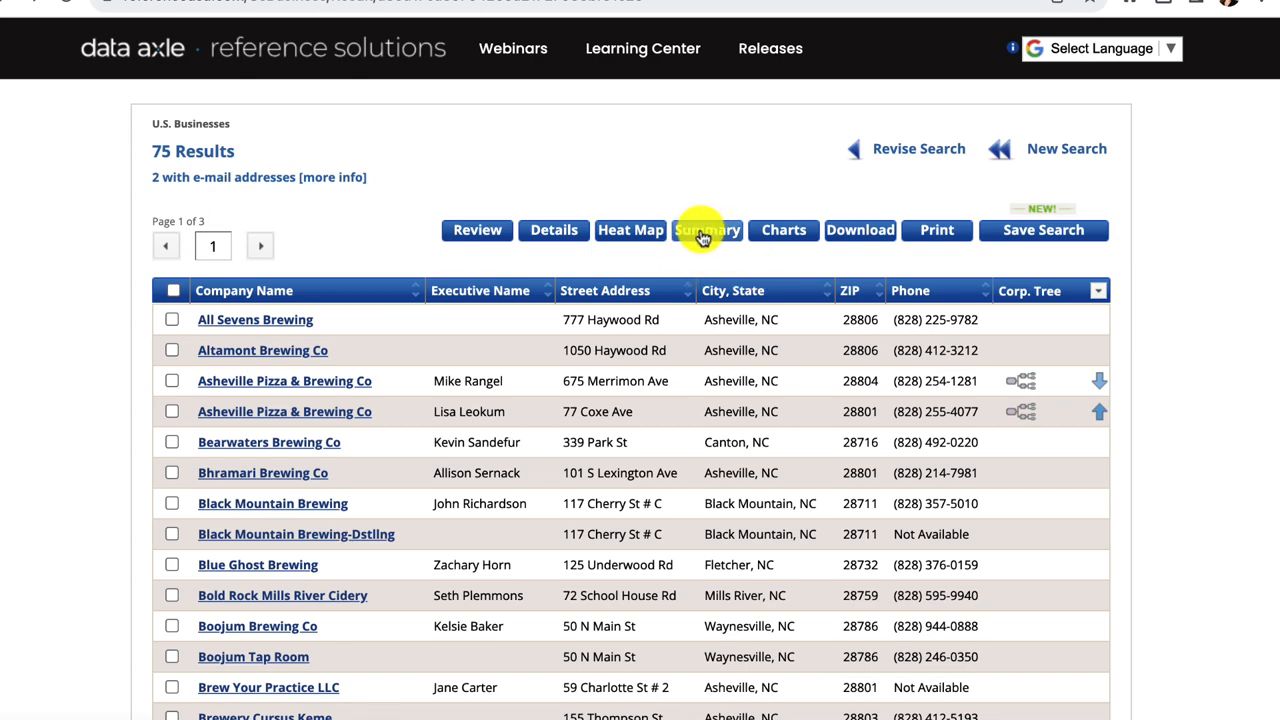
click(708, 230)
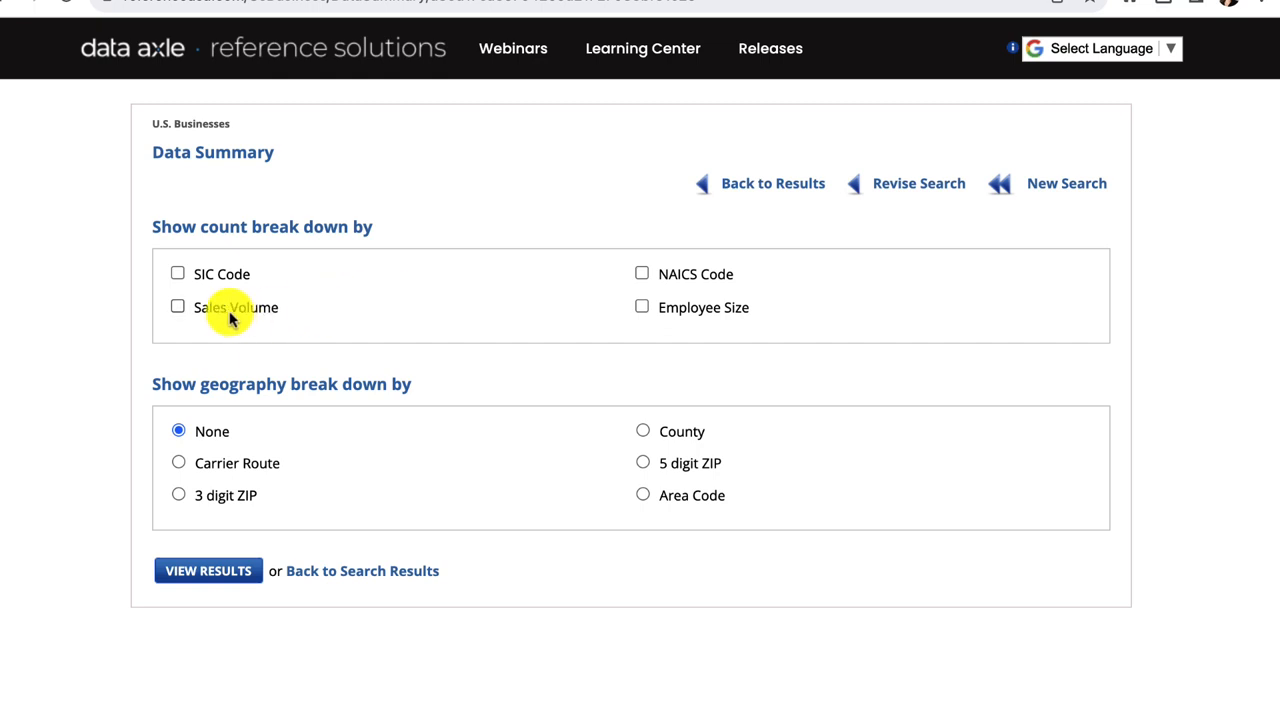
click(178, 306)
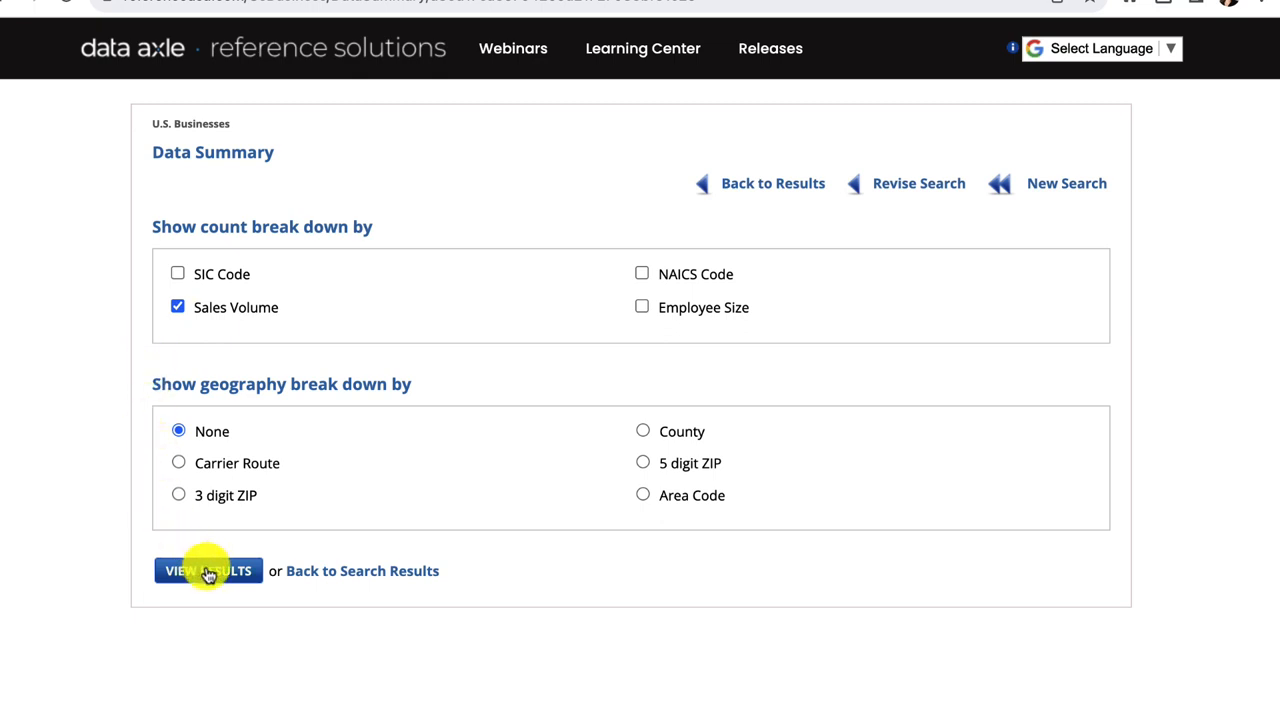
click(208, 570)
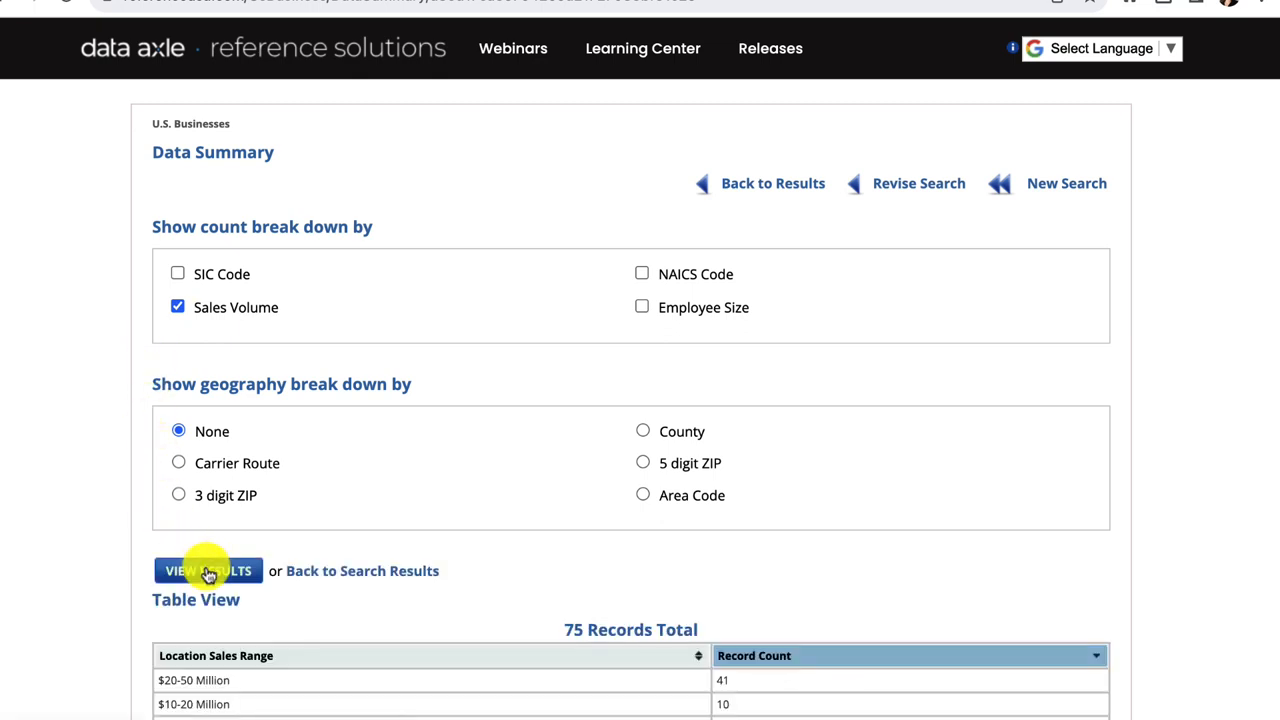
scroll(down, 3)
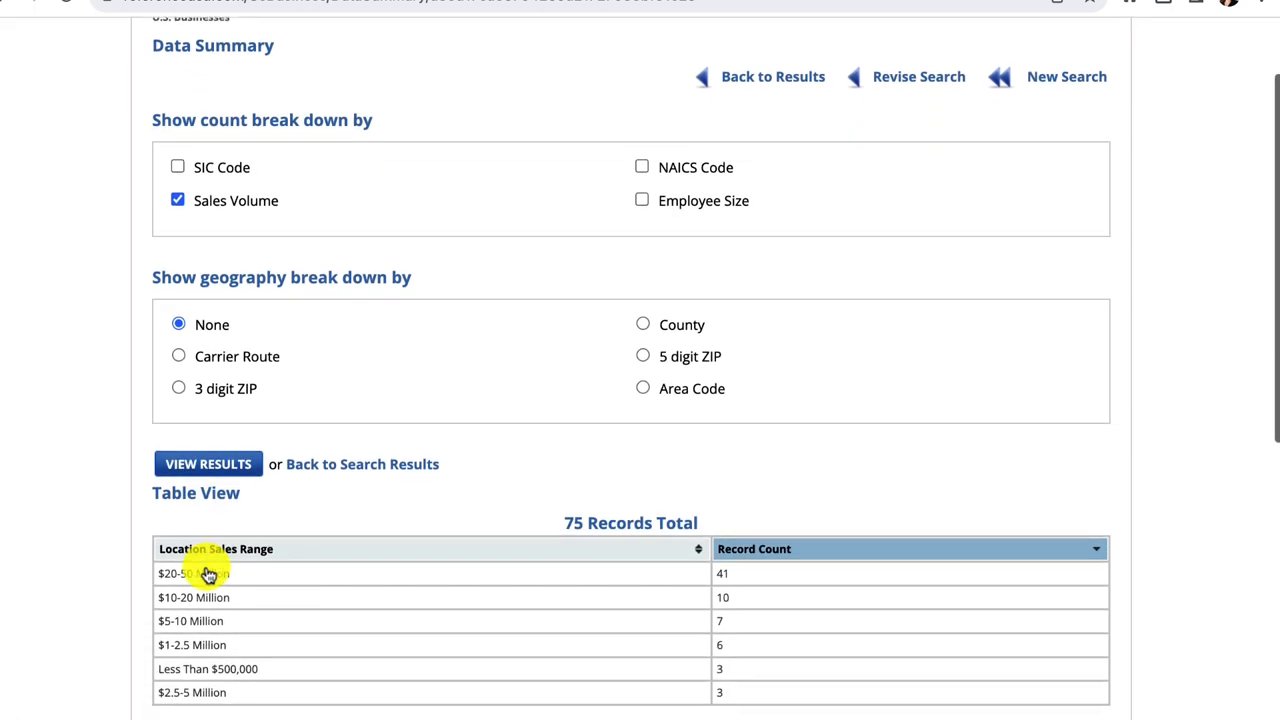
scroll(down, 3)
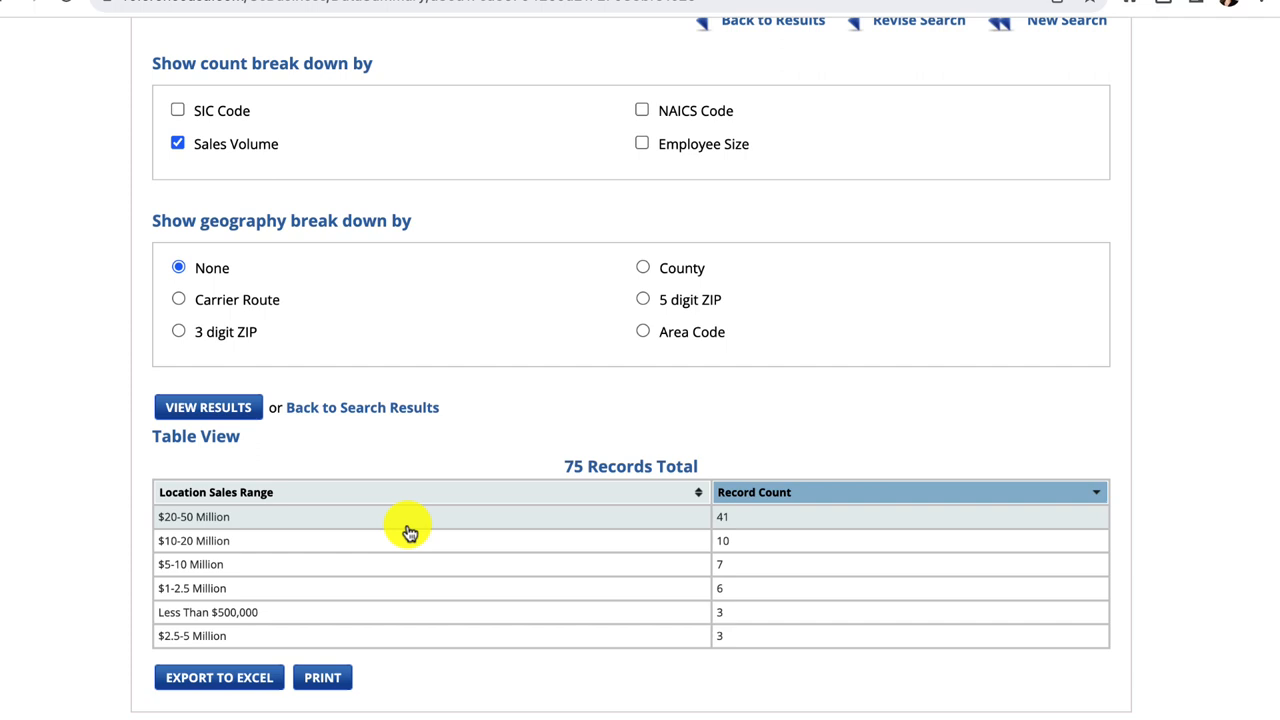
mouse_move(568, 528)
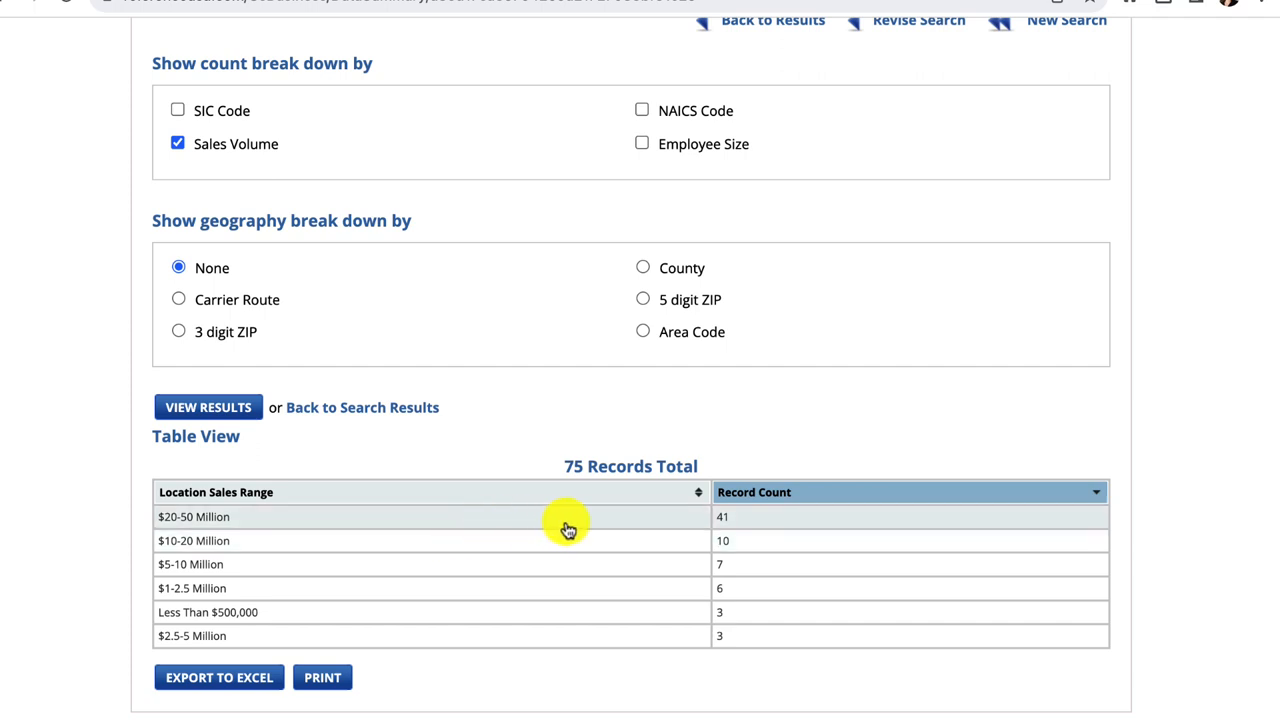
mouse_move(736, 524)
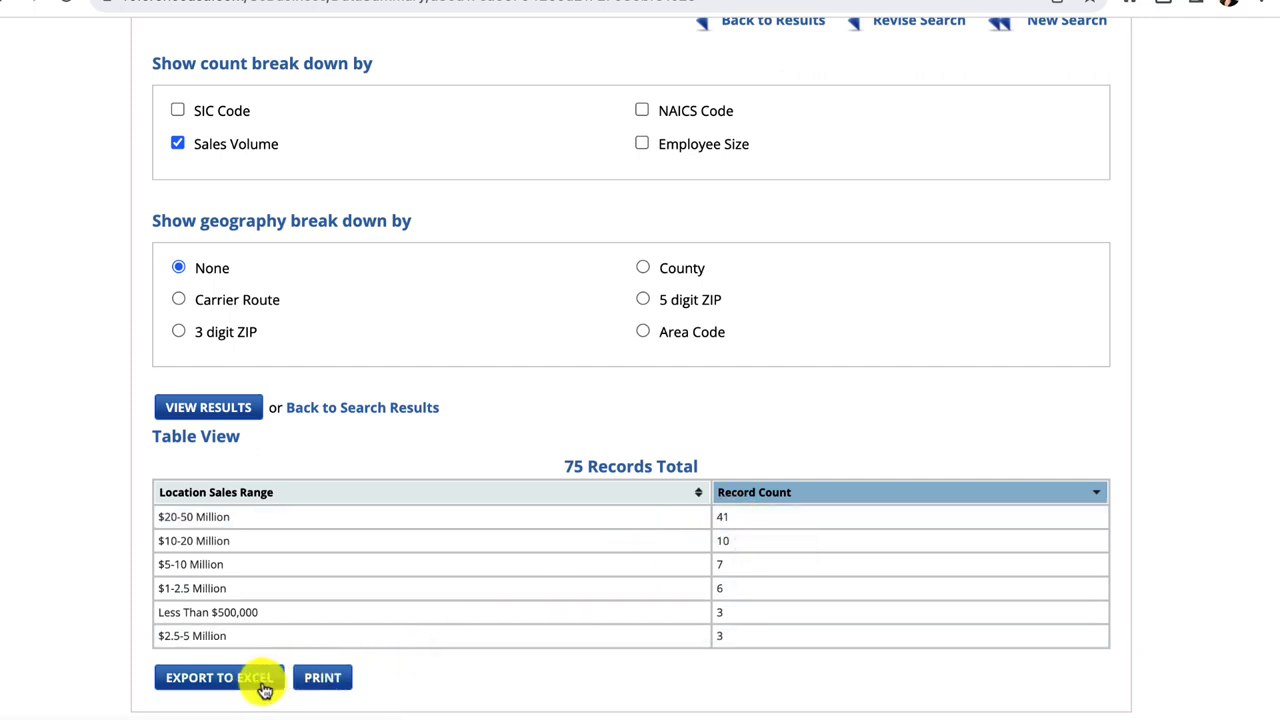
mouse_move(332, 676)
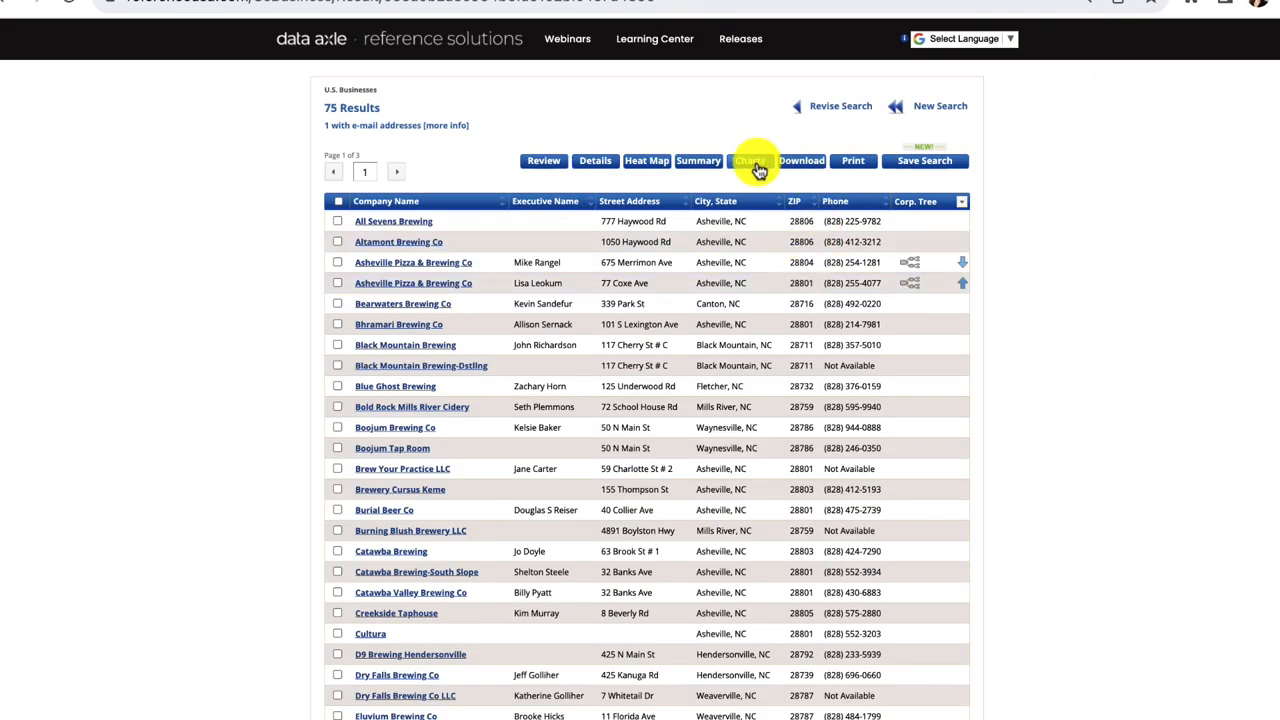
Show the brewers Summary Report by Sales Volume and download the pie chart as an image.
click(748, 160)
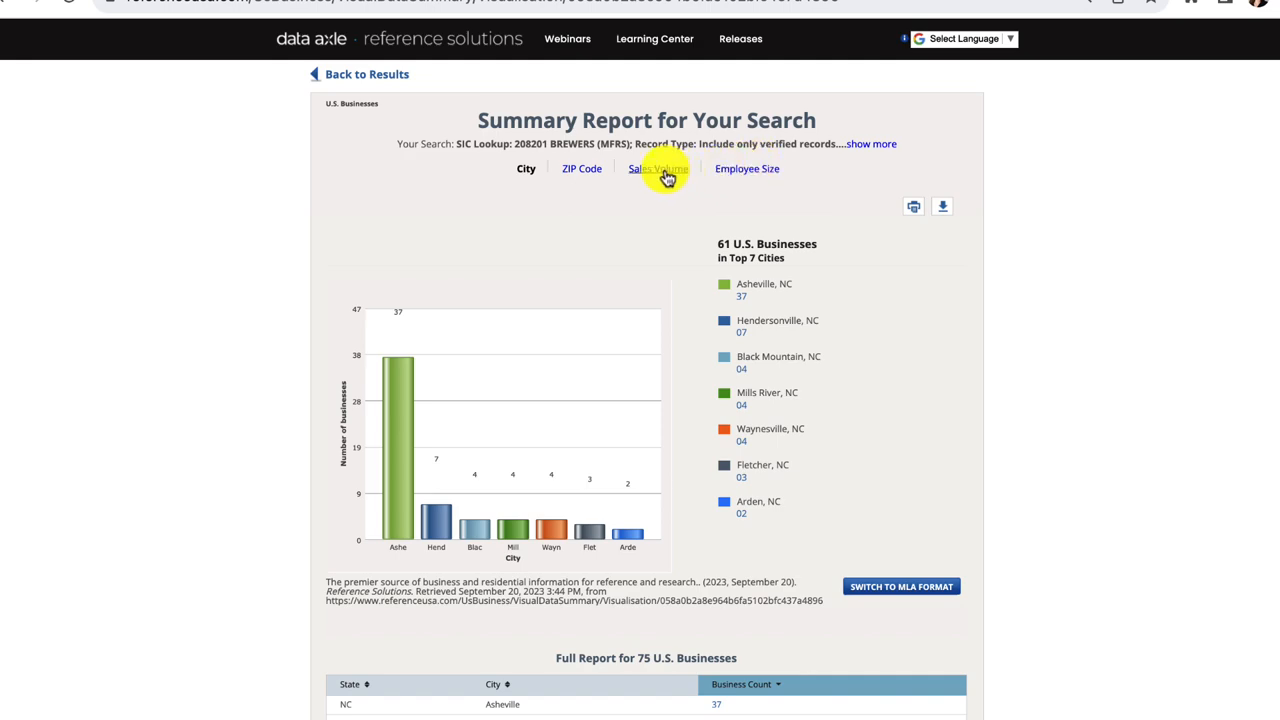
click(656, 168)
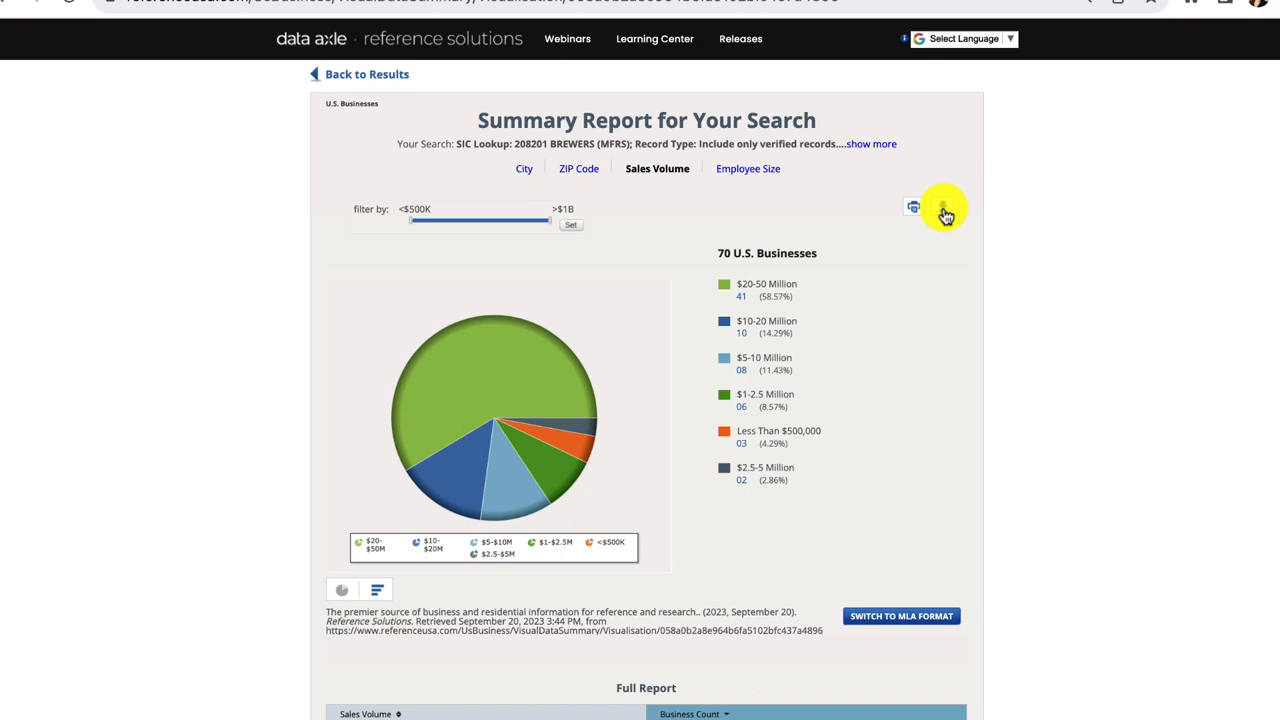
click(940, 206)
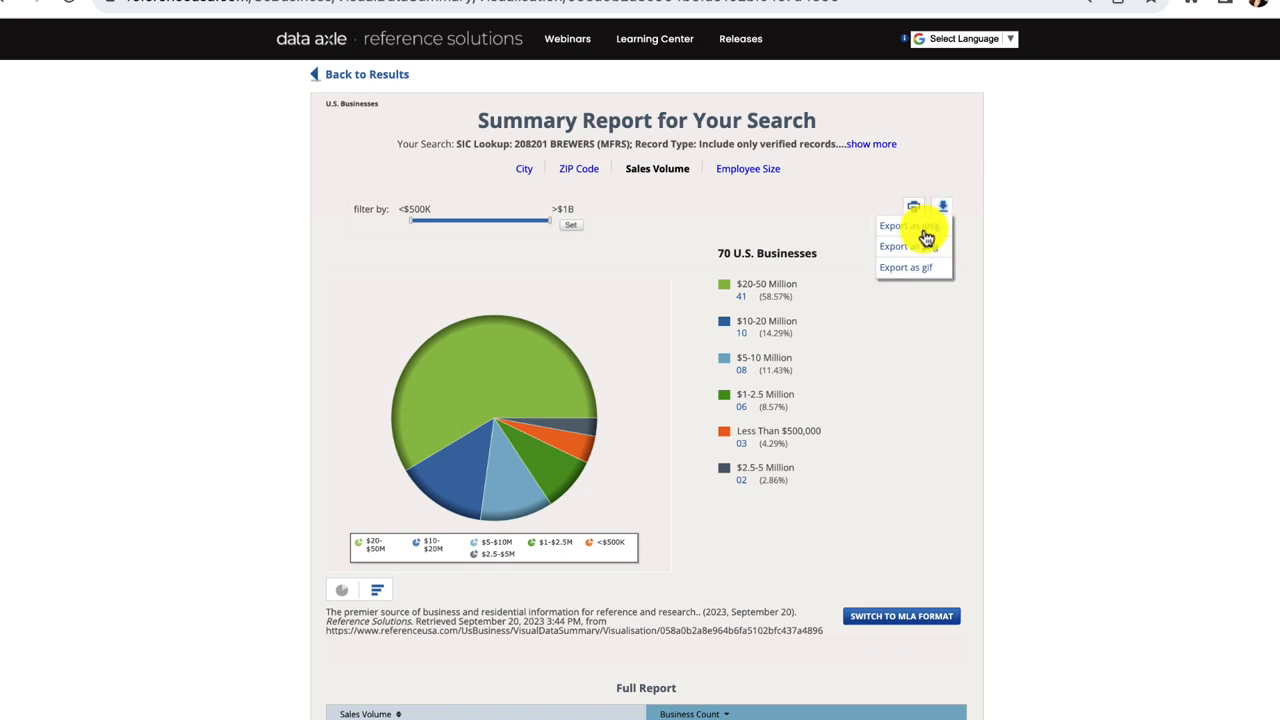
click(940, 206)
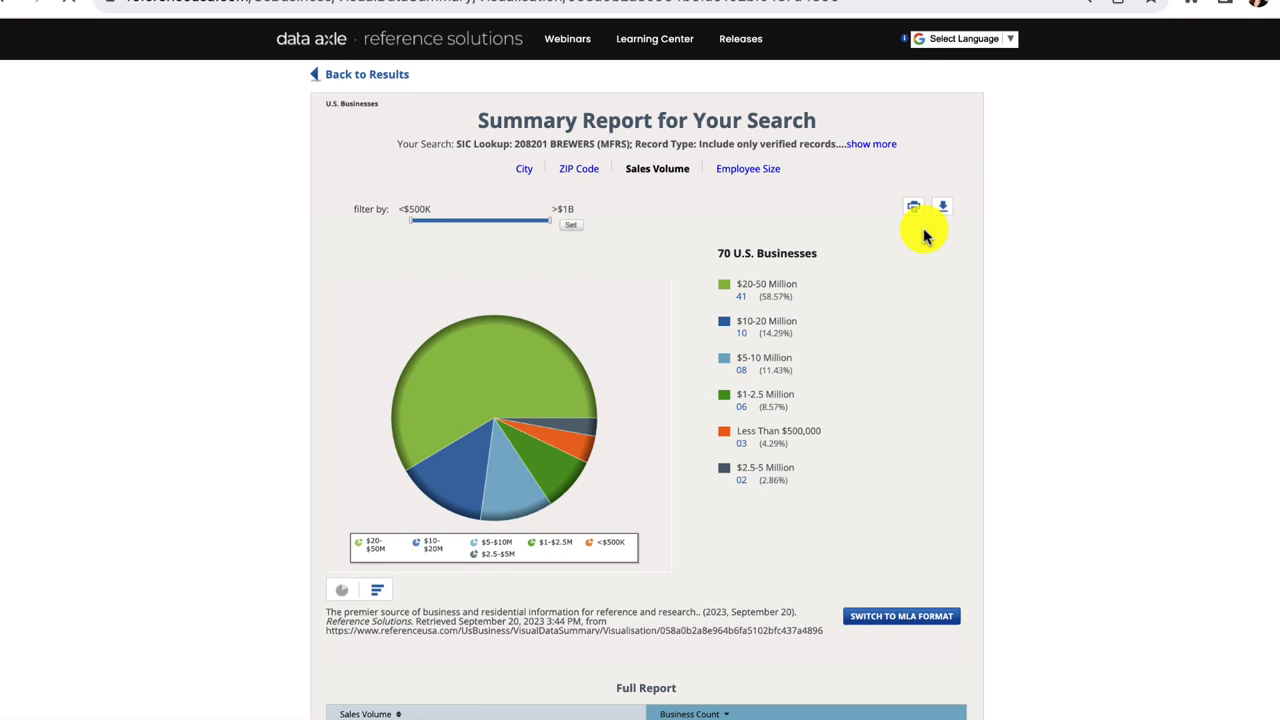
mouse_move(716, 264)
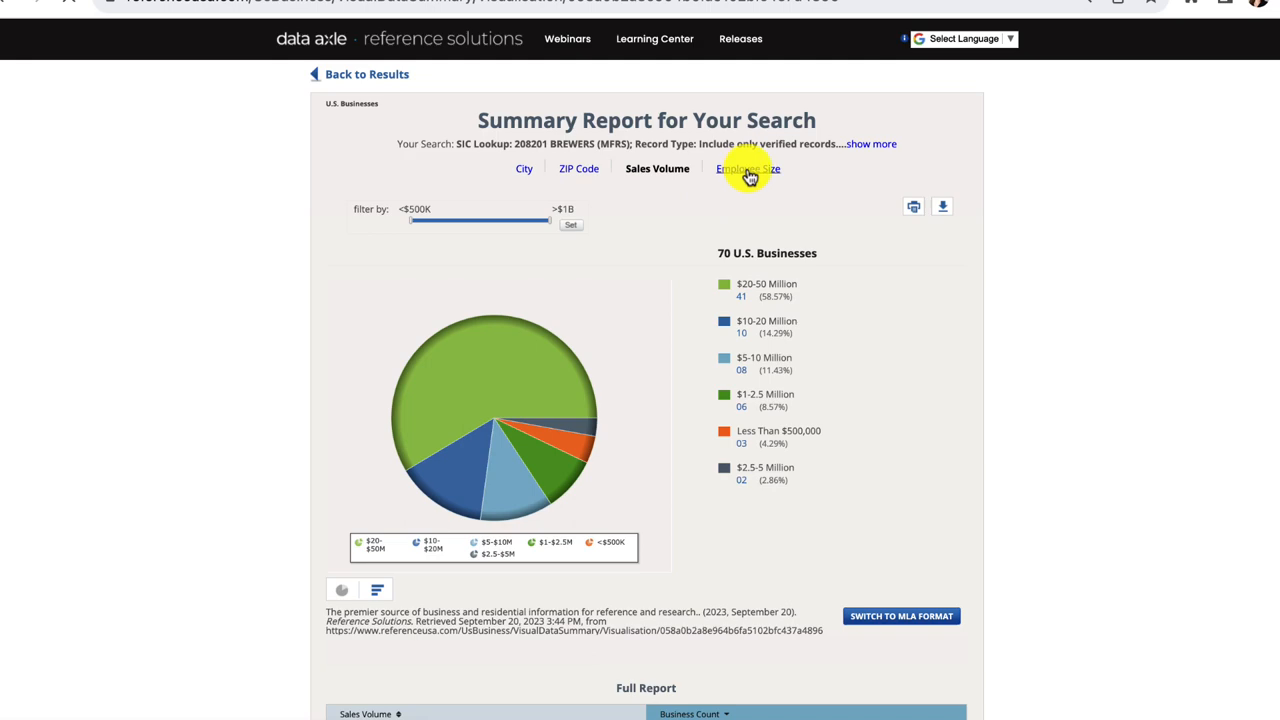
Break the brewers down by Employee Size as a bar chart and review the Top 5 Results.
click(748, 168)
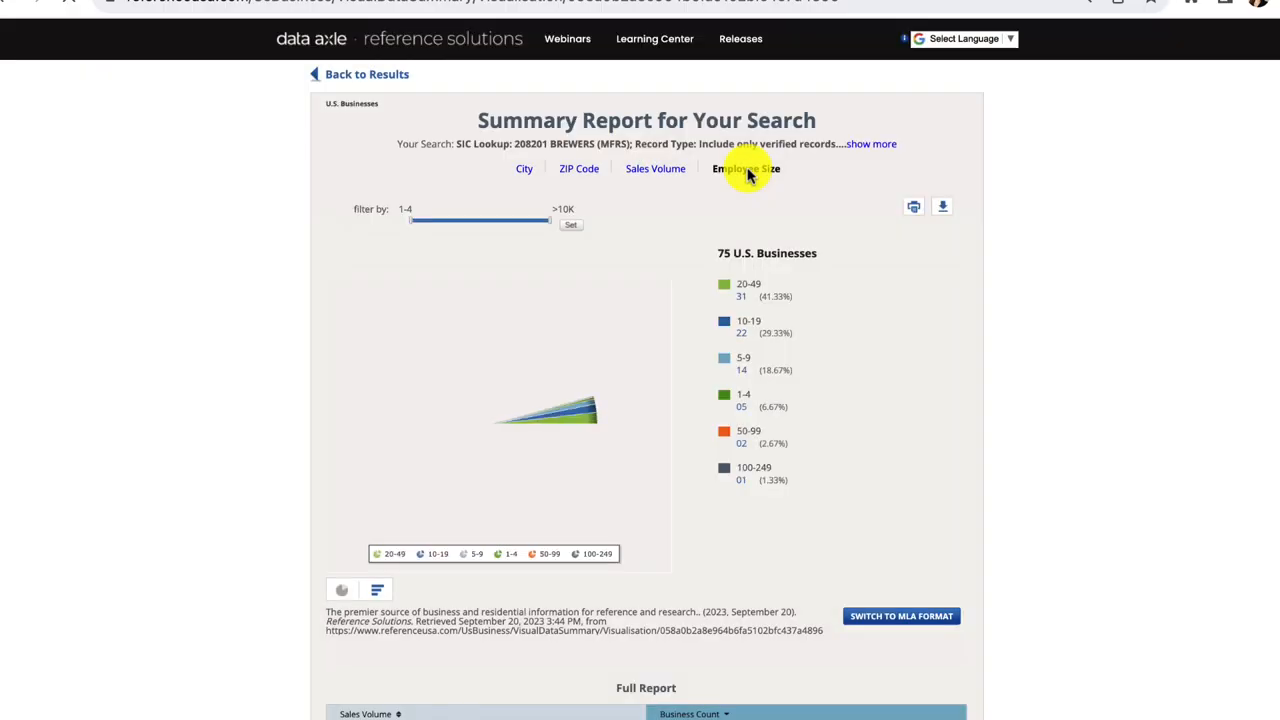
click(746, 168)
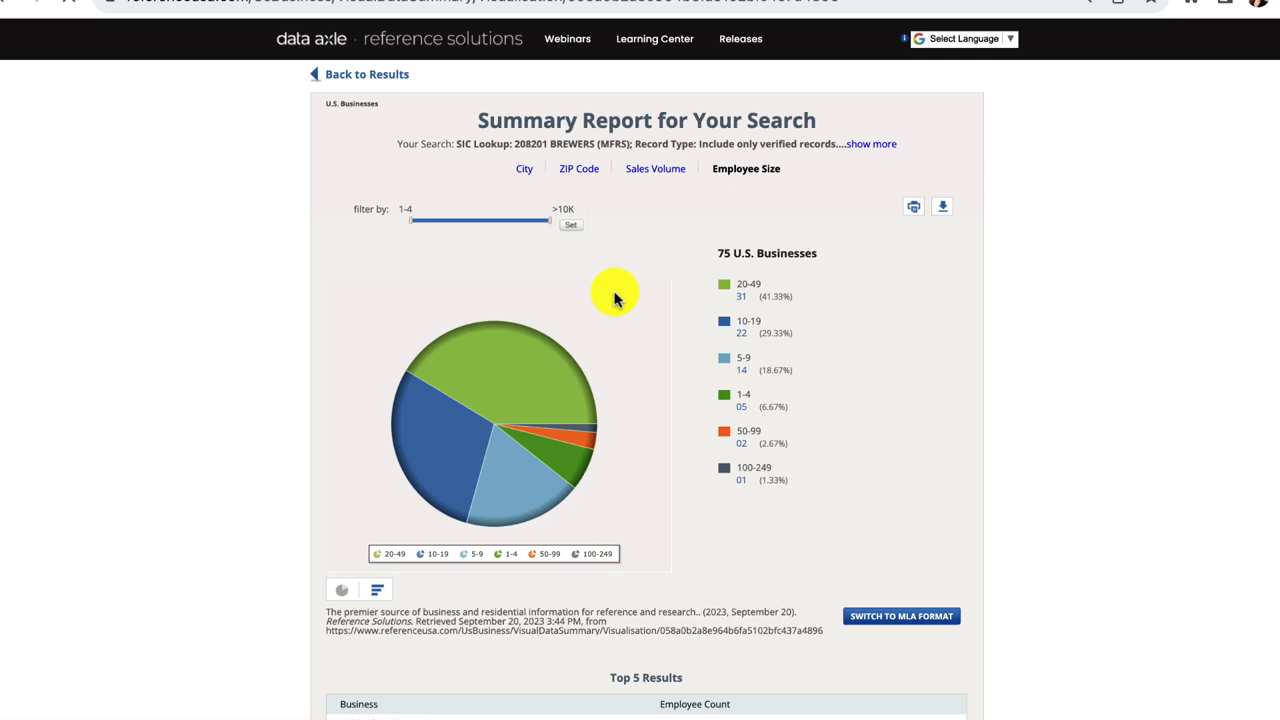
mouse_move(548, 352)
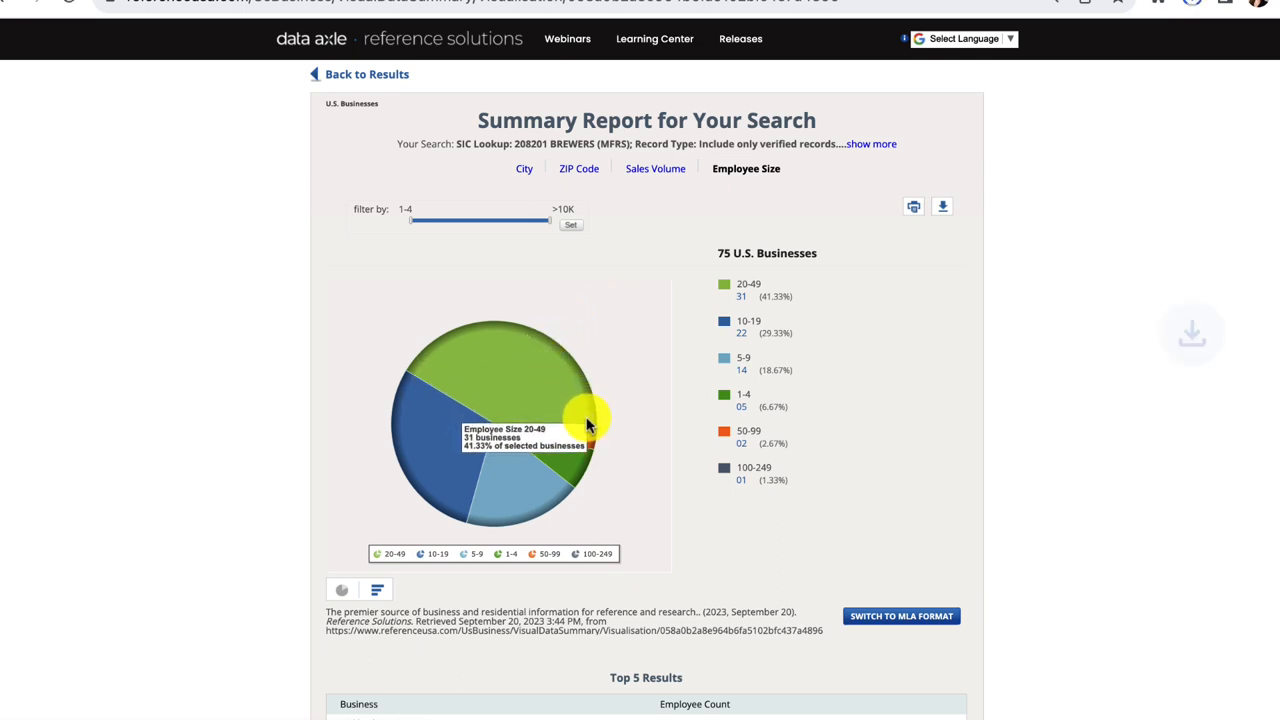
click(378, 588)
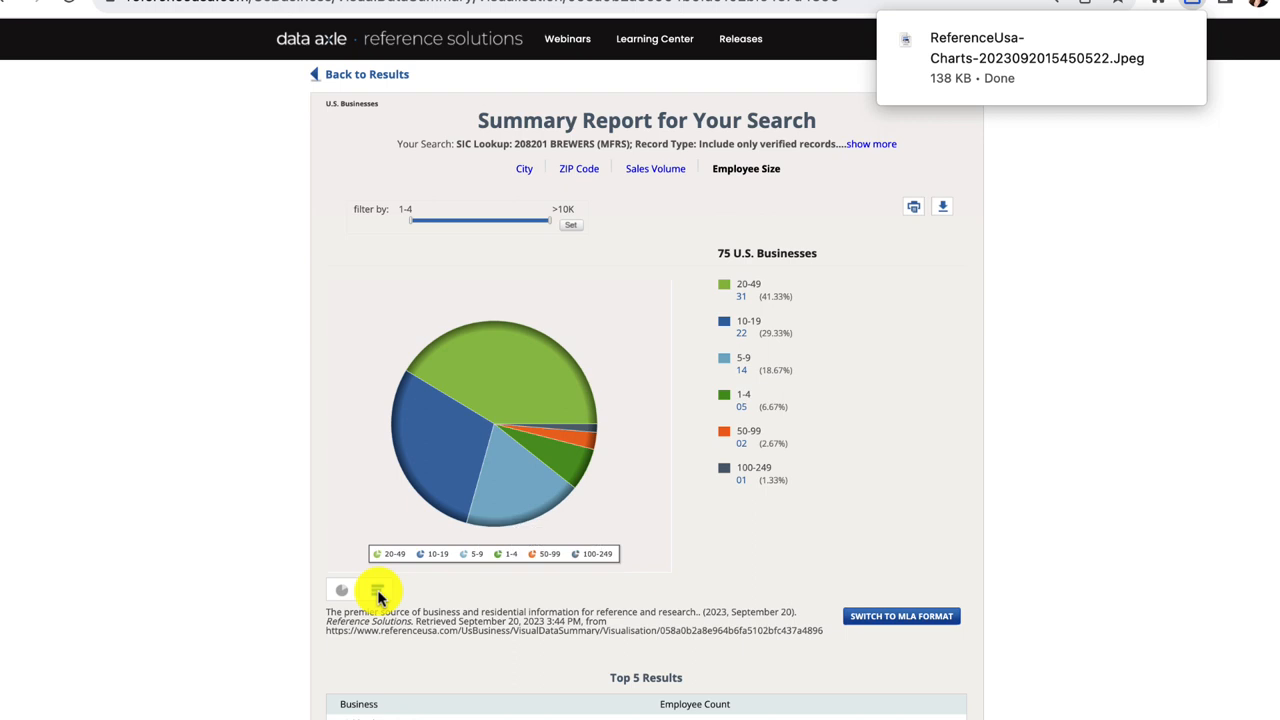
click(376, 588)
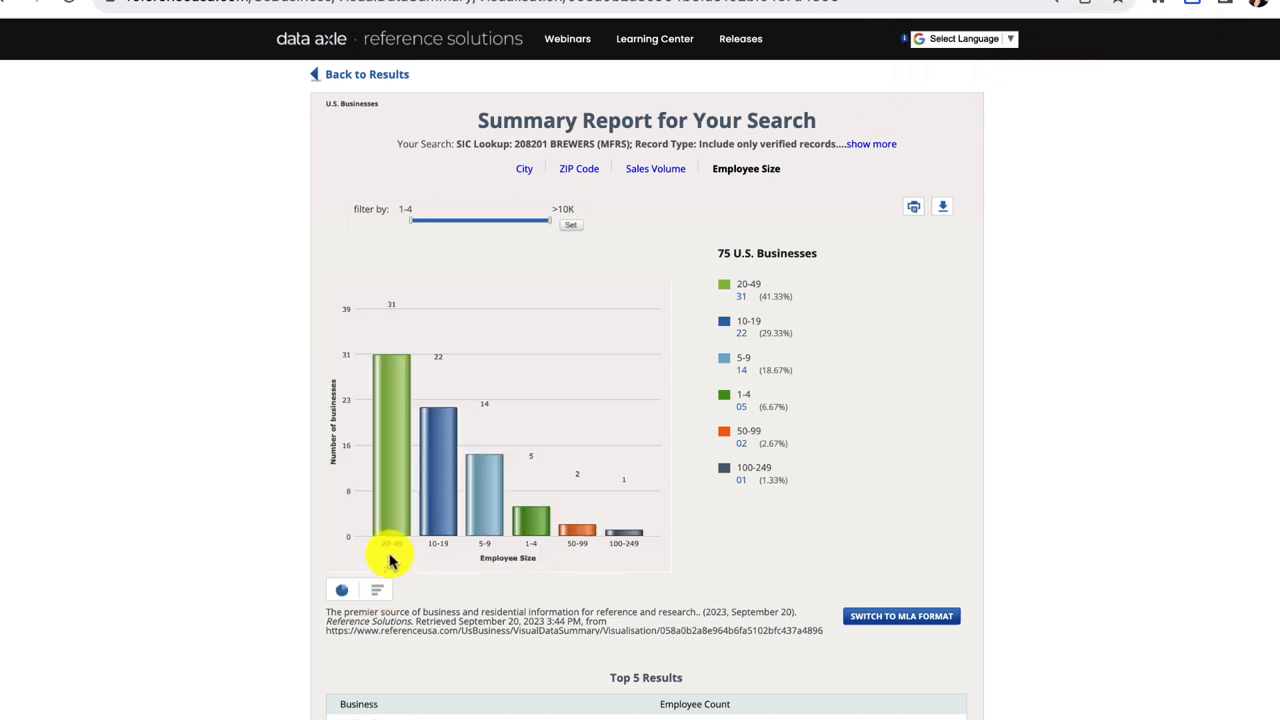
mouse_move(390, 524)
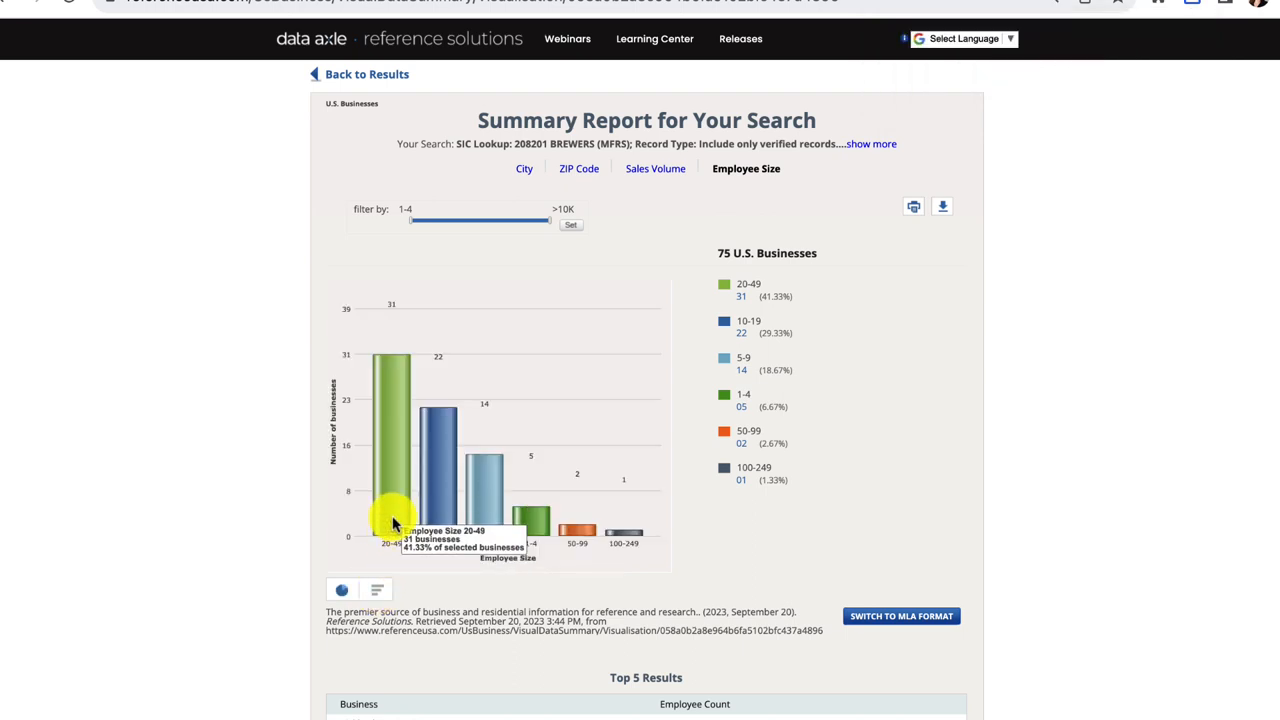
mouse_move(624, 536)
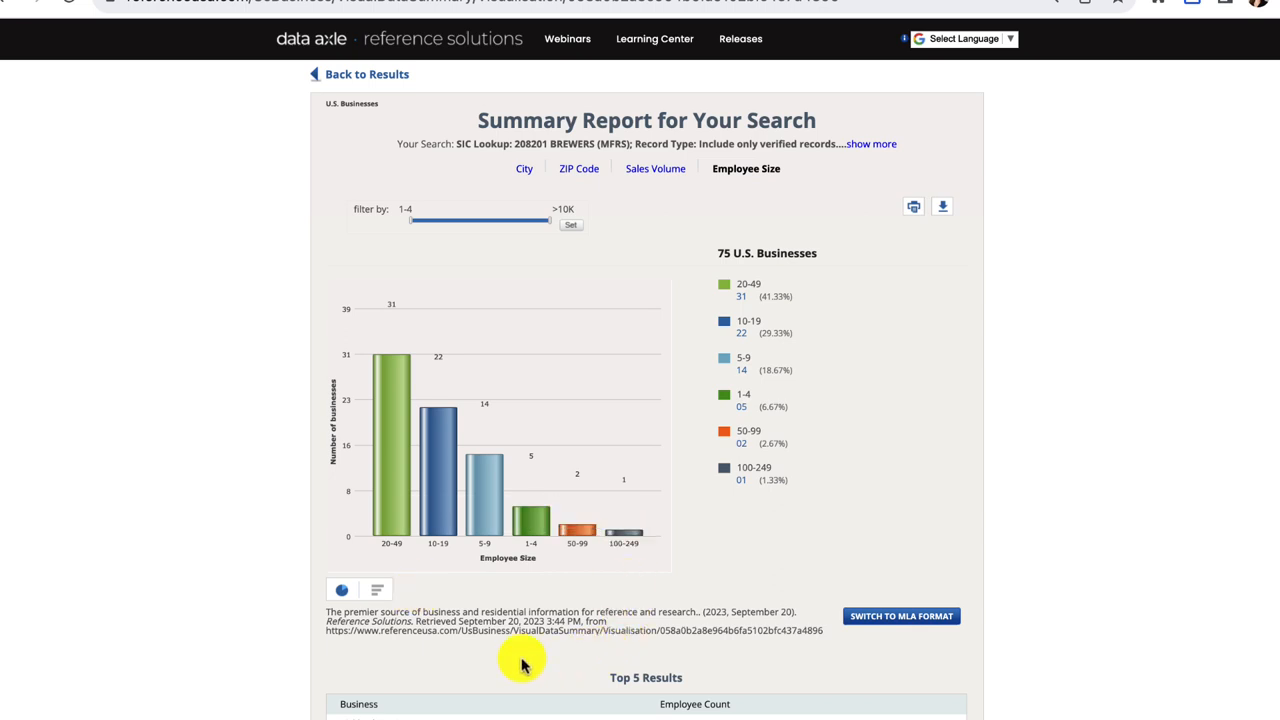
scroll(down, 3)
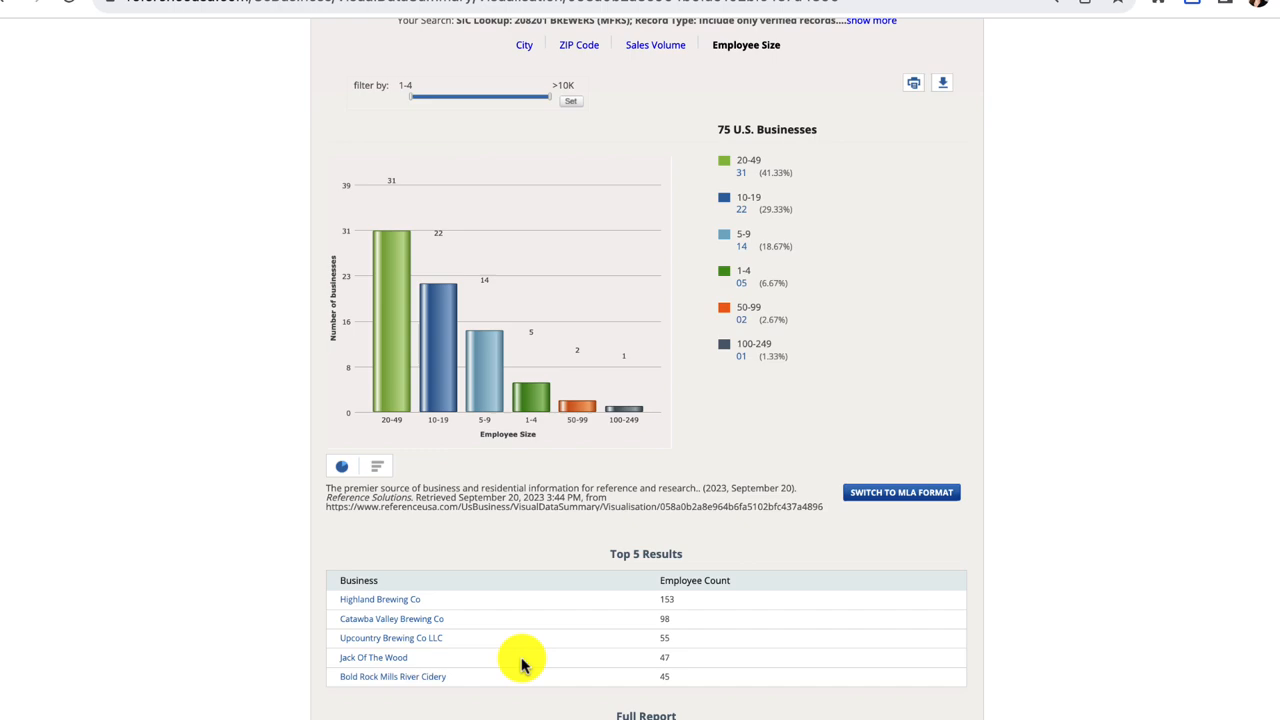
mouse_move(384, 618)
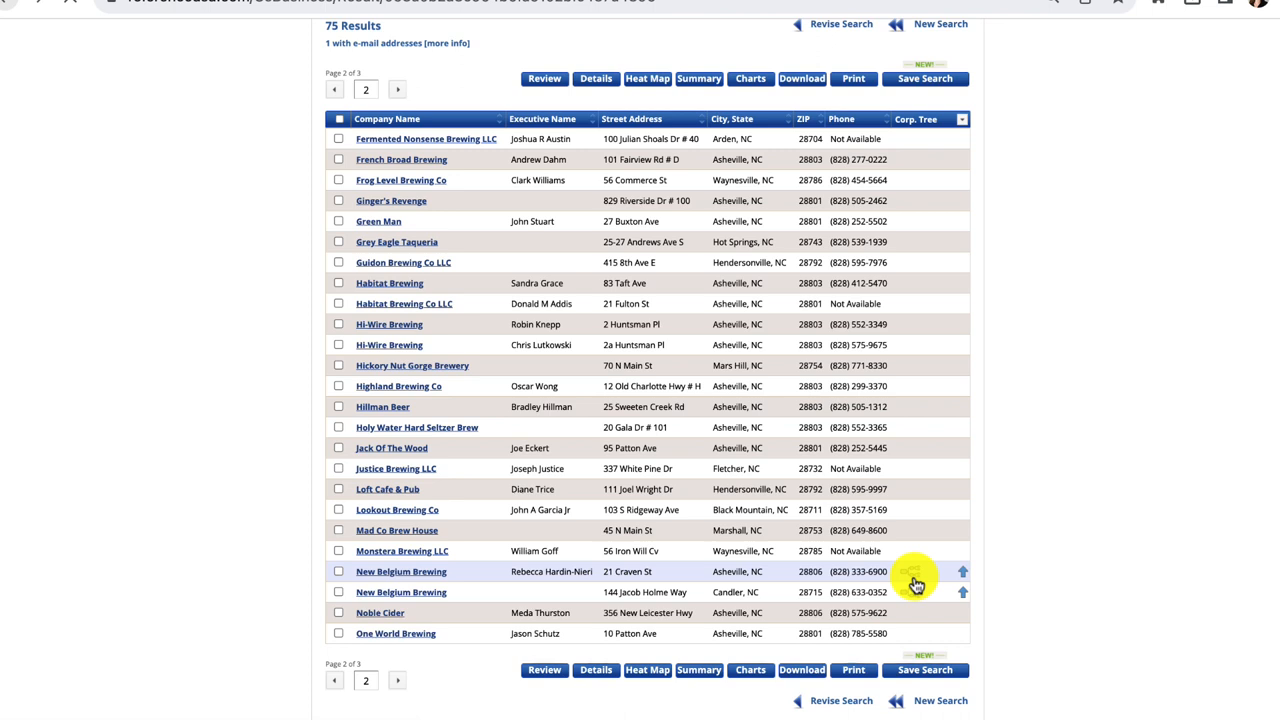
click(962, 572)
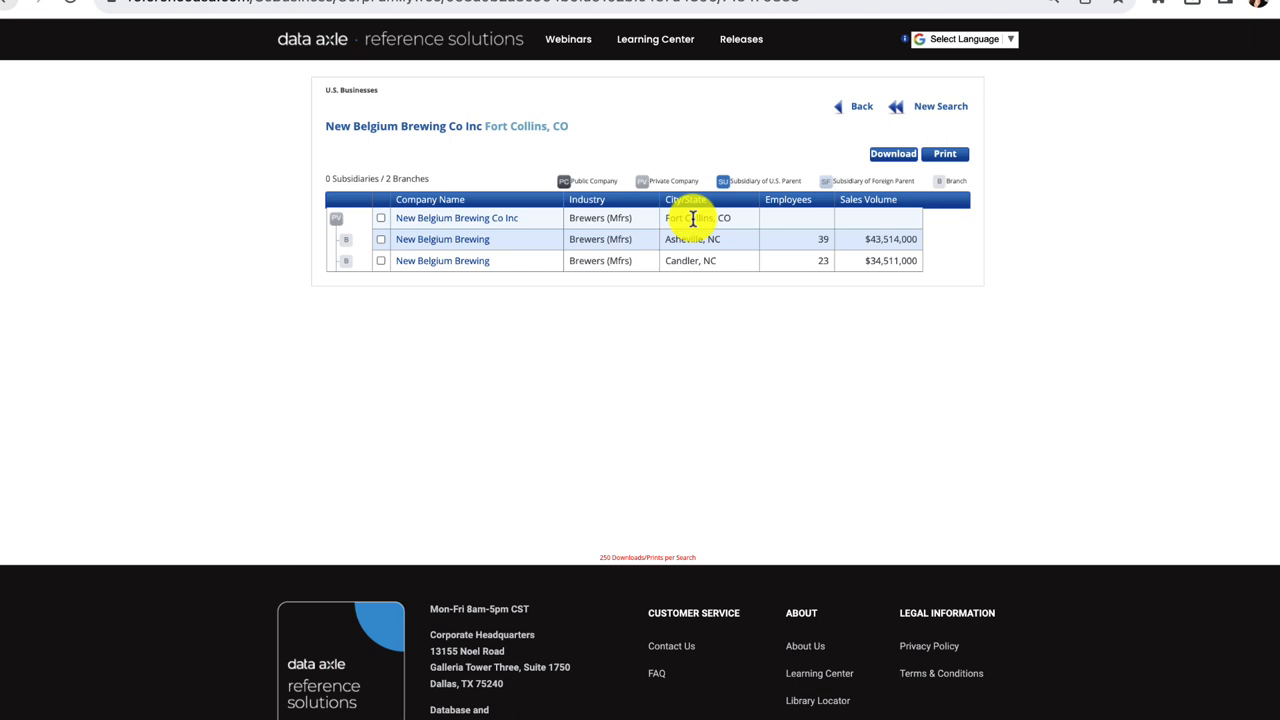
mouse_move(504, 218)
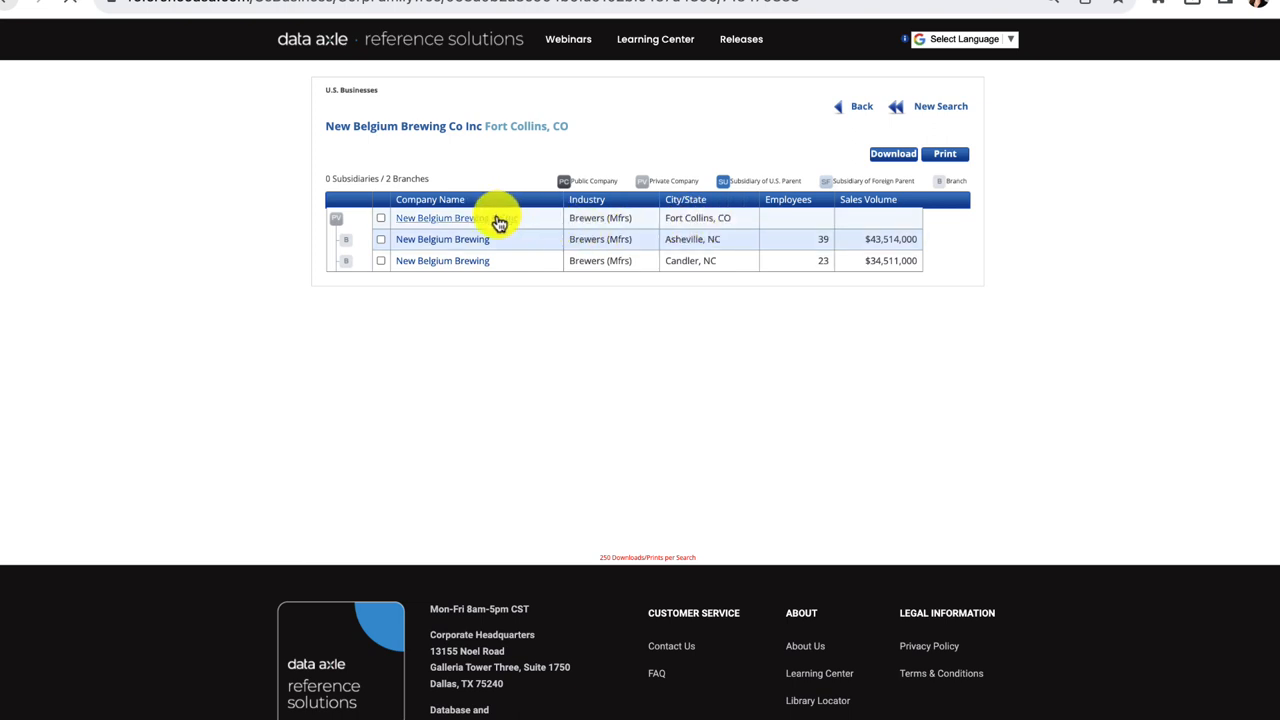
click(434, 218)
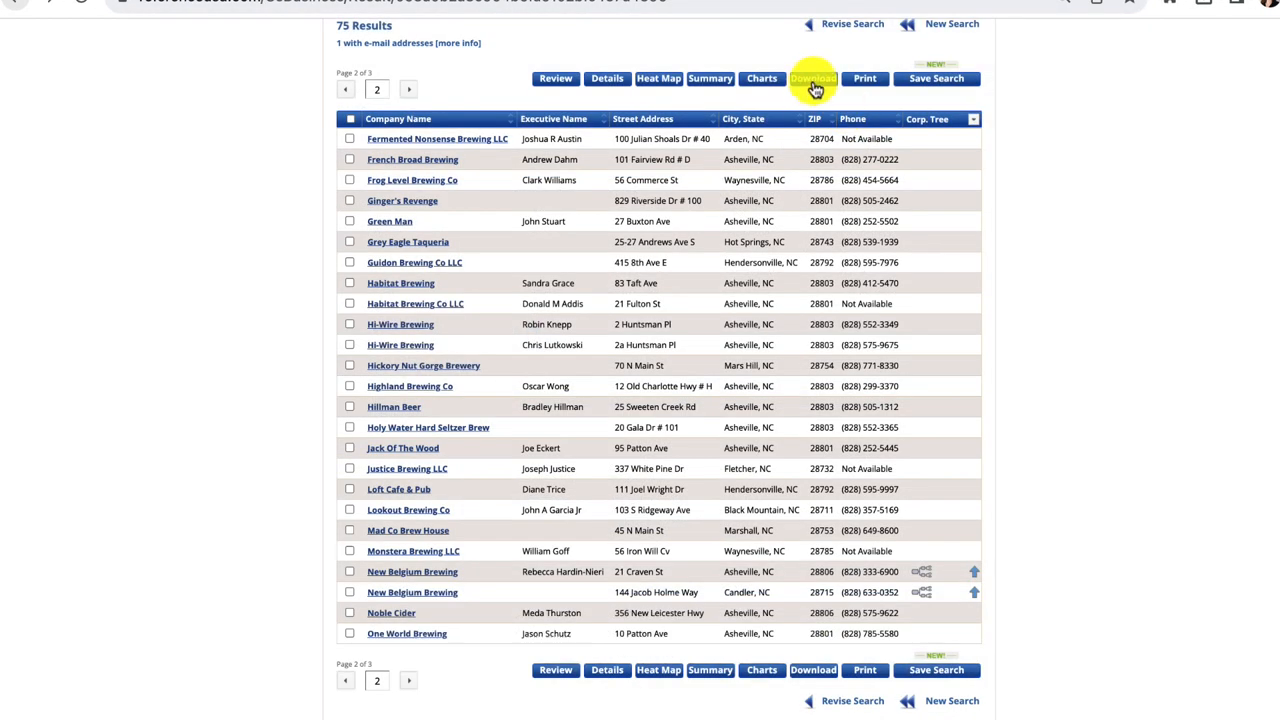
Tag all 25 page-2 brewery records and download them in Excel (2007/2010) format.
click(812, 78)
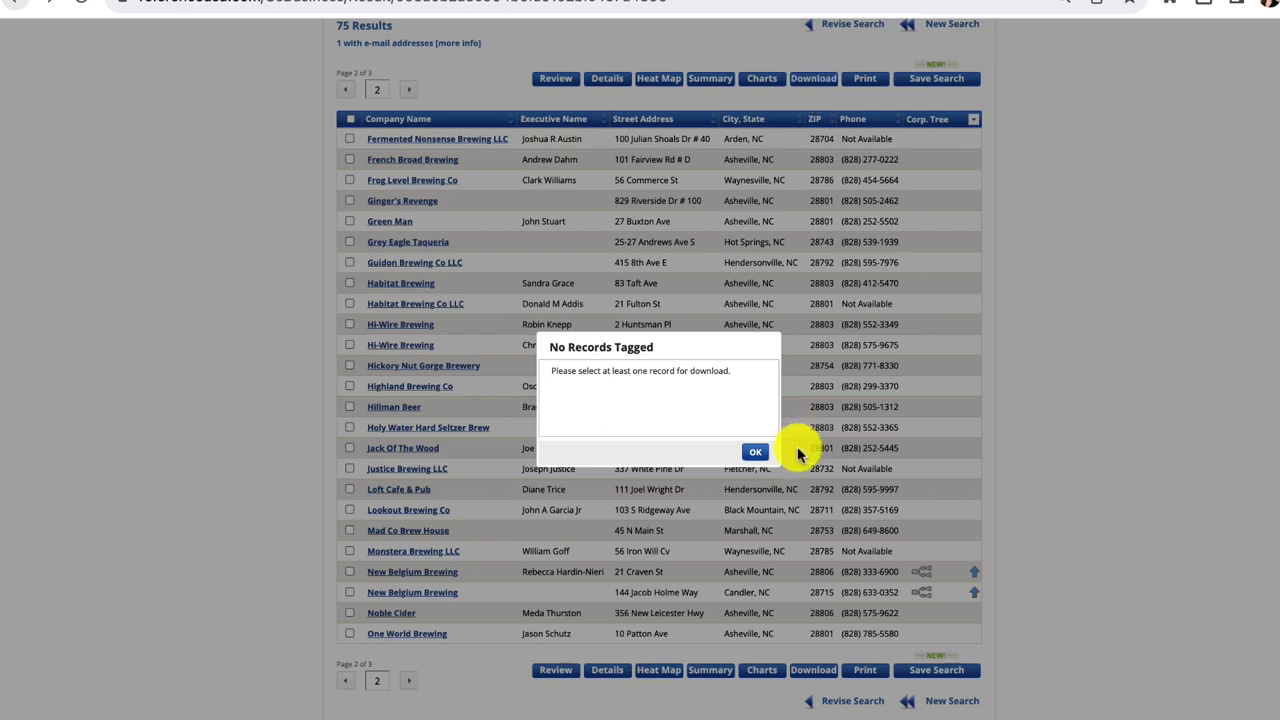
click(756, 452)
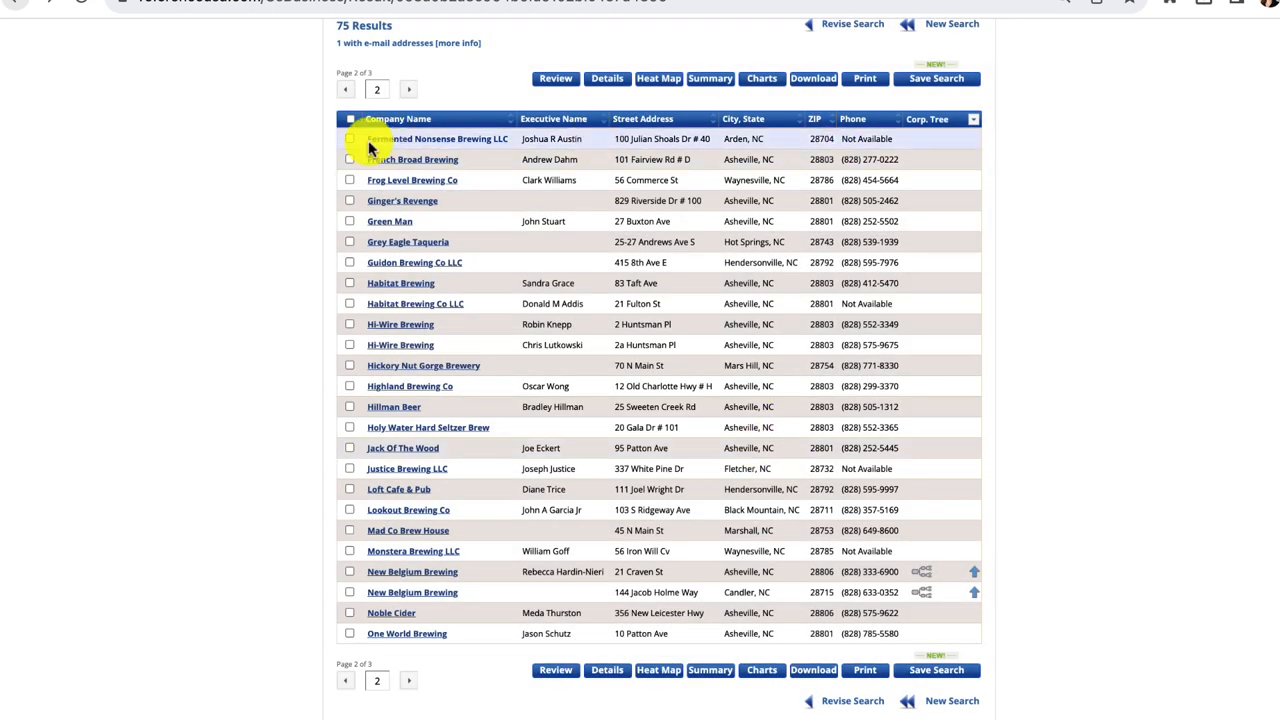
click(350, 118)
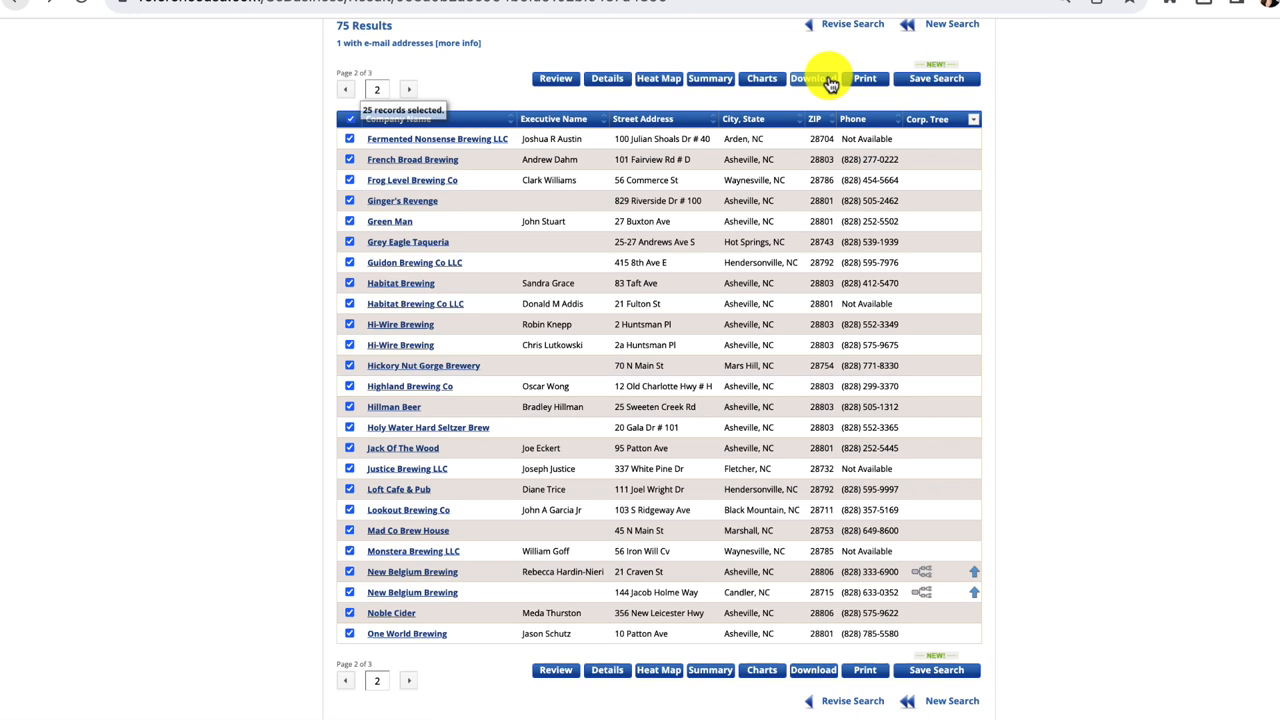
click(812, 78)
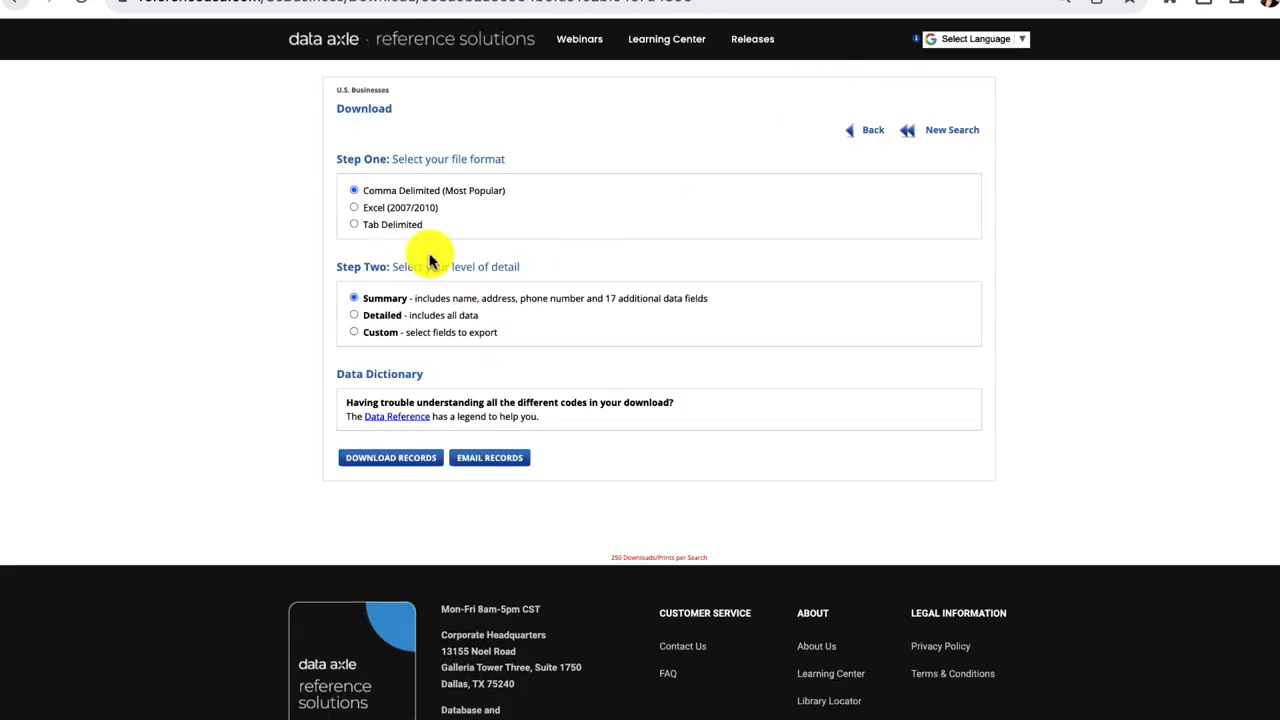
click(354, 206)
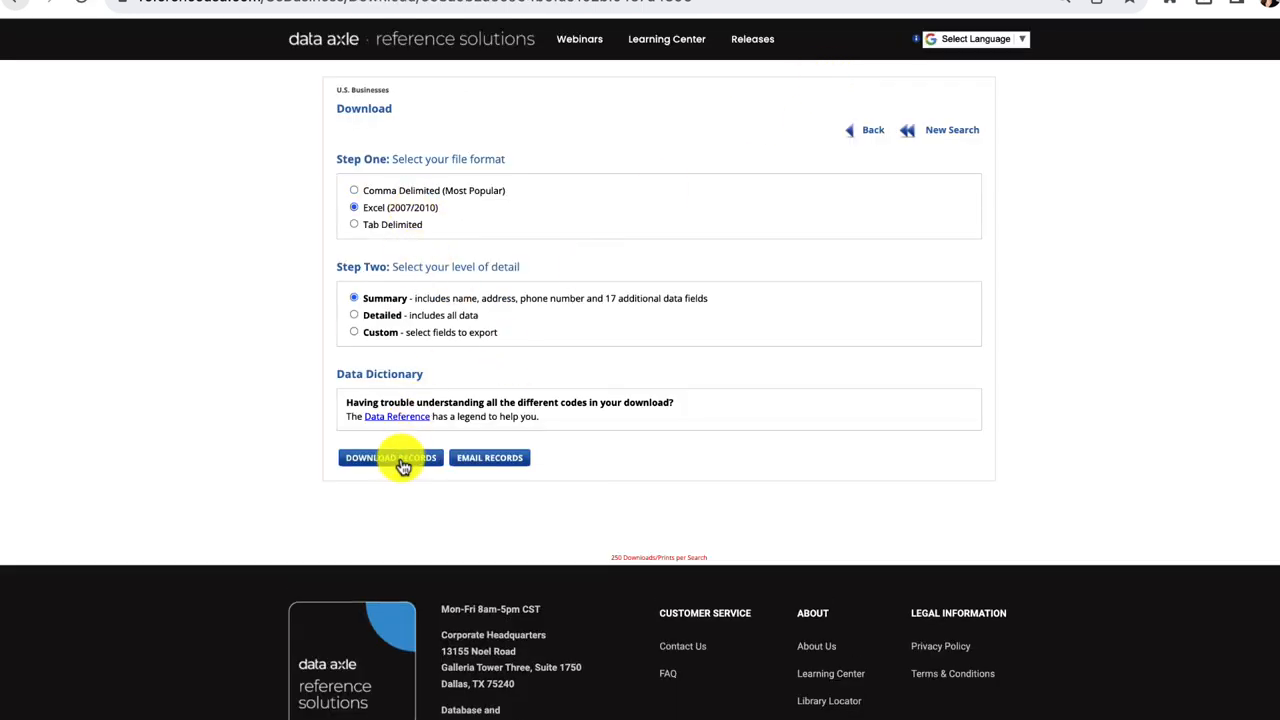
click(390, 456)
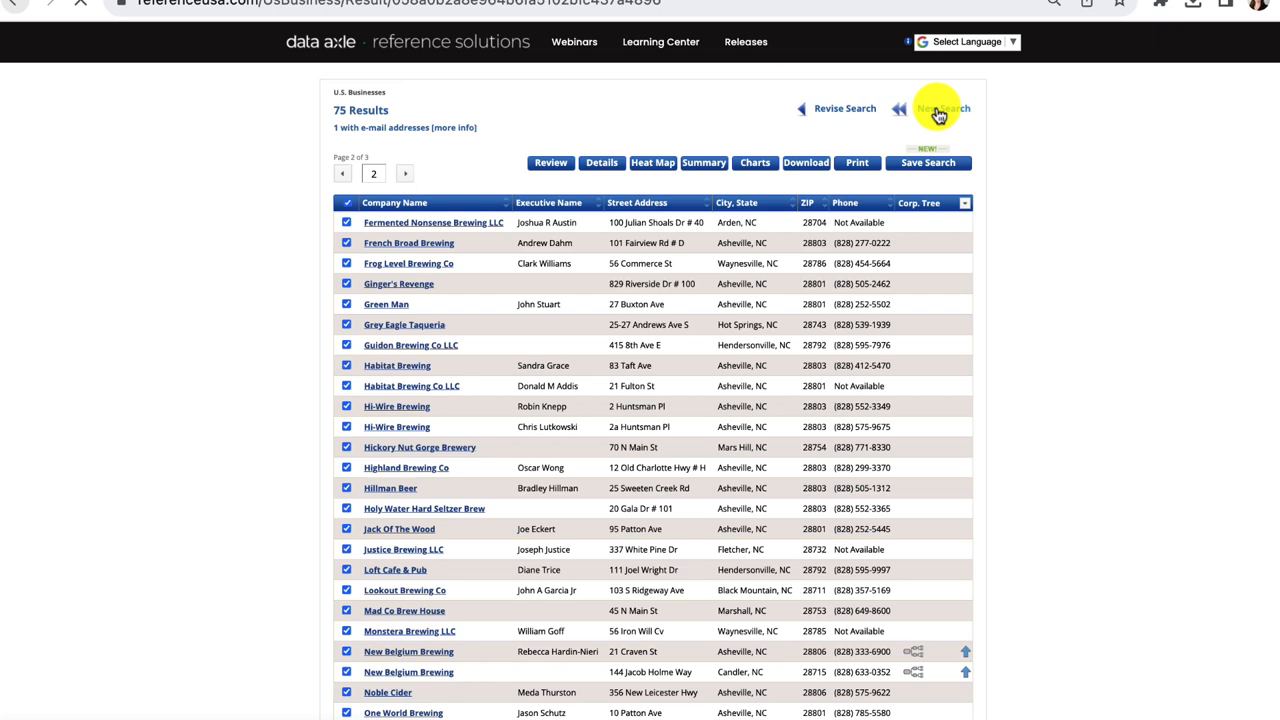
Run a new search limited to the Charlotte, NC-SC metro area and view its 138,867 results.
click(936, 108)
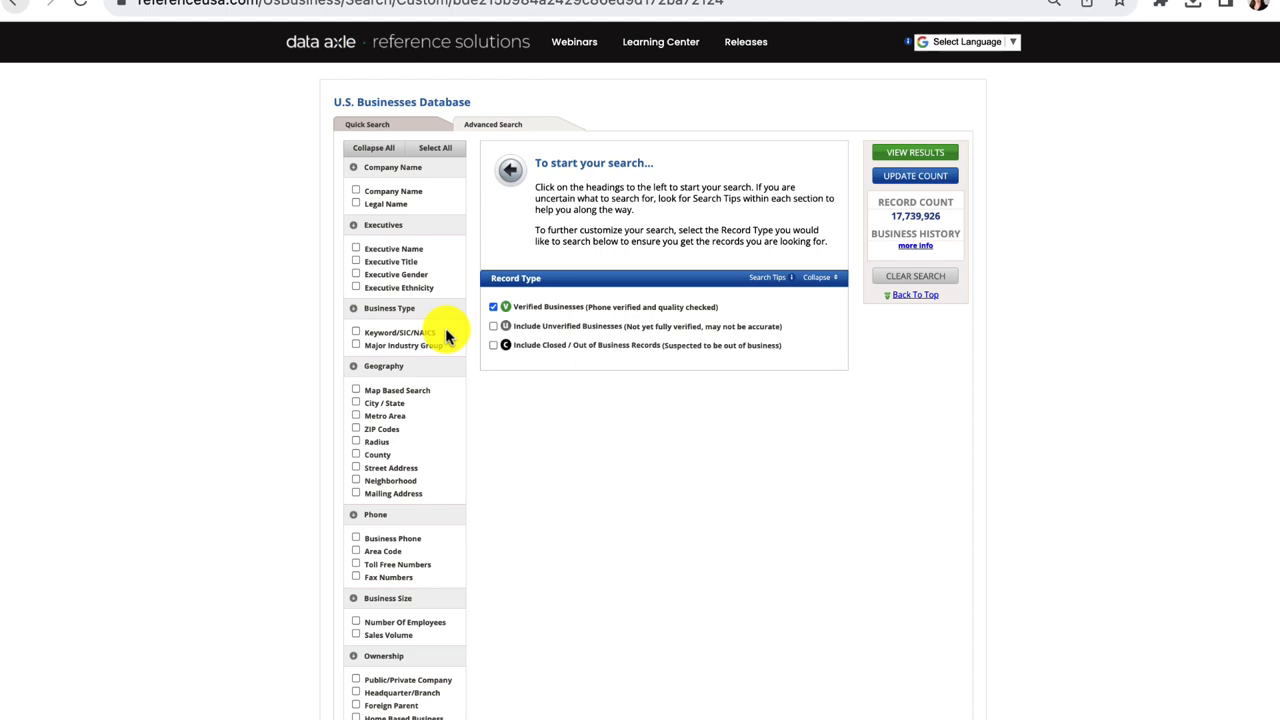
click(384, 414)
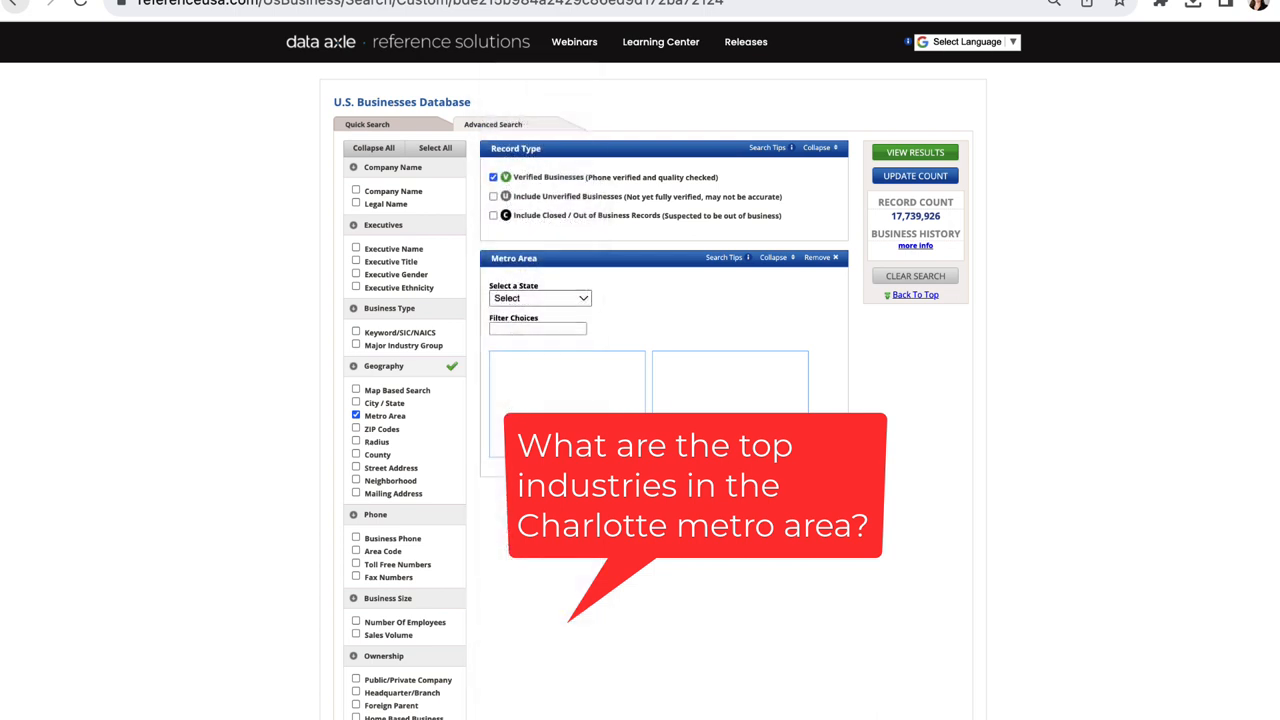
click(540, 298)
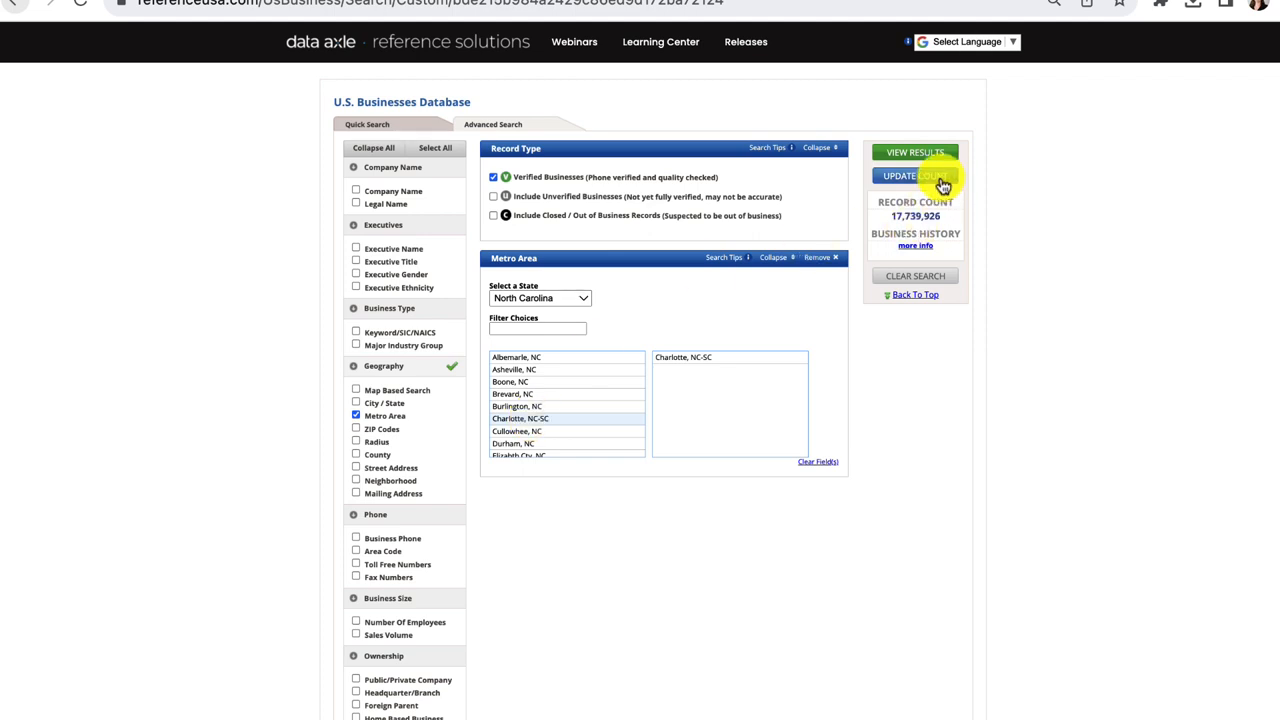
click(916, 176)
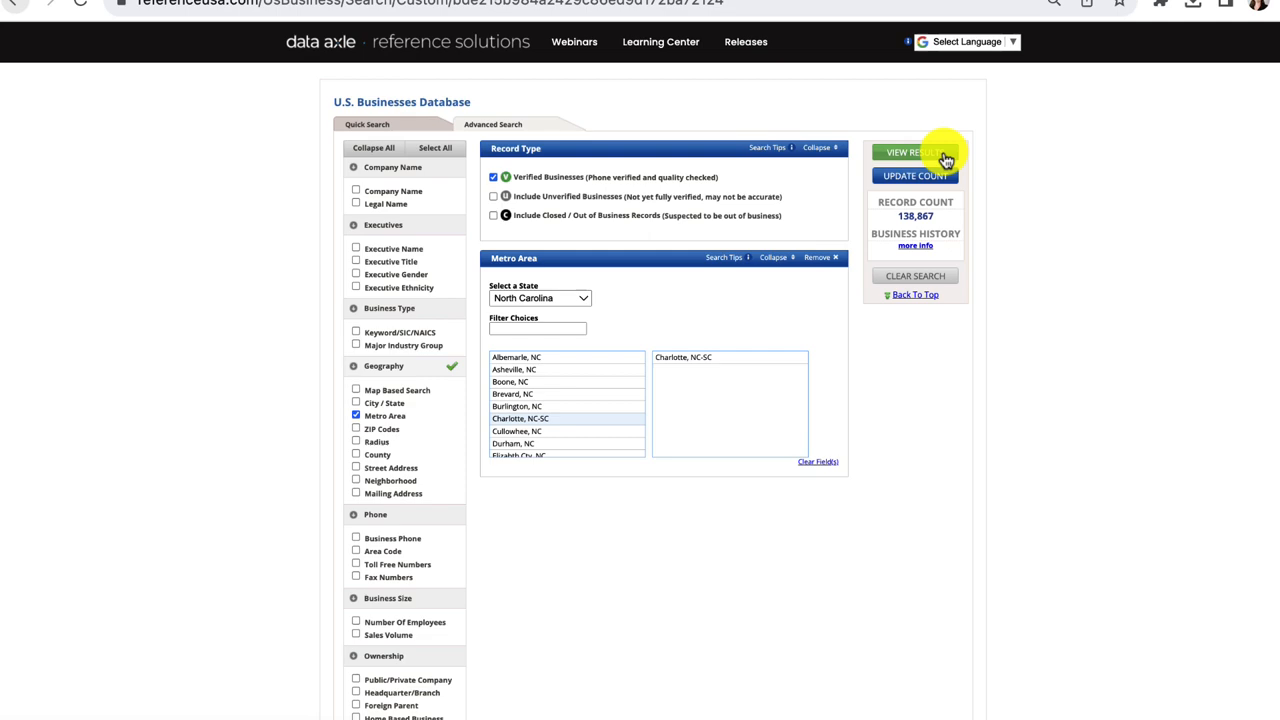
click(912, 152)
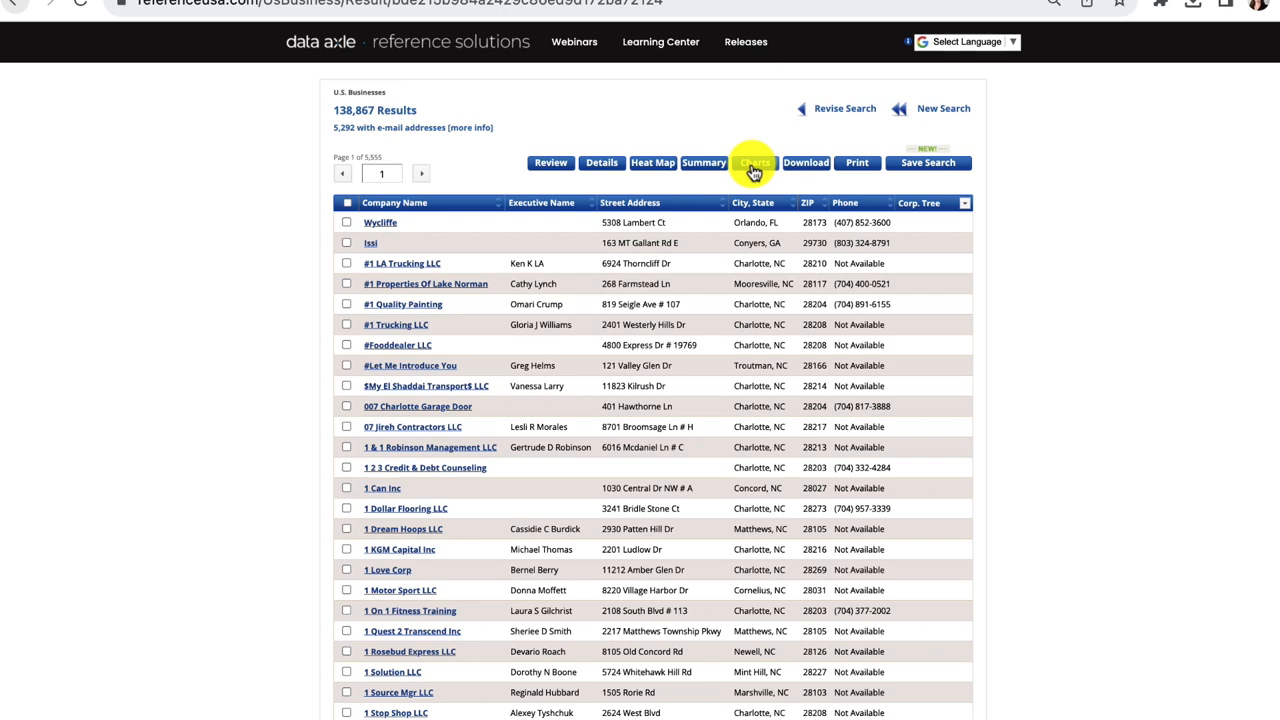
View the Charlotte Summary Report charting top SIC codes, then return to the database list.
click(752, 162)
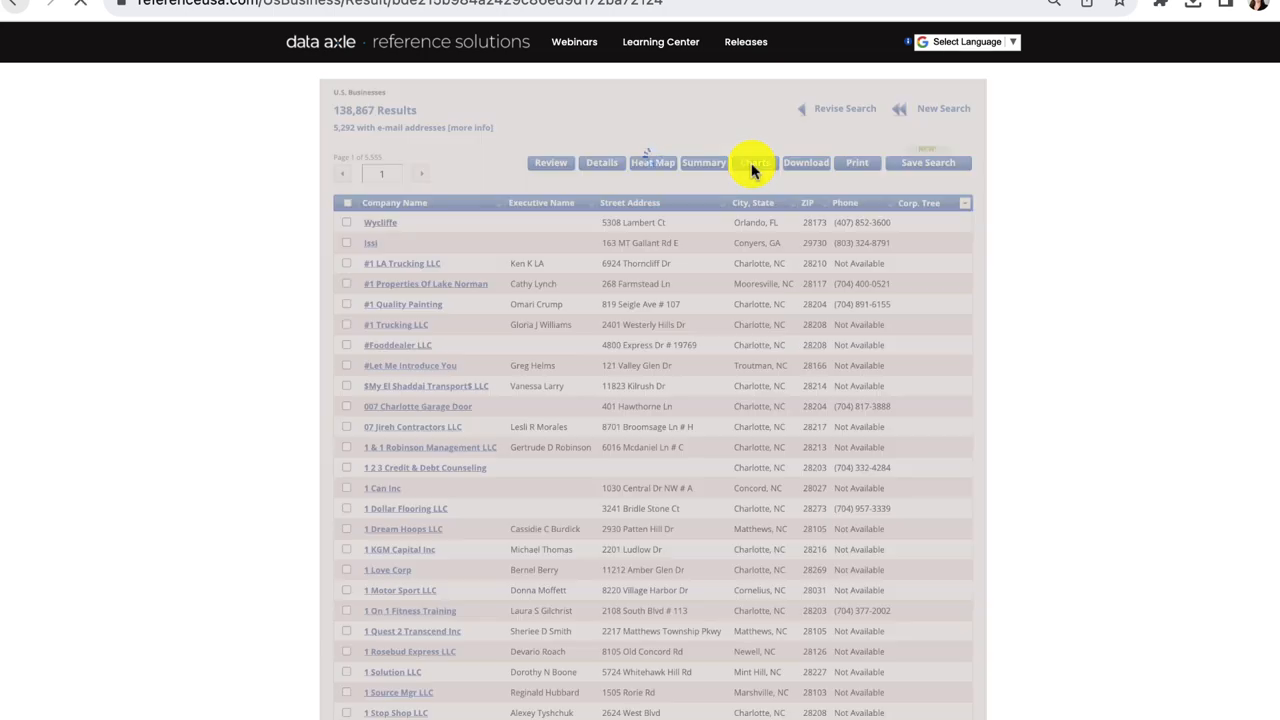
click(704, 162)
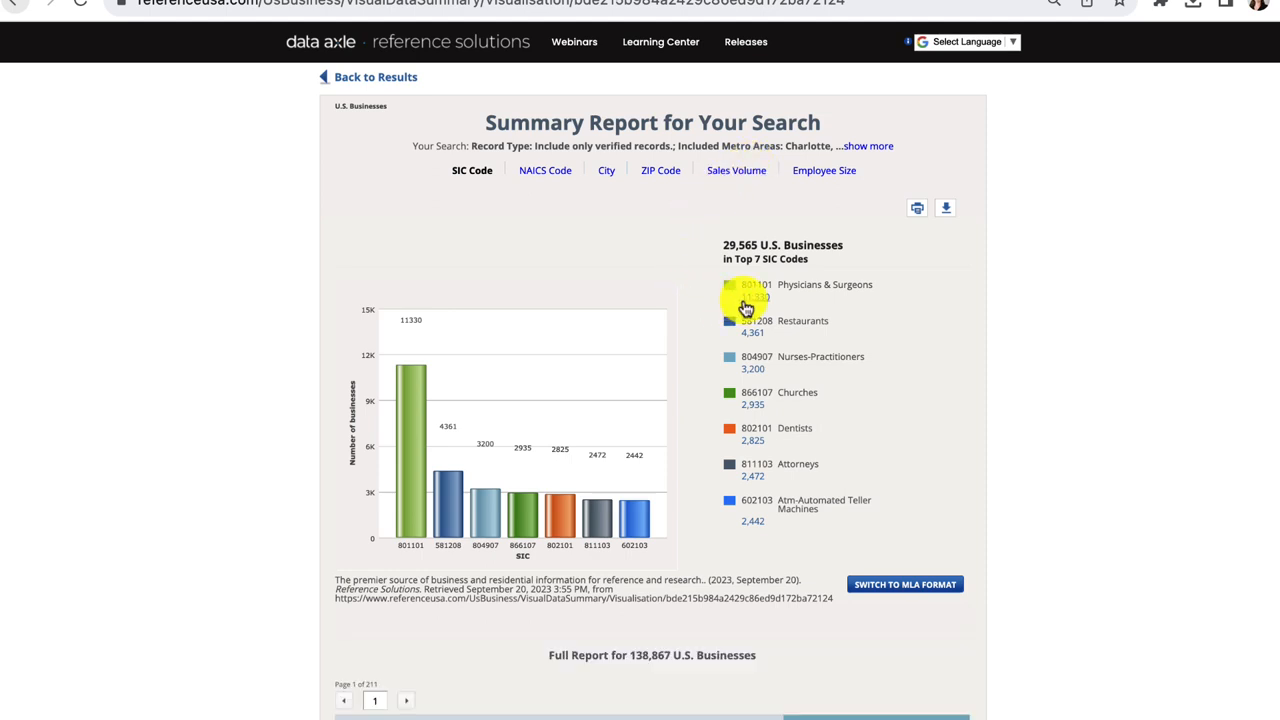
mouse_move(740, 352)
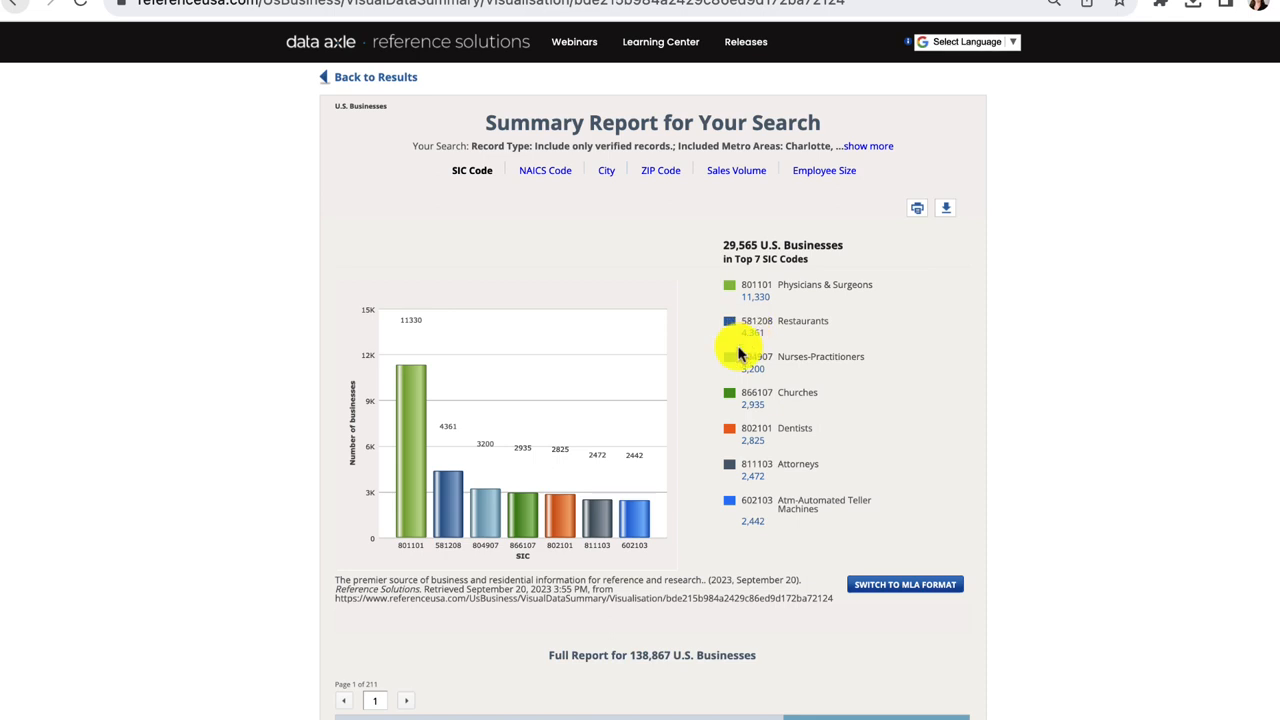
mouse_move(764, 374)
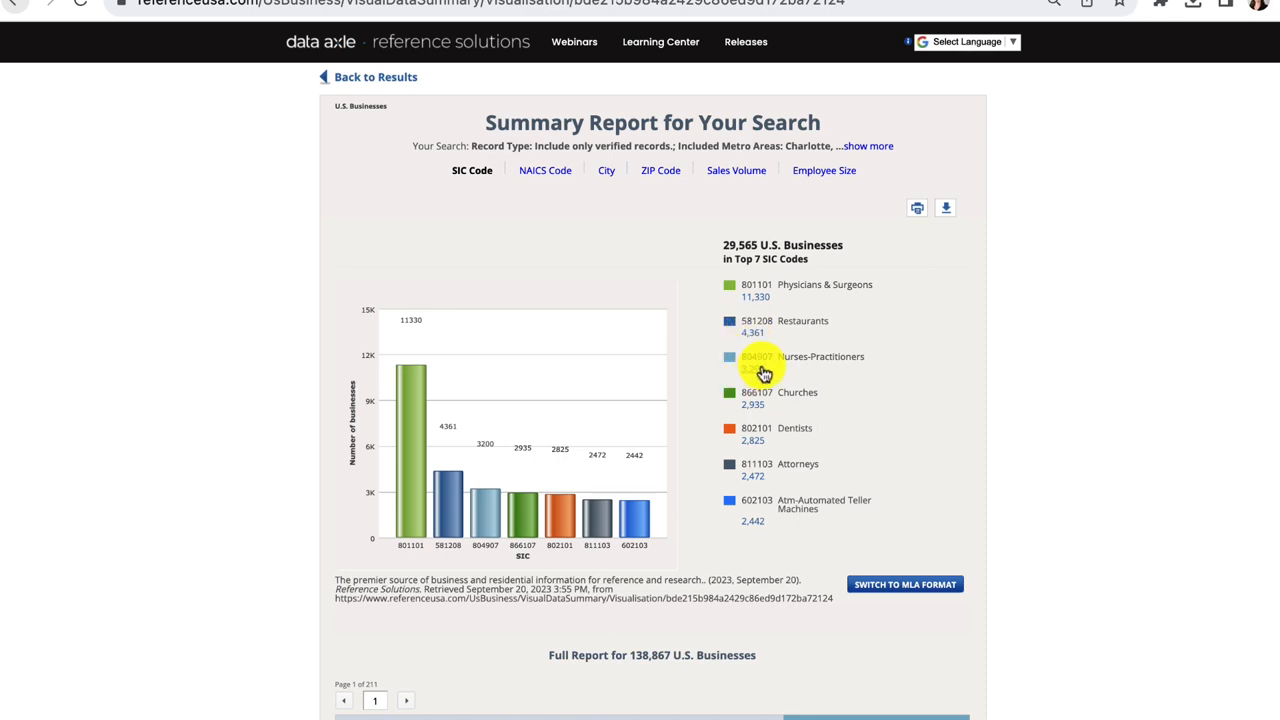
mouse_move(764, 374)
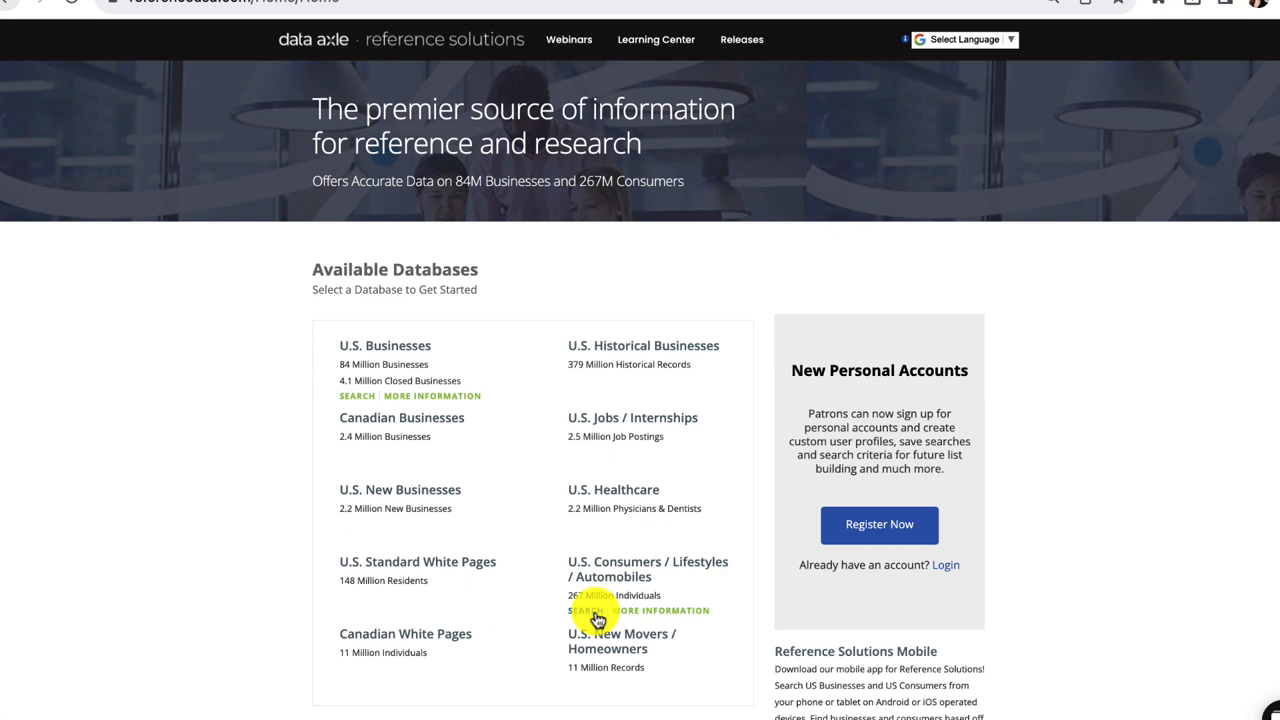
Start a U.S. Consumers / Lifestyles / Automobiles search and switch to Advanced Search.
click(578, 610)
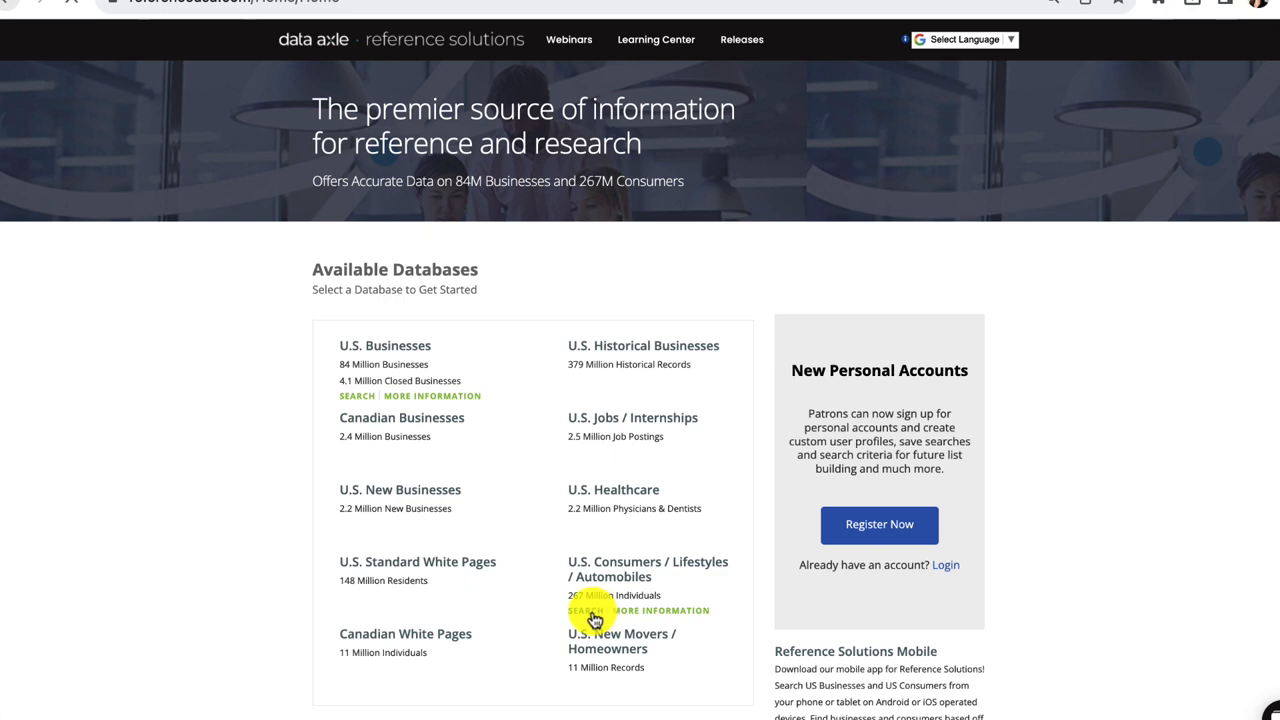
click(568, 610)
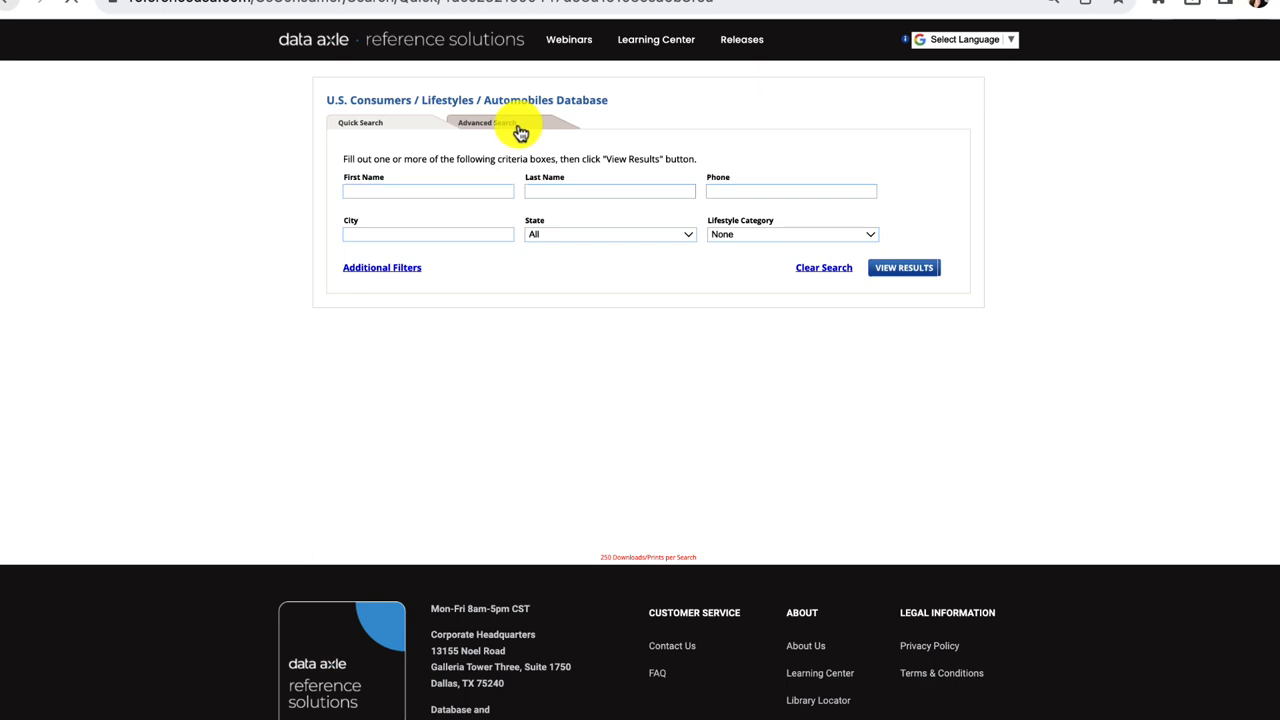
click(488, 122)
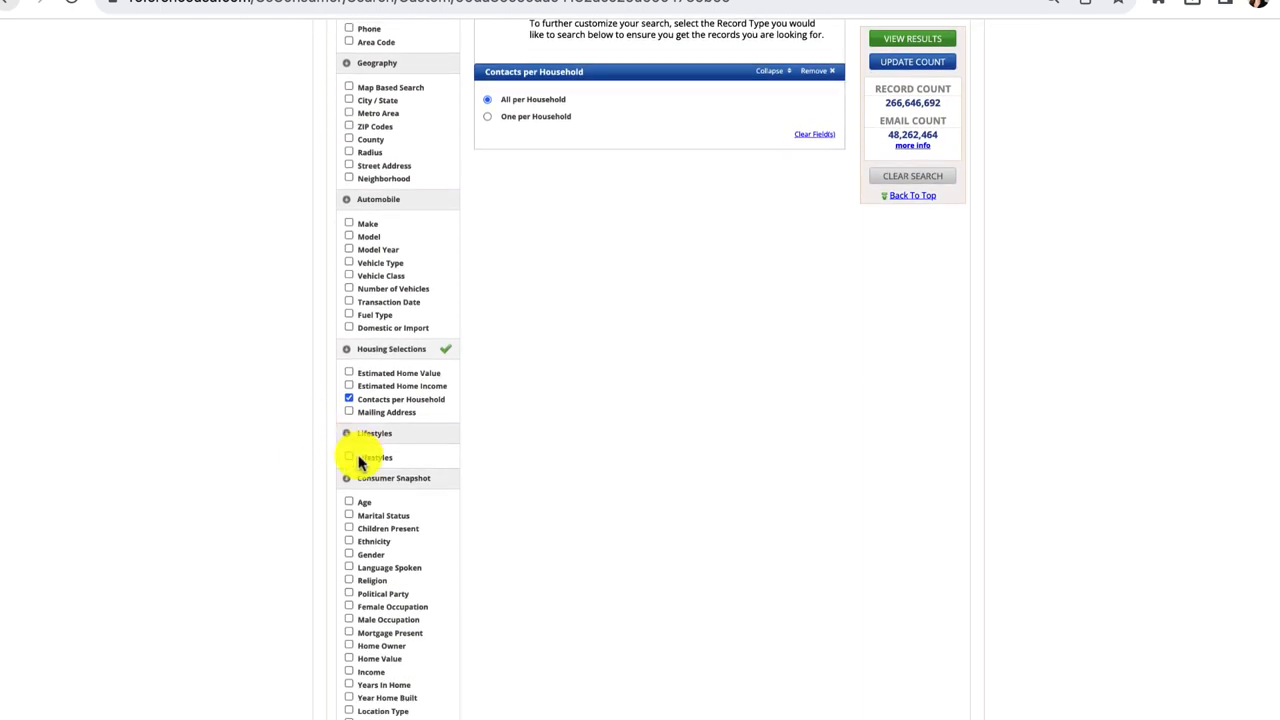
Add Lifestyles criteria and browse the Arts, Books / Magazines and Hobbies / Crafts interest groups.
click(348, 456)
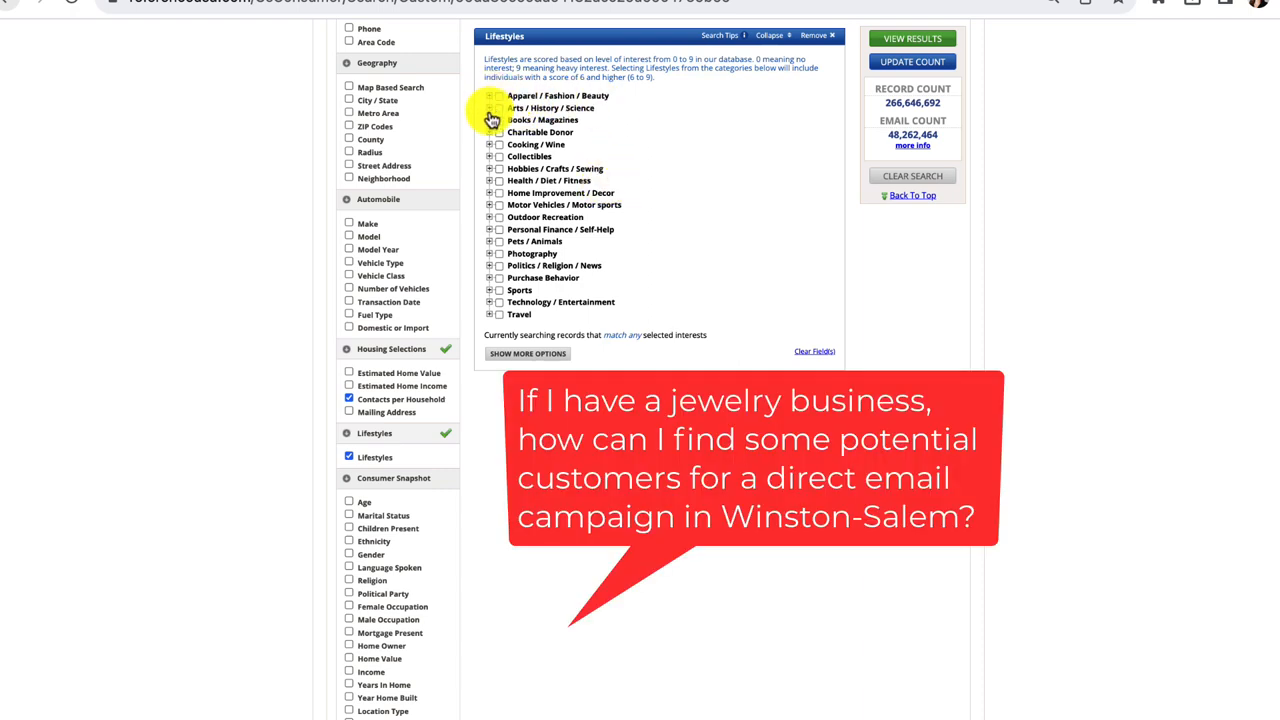
click(490, 108)
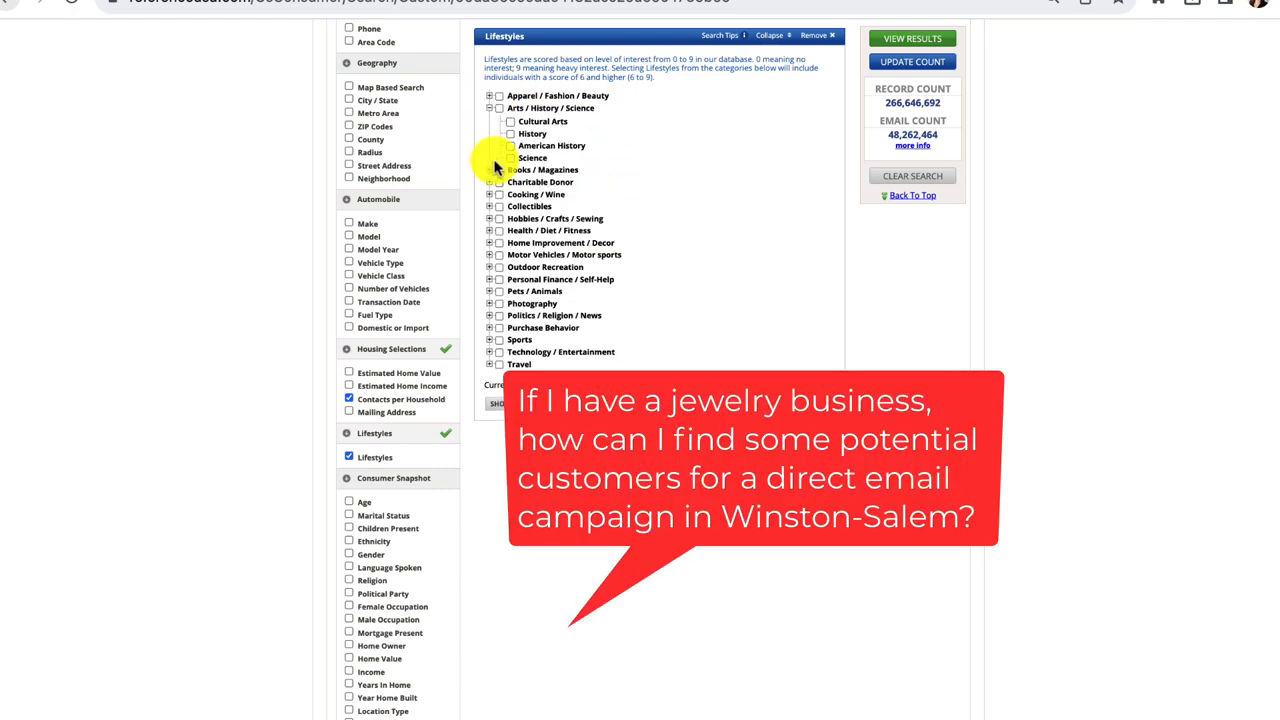
click(488, 168)
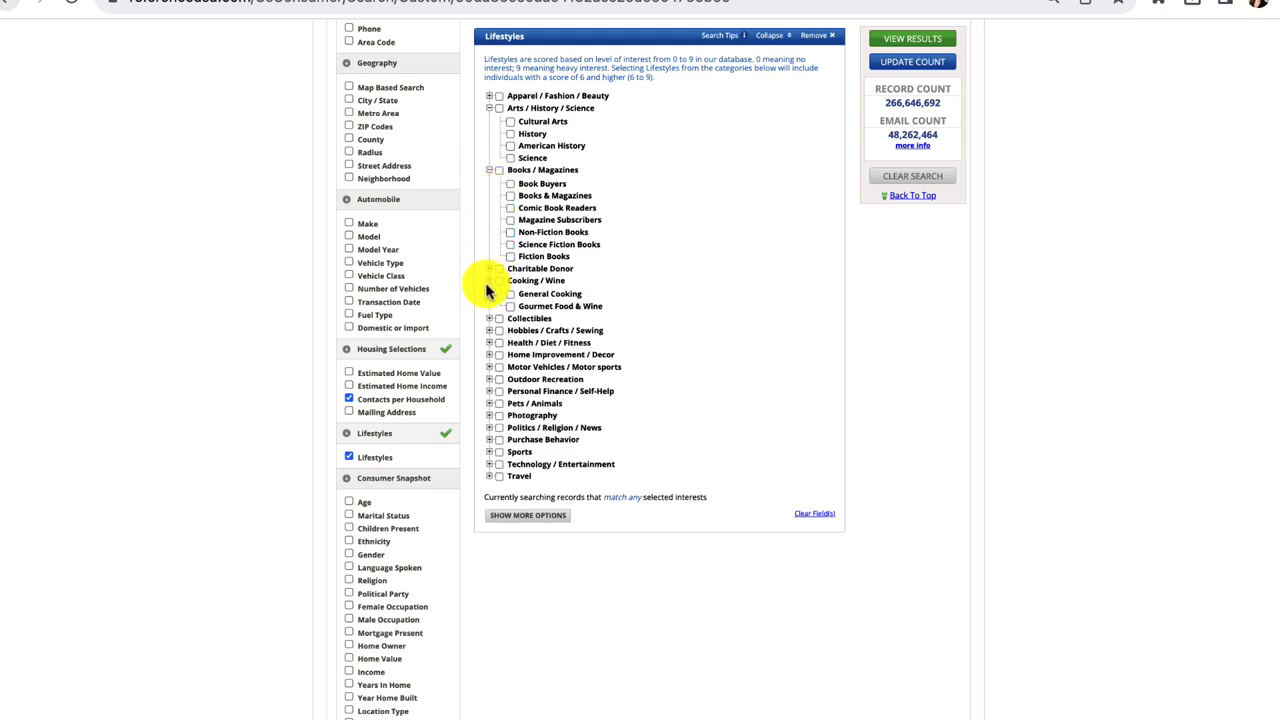
click(488, 330)
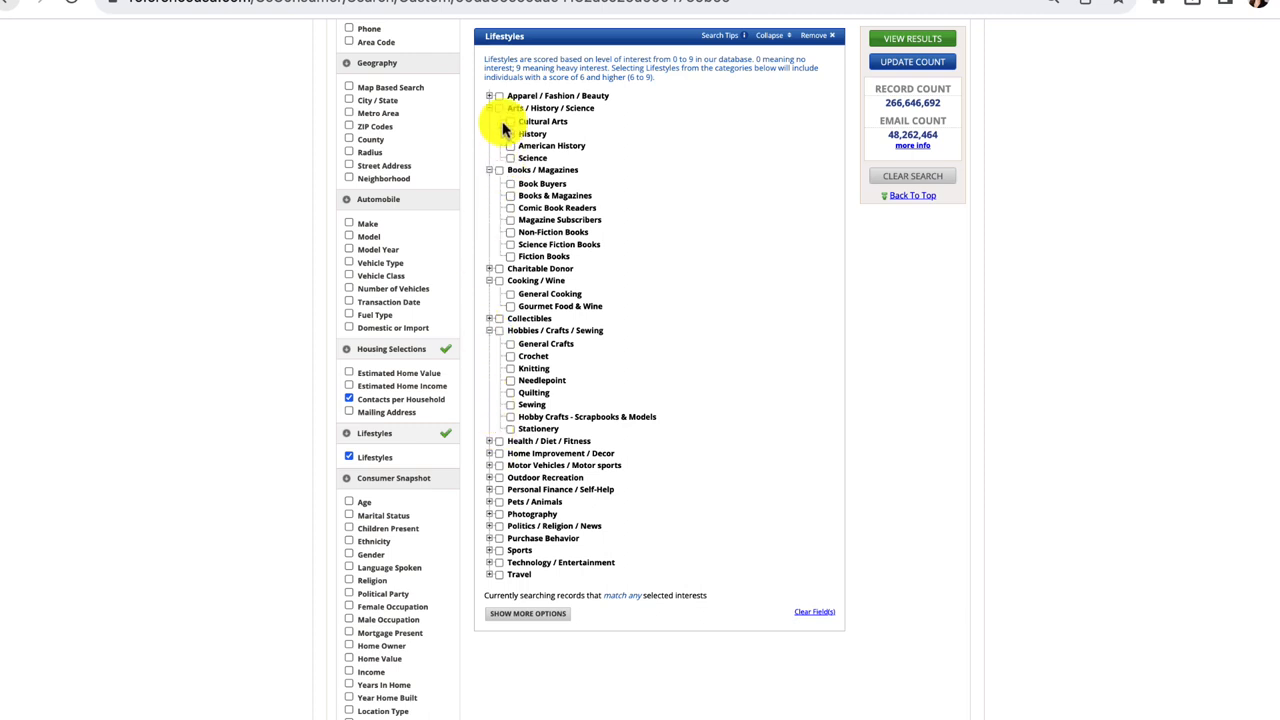
click(504, 108)
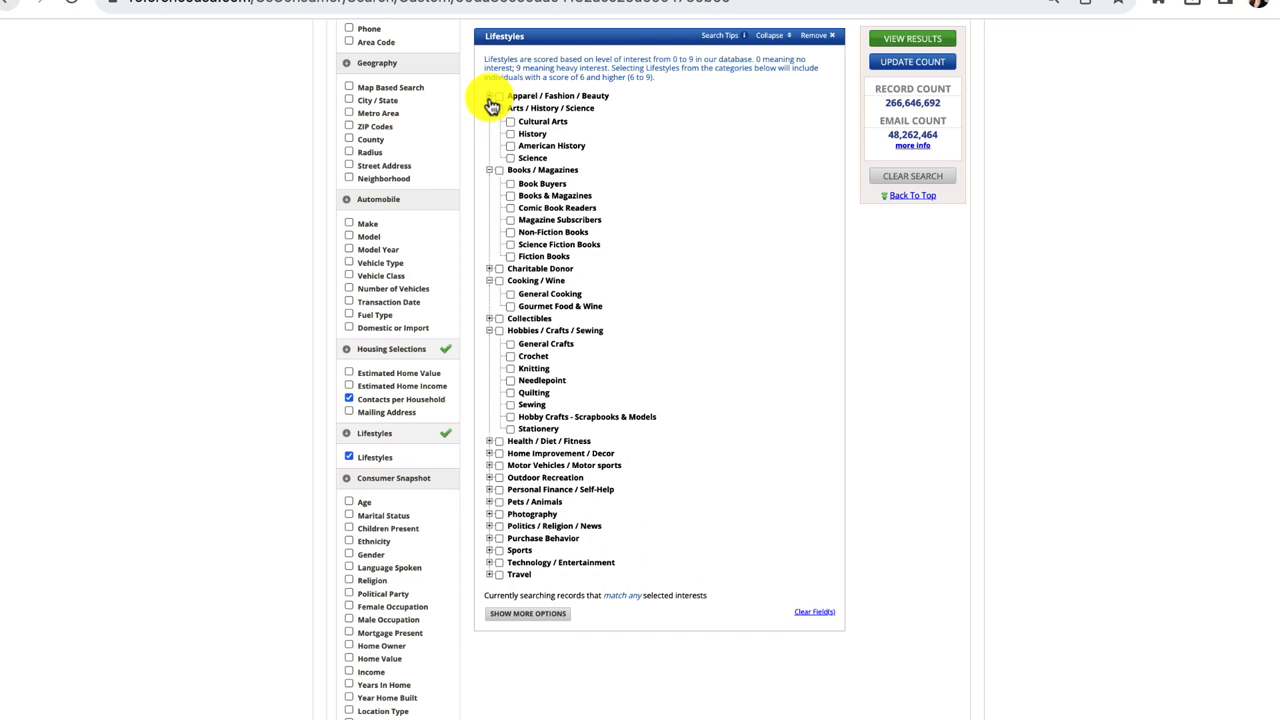
Under Apparel / Fashion / Beauty, check Stylish Women's Apparel and Accessories, then add a City / State filter.
click(490, 96)
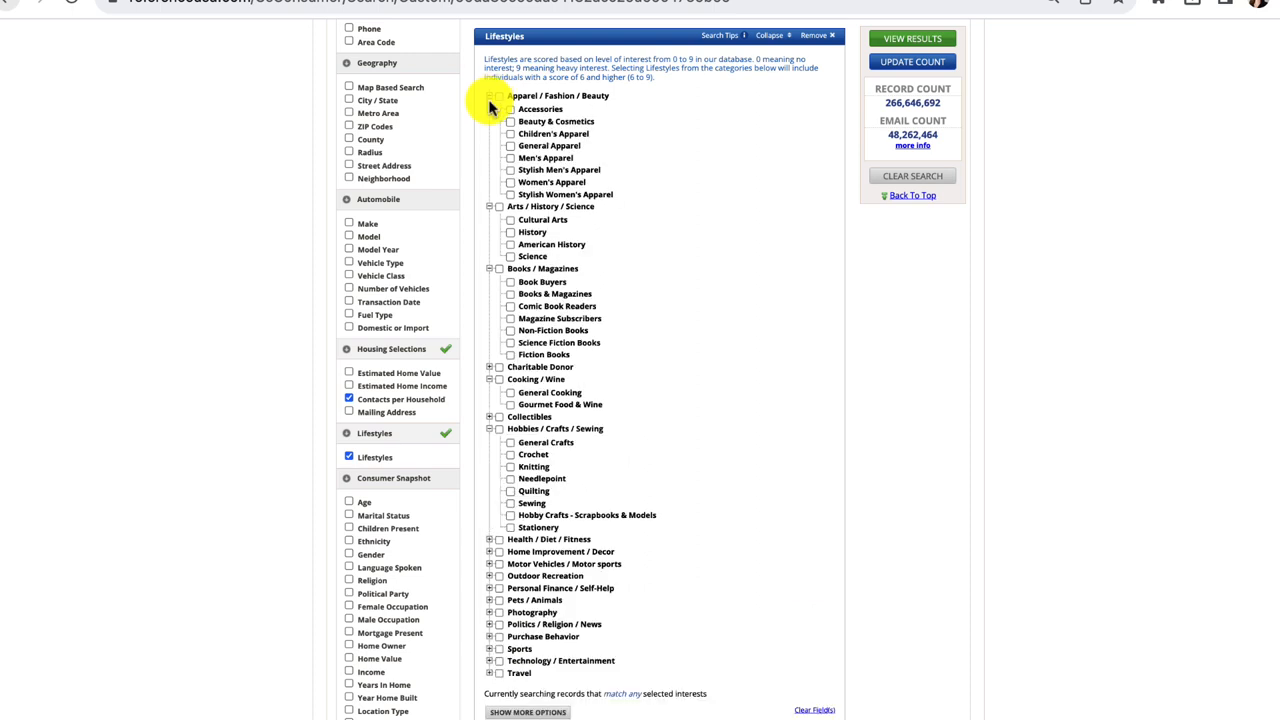
click(490, 96)
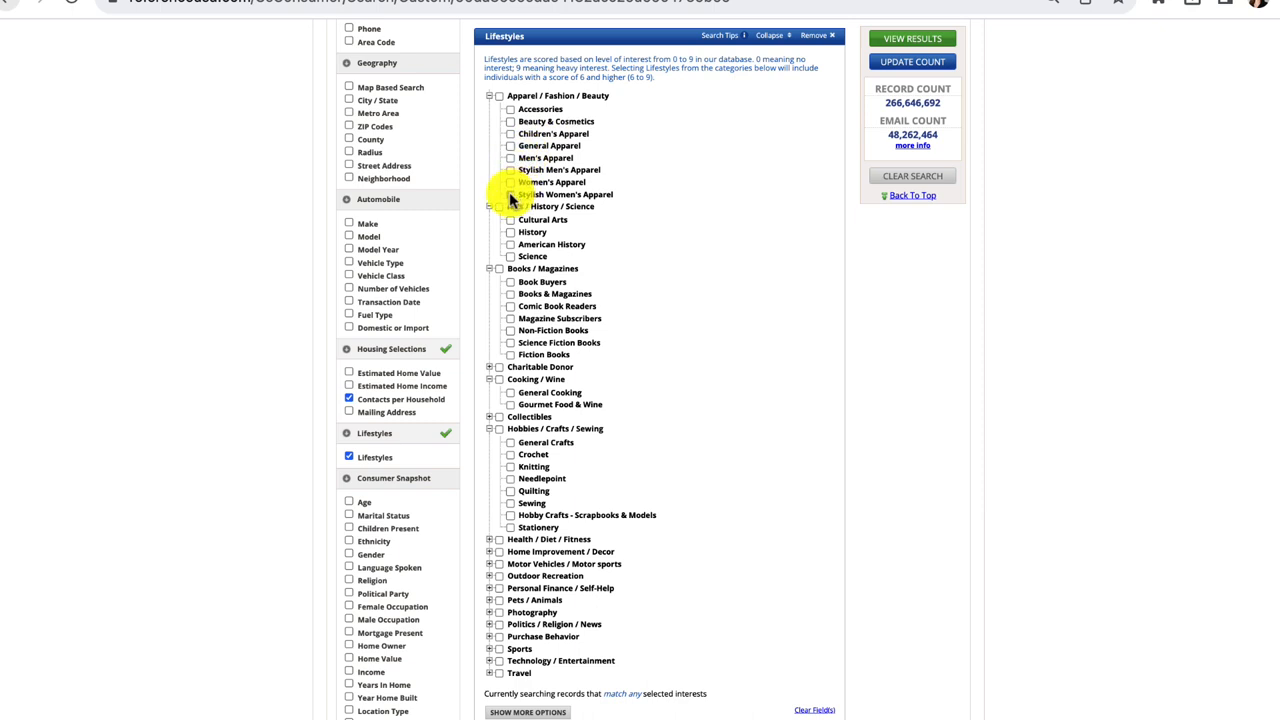
click(512, 194)
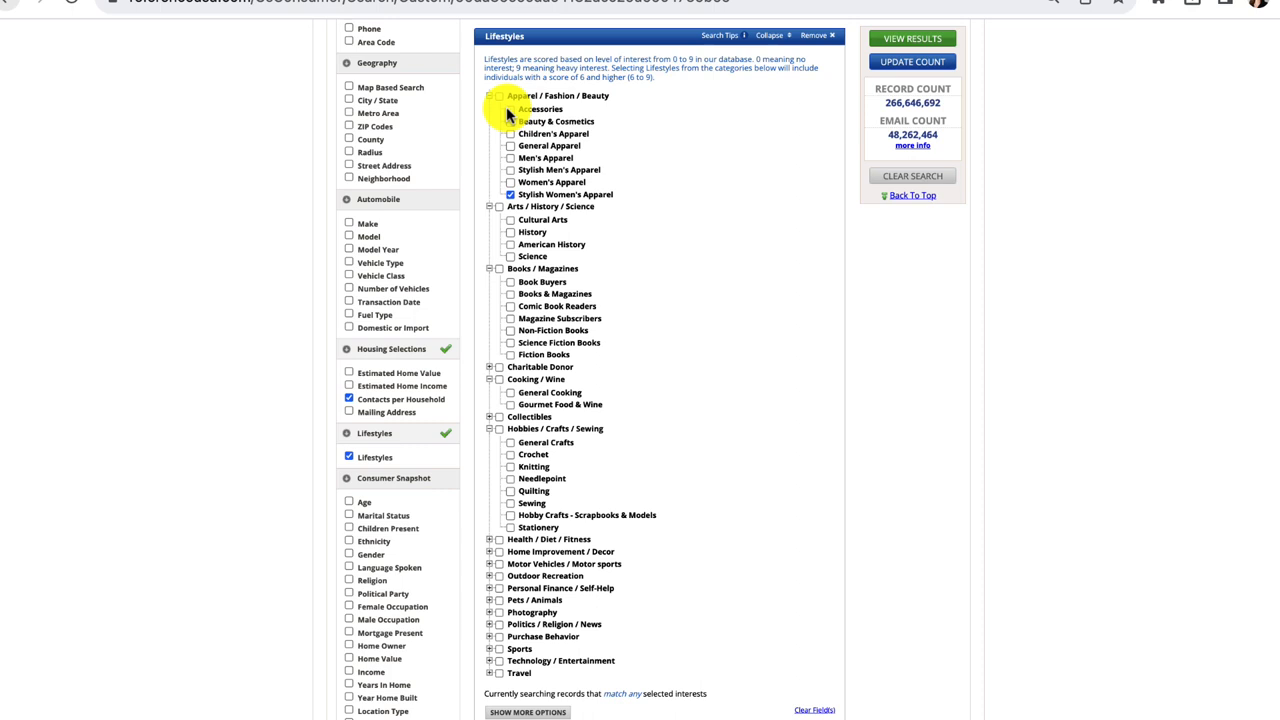
click(490, 96)
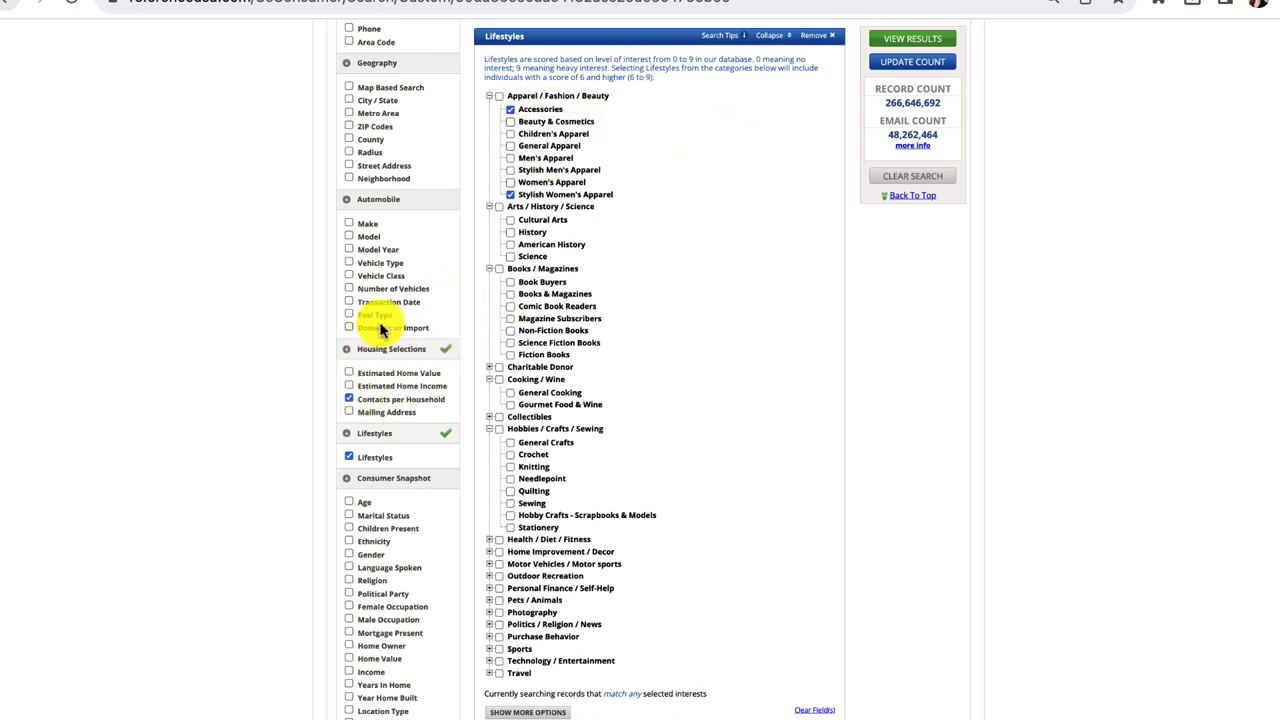
mouse_move(276, 476)
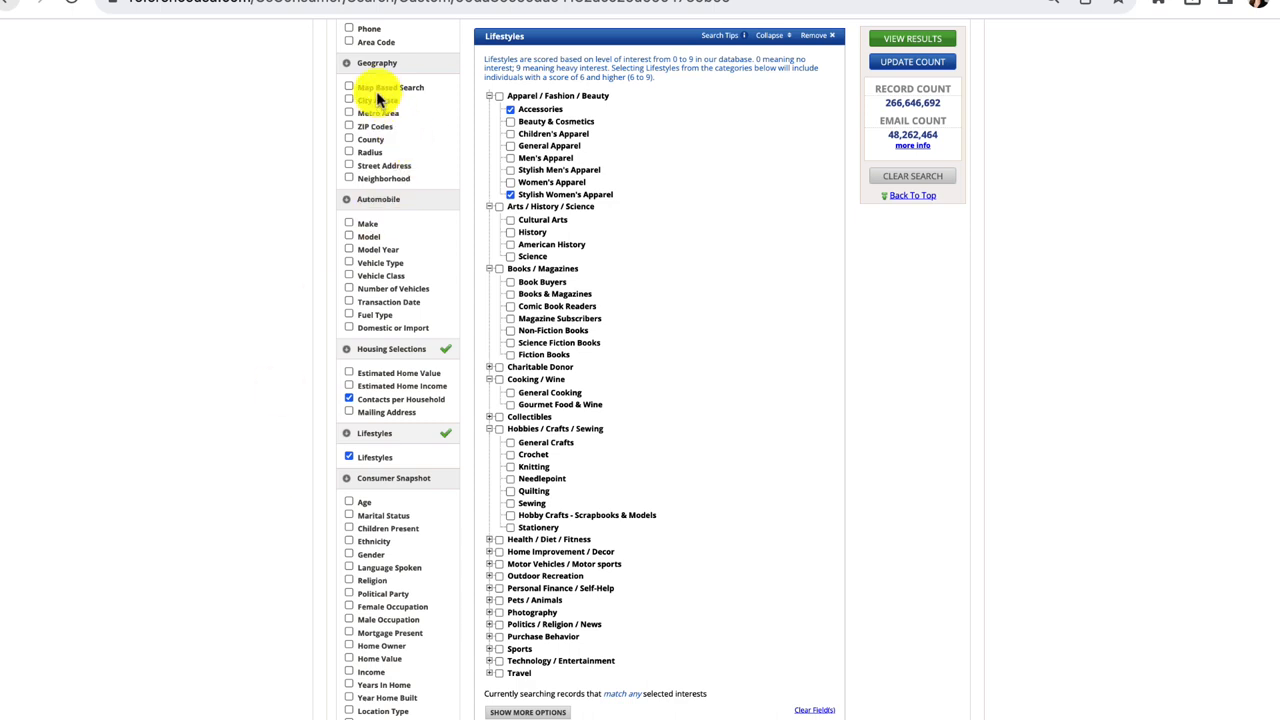
click(348, 100)
text(Winston Salem)
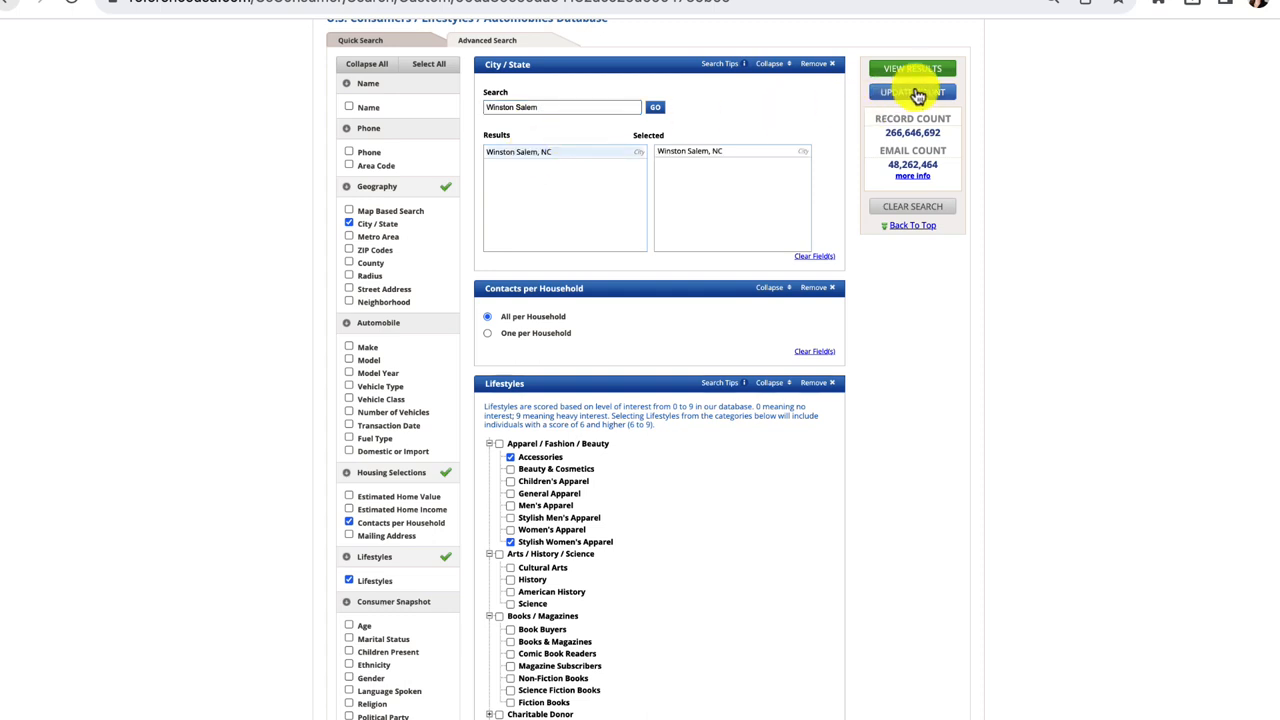
Update the count and view the 71,973 Winston Salem, NC consumer results.
click(912, 92)
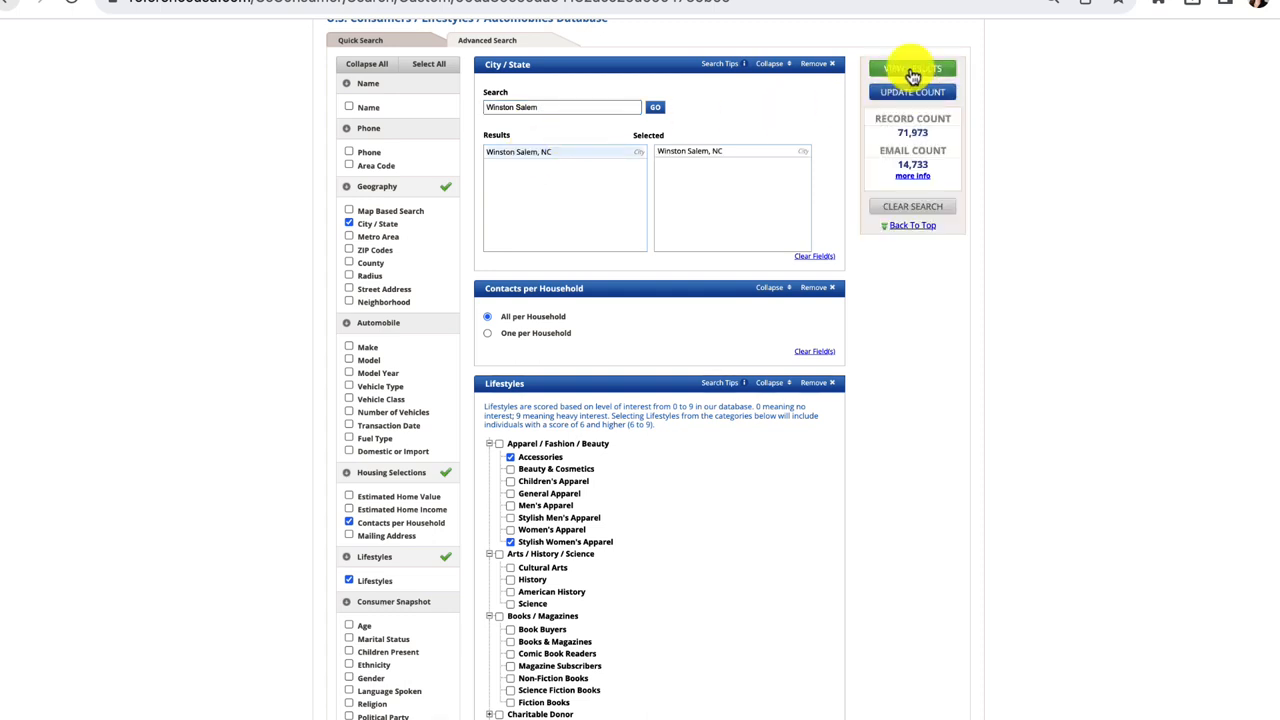
click(912, 68)
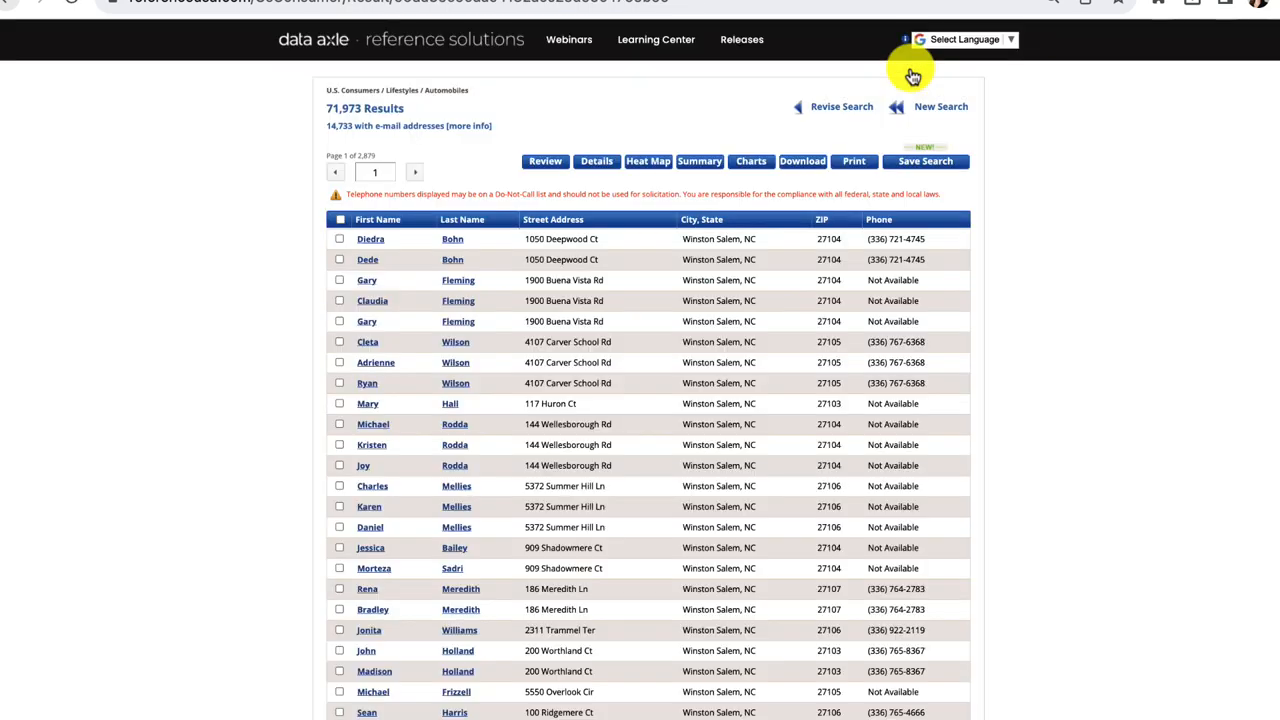
mouse_move(836, 130)
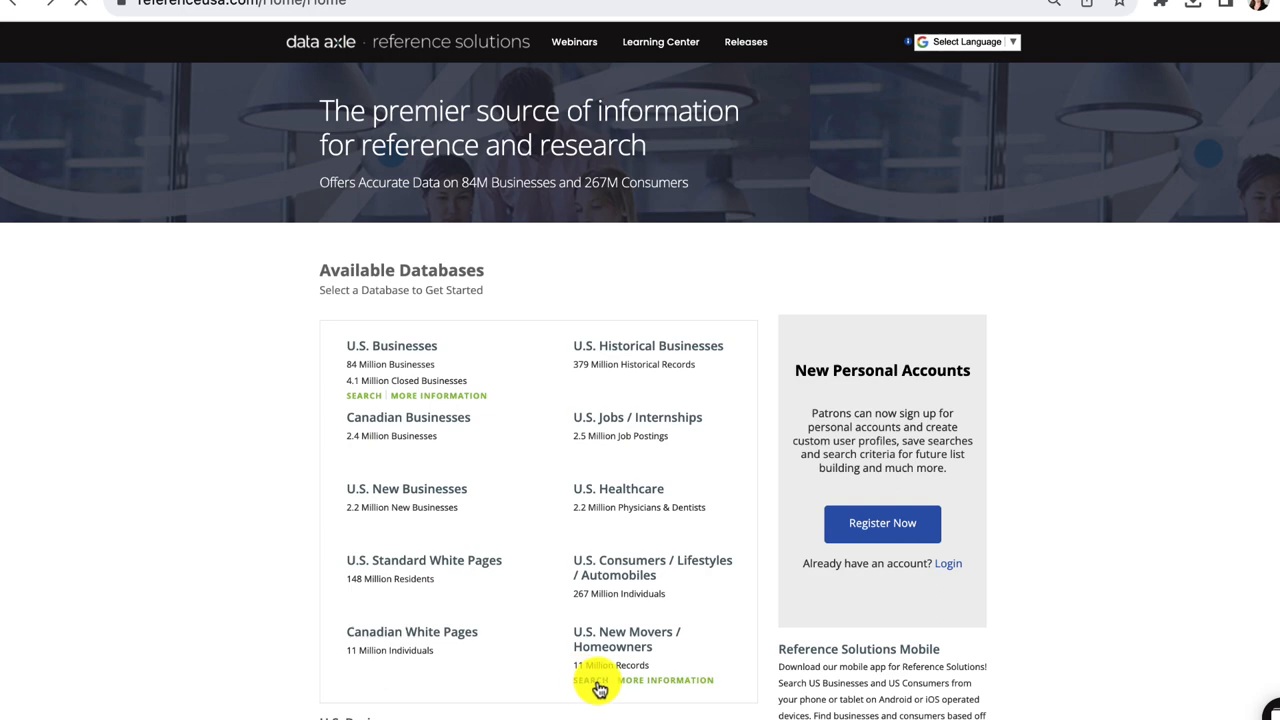
Start a U.S. New Movers / Homeowners advanced search and launch the Map Based Search.
click(588, 680)
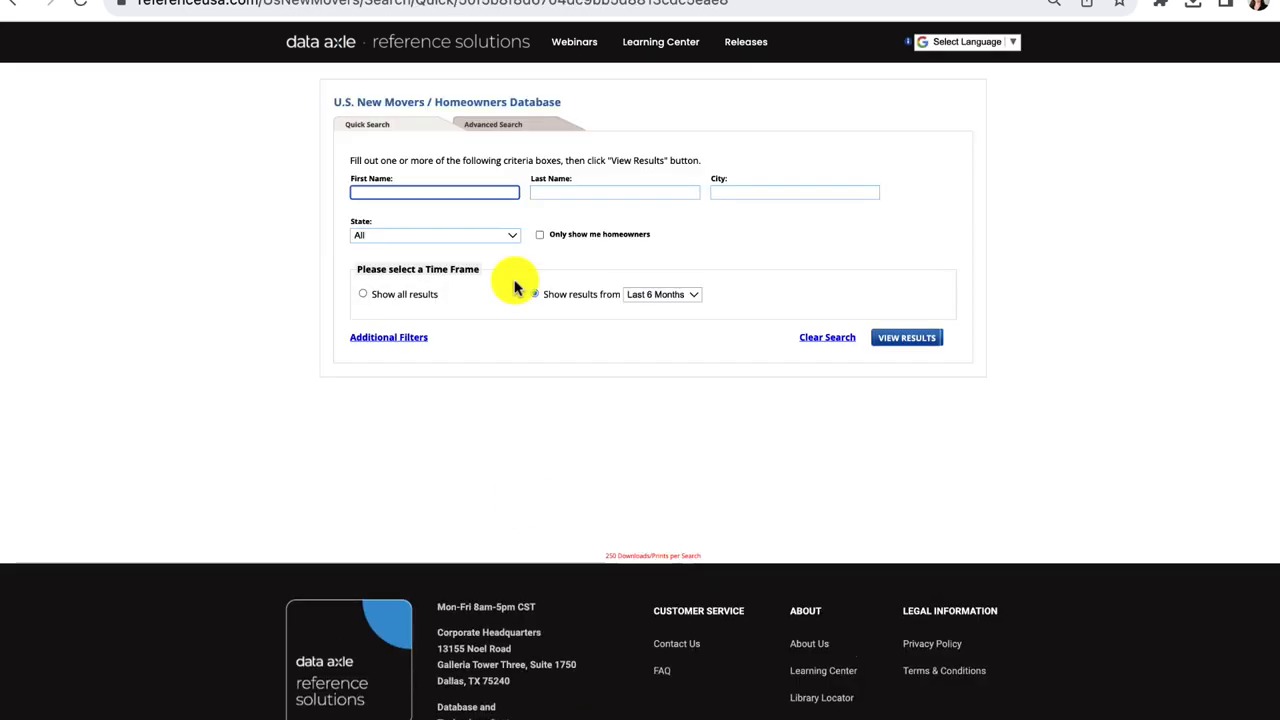
click(492, 124)
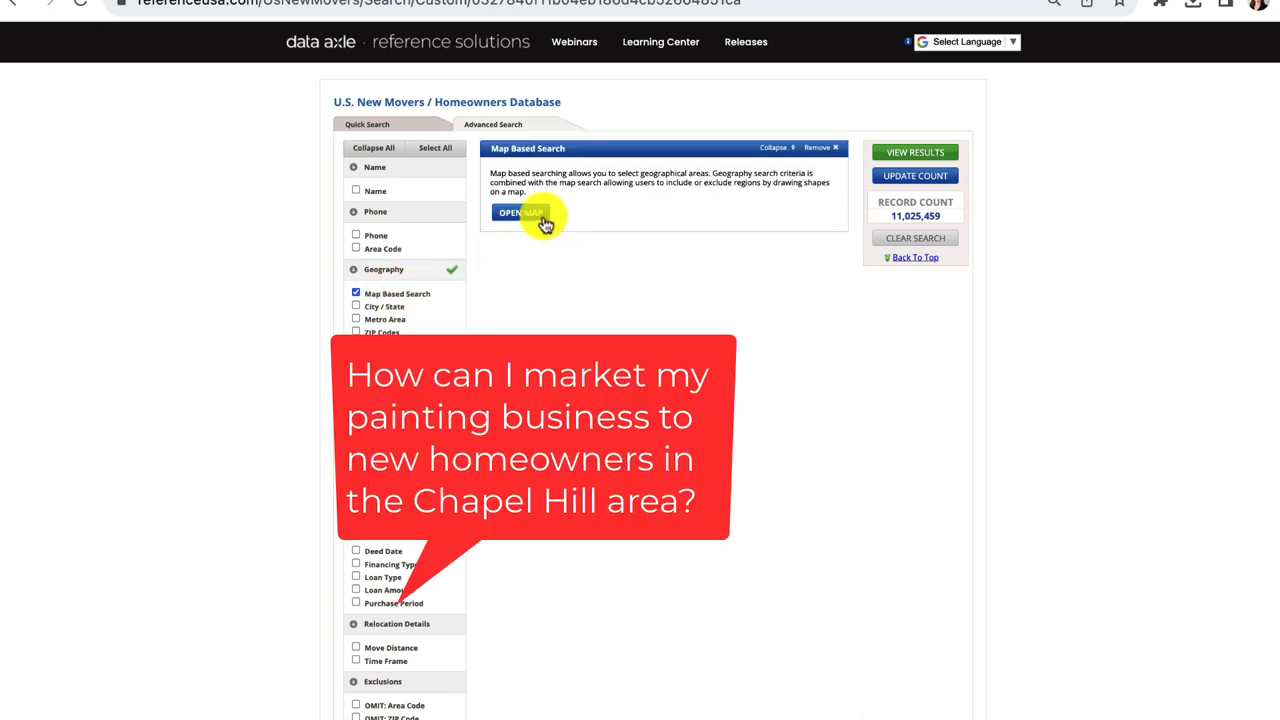
click(522, 212)
text(chapel hill)
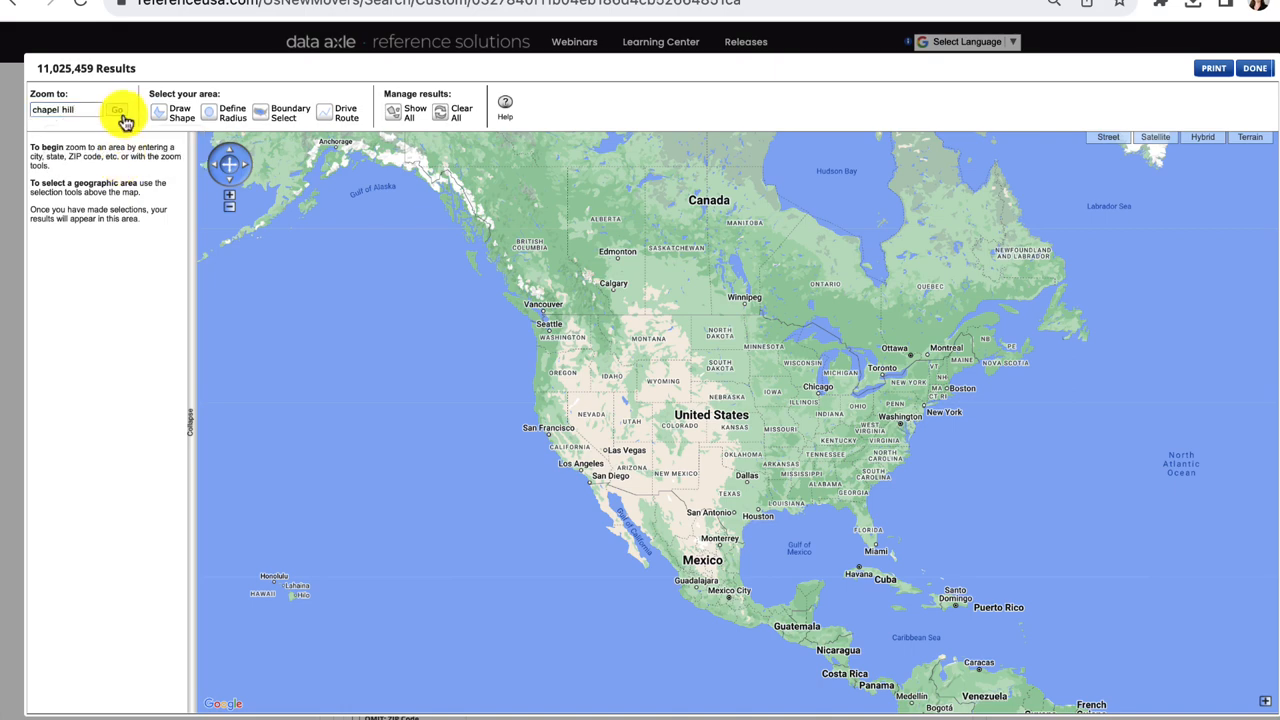
Zoom to Chapel Hill, draw a four-point shape covering 469 records, and apply it with Done.
click(116, 108)
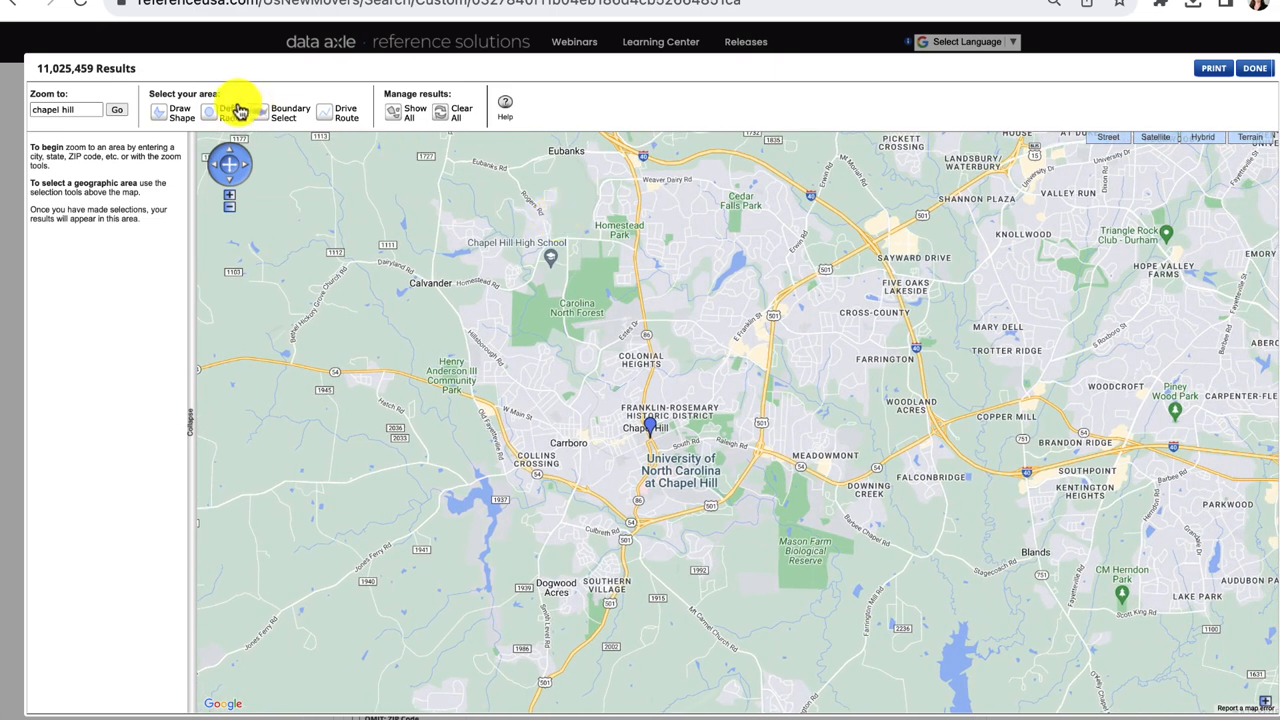
click(232, 112)
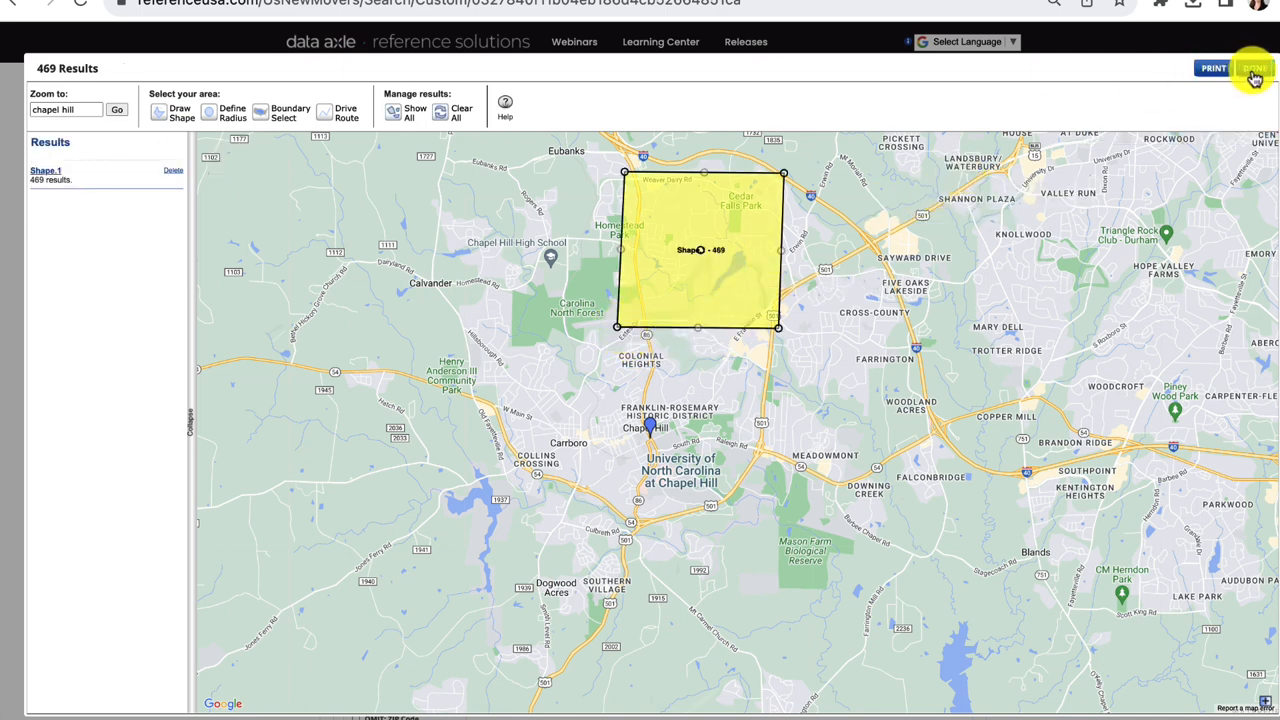
click(1252, 68)
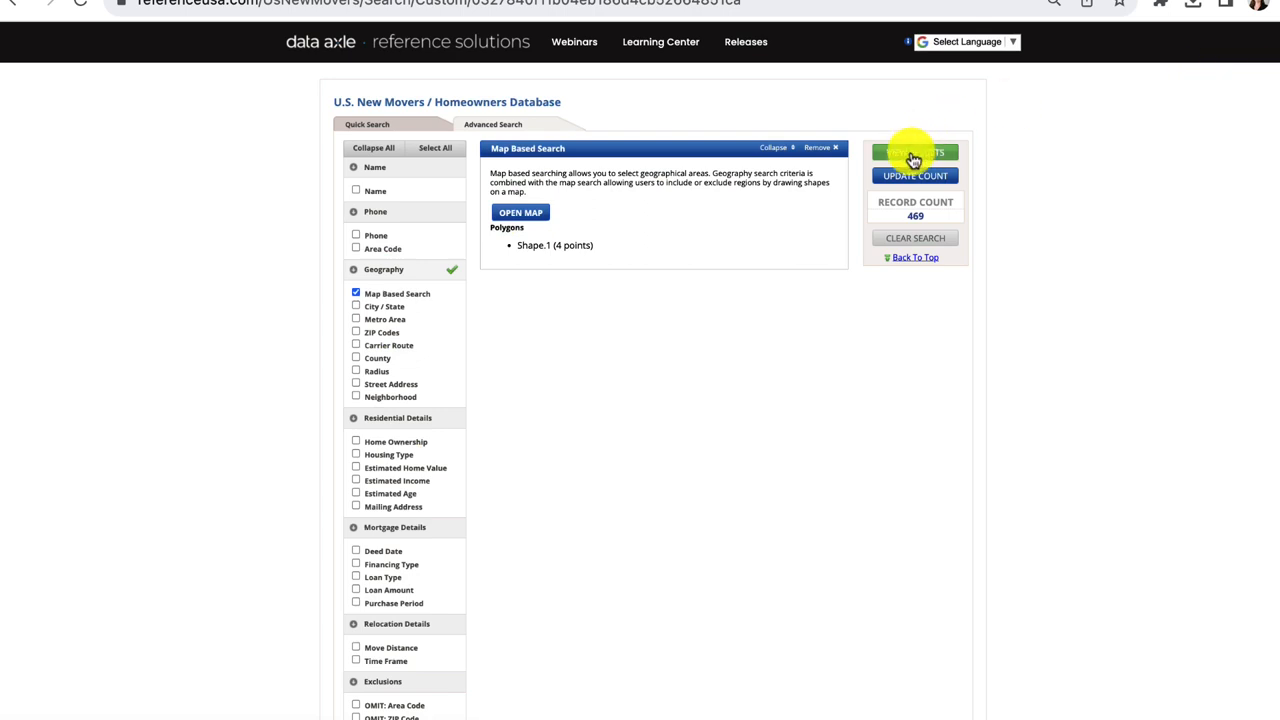
View the 469 new-mover results, revise the search, and add Home Ownership criteria.
click(916, 152)
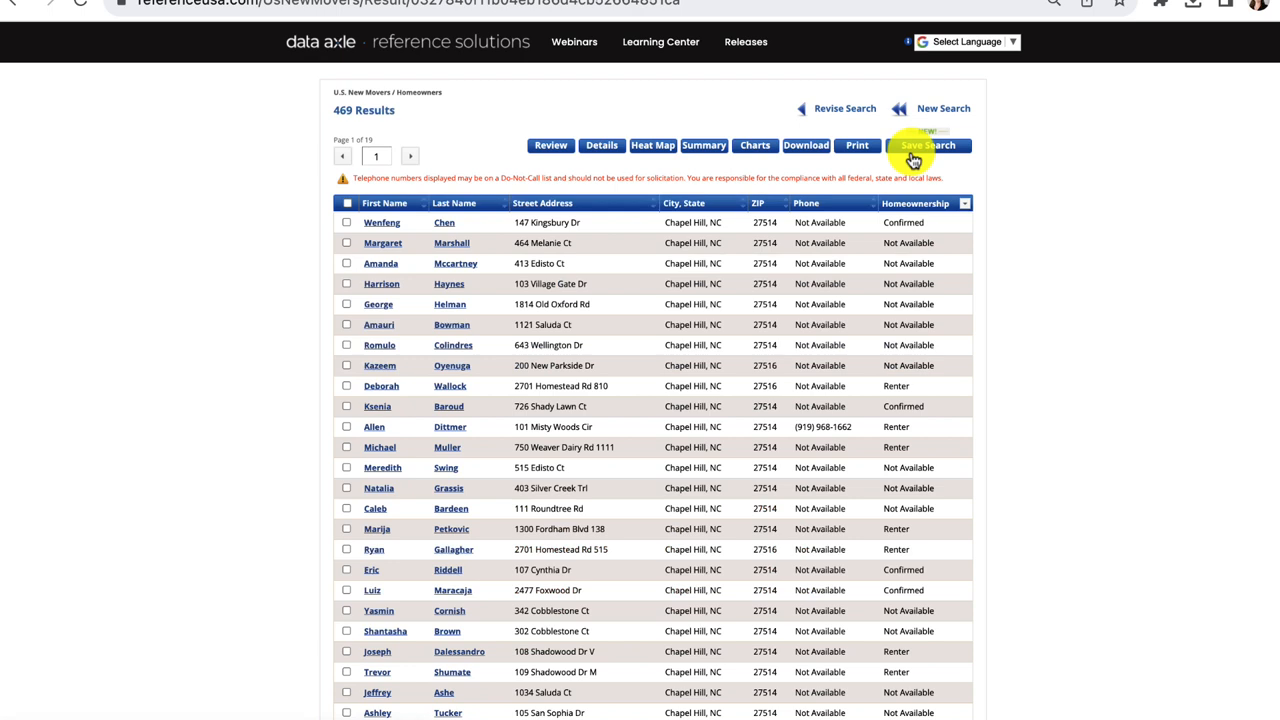
mouse_move(738, 184)
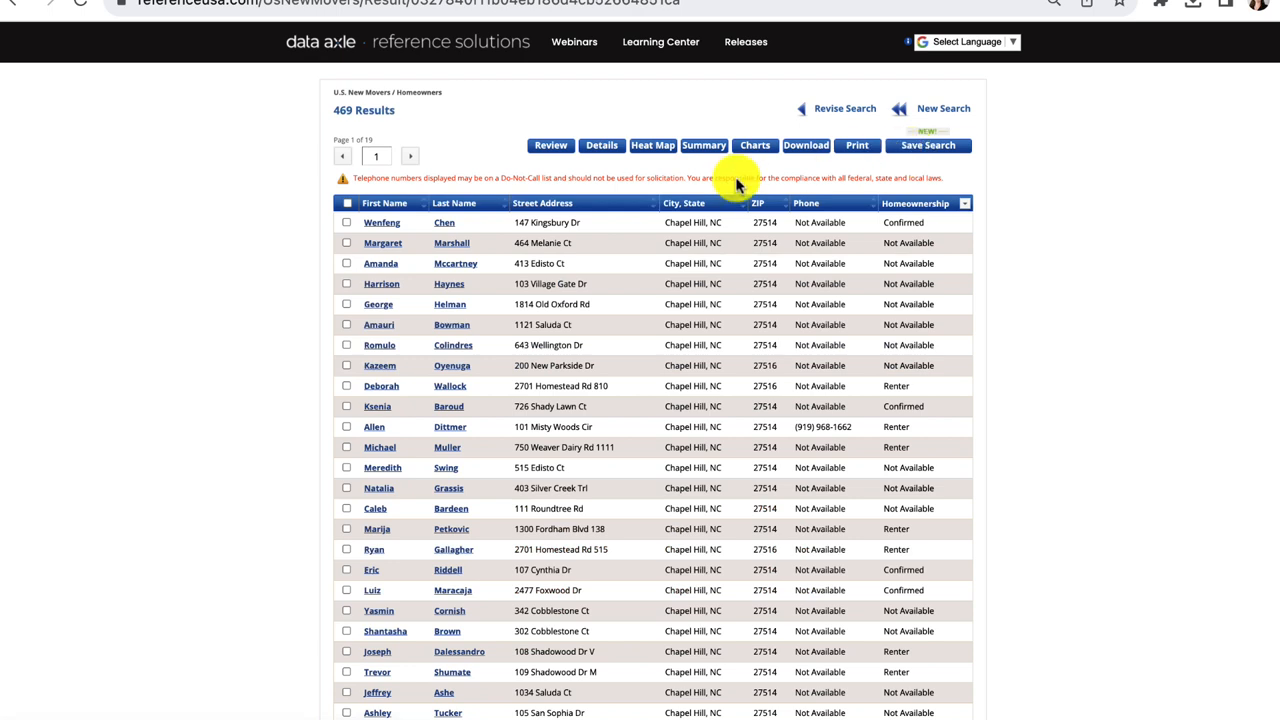
mouse_move(844, 196)
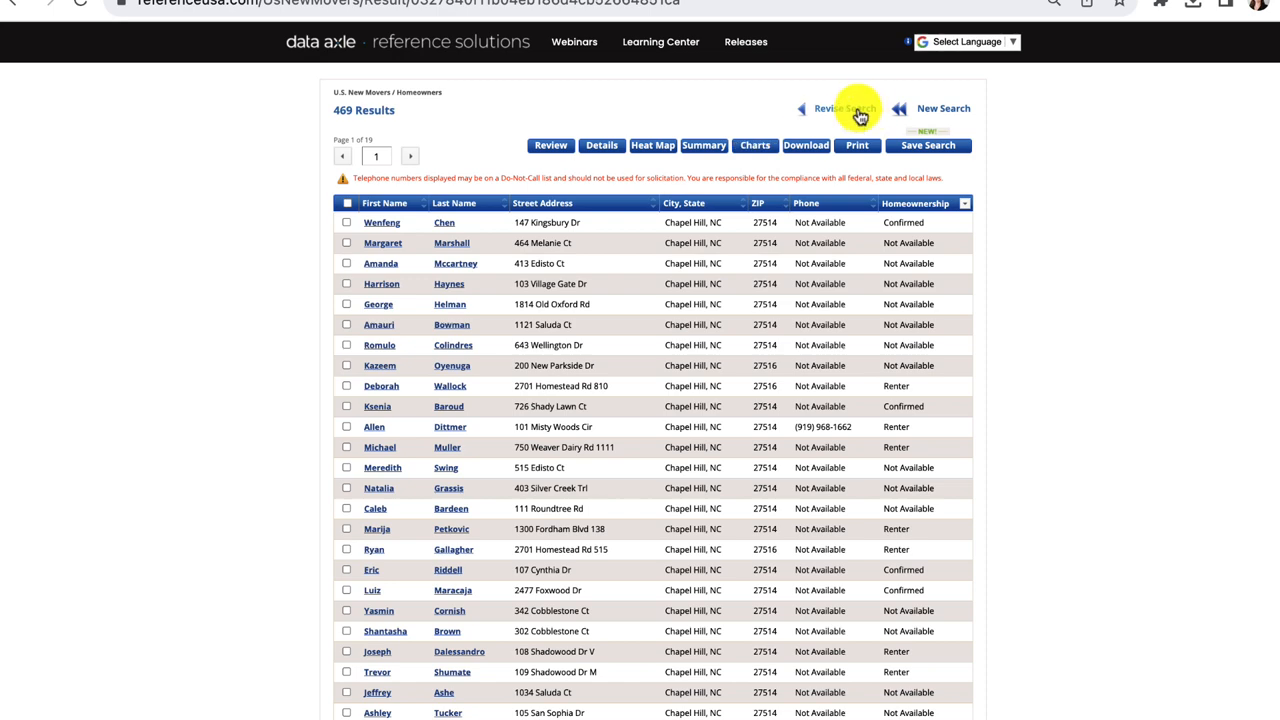
click(840, 108)
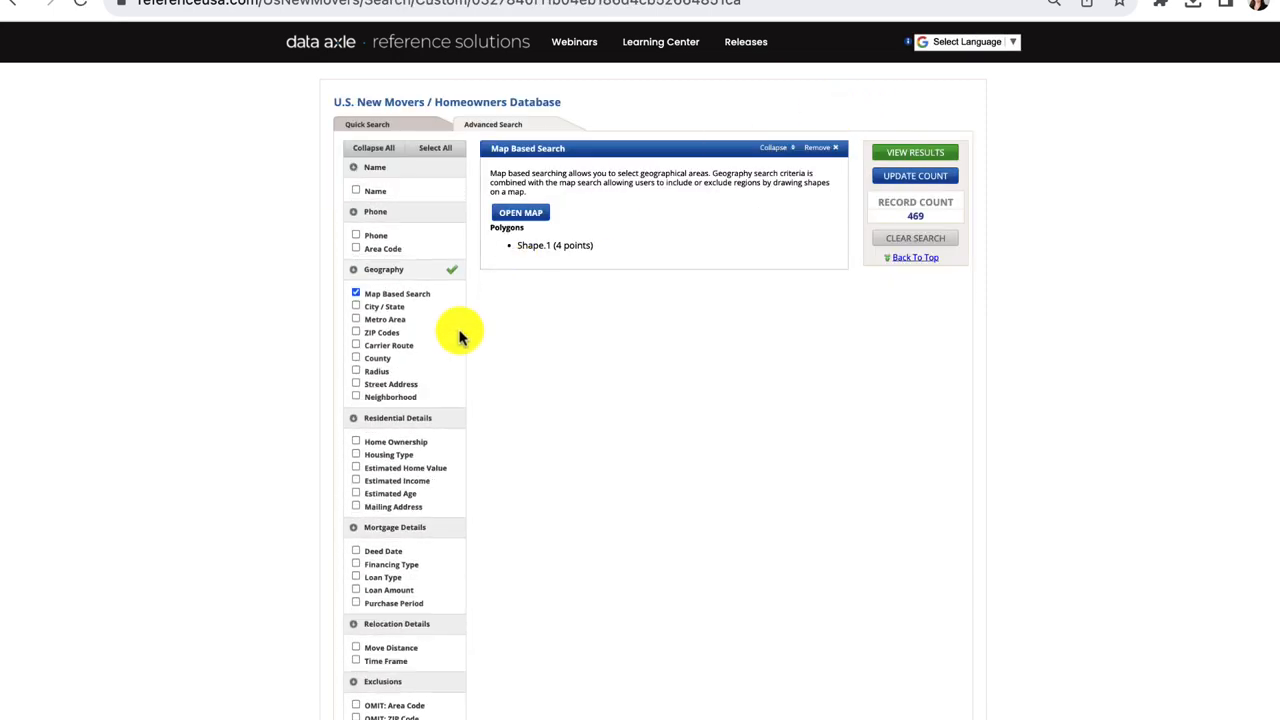
mouse_move(324, 600)
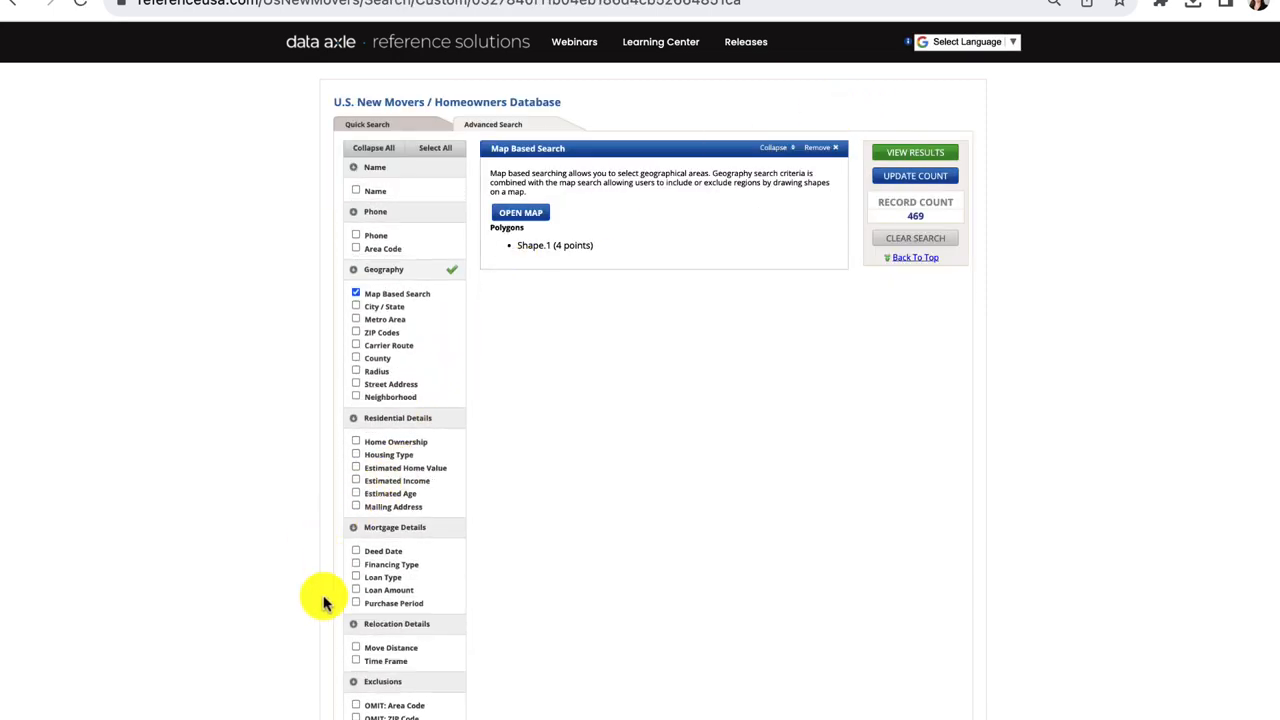
click(356, 442)
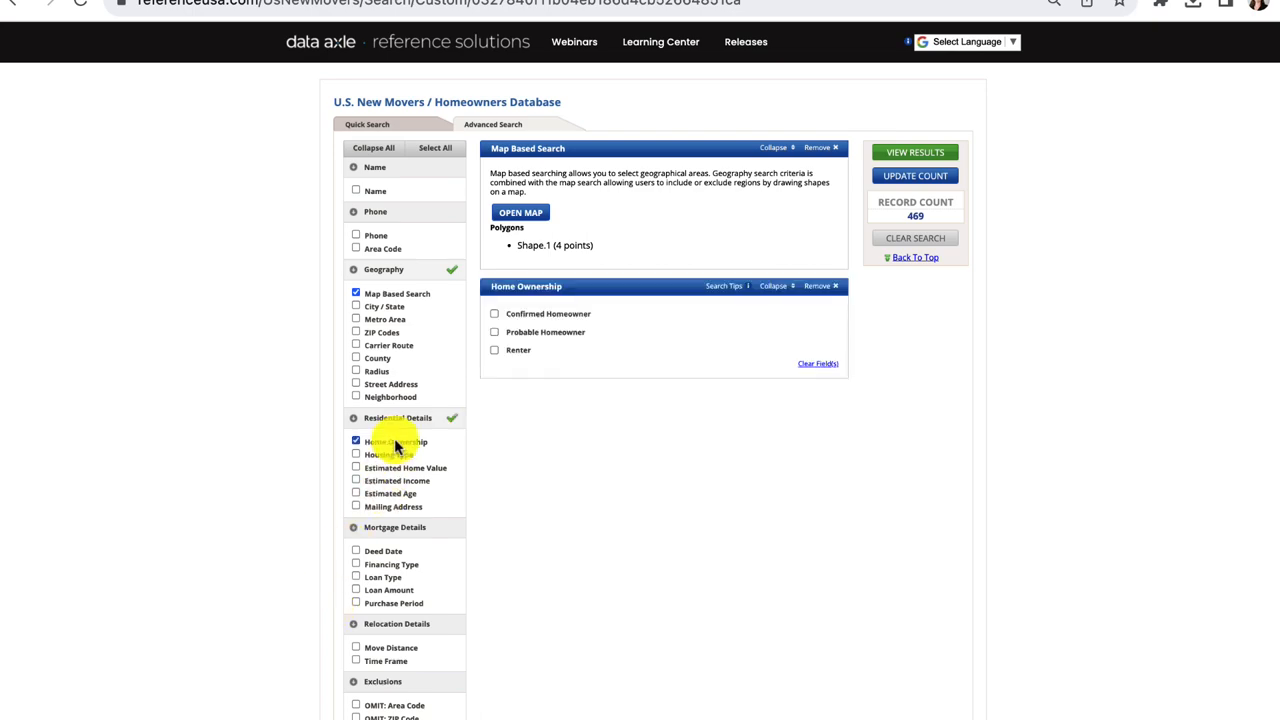